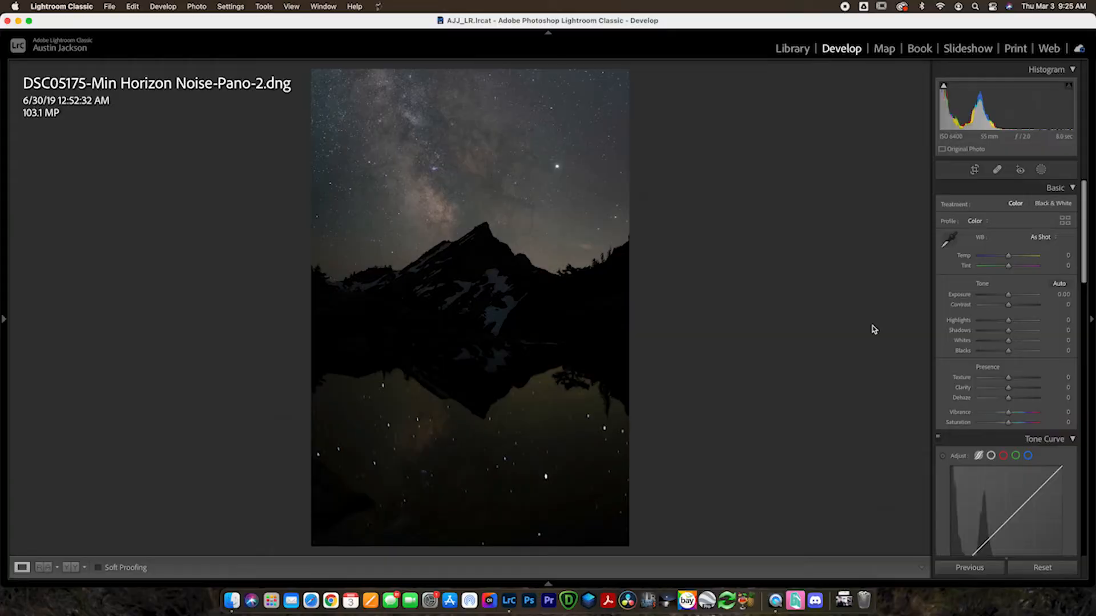
mouse_move(460, 246)
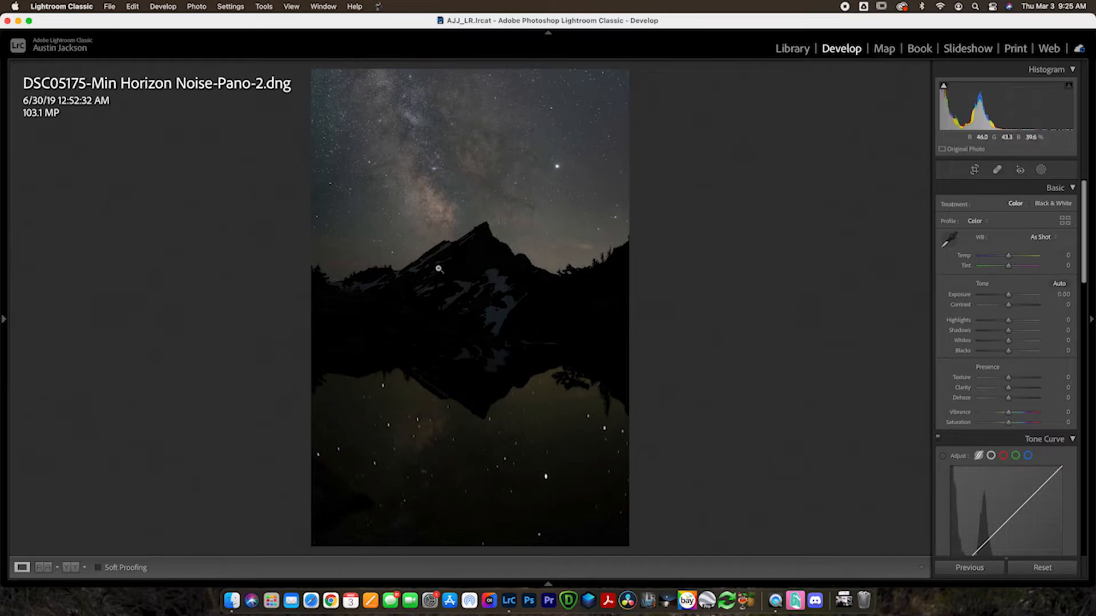
Set Contrast +49, Highlights -27 and Shadows +55 in the Basic panel
click(439, 268)
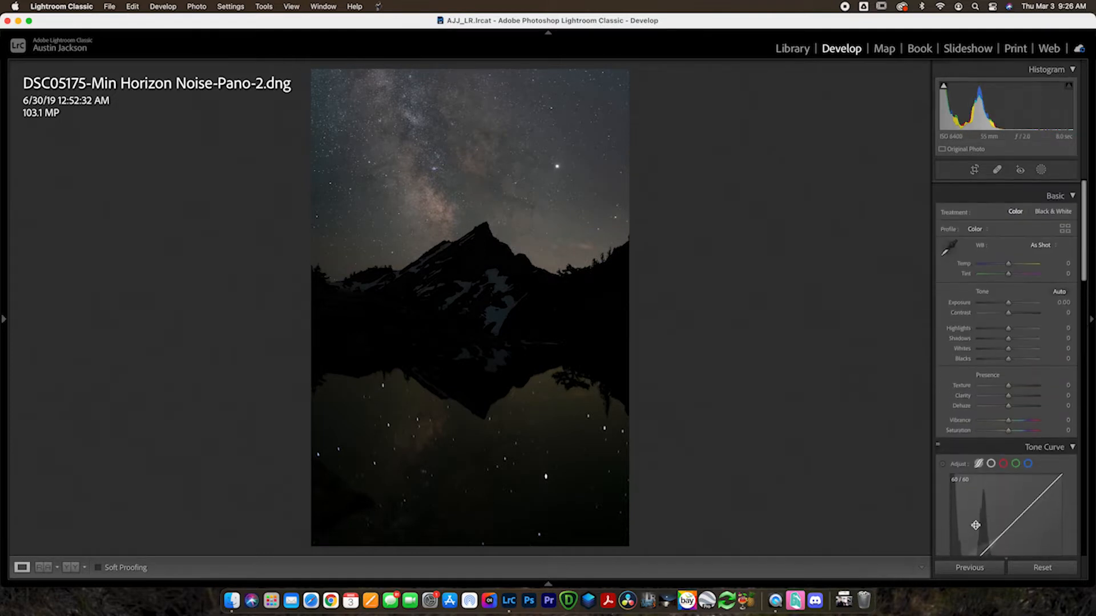
drag(1008, 305, 1021, 305)
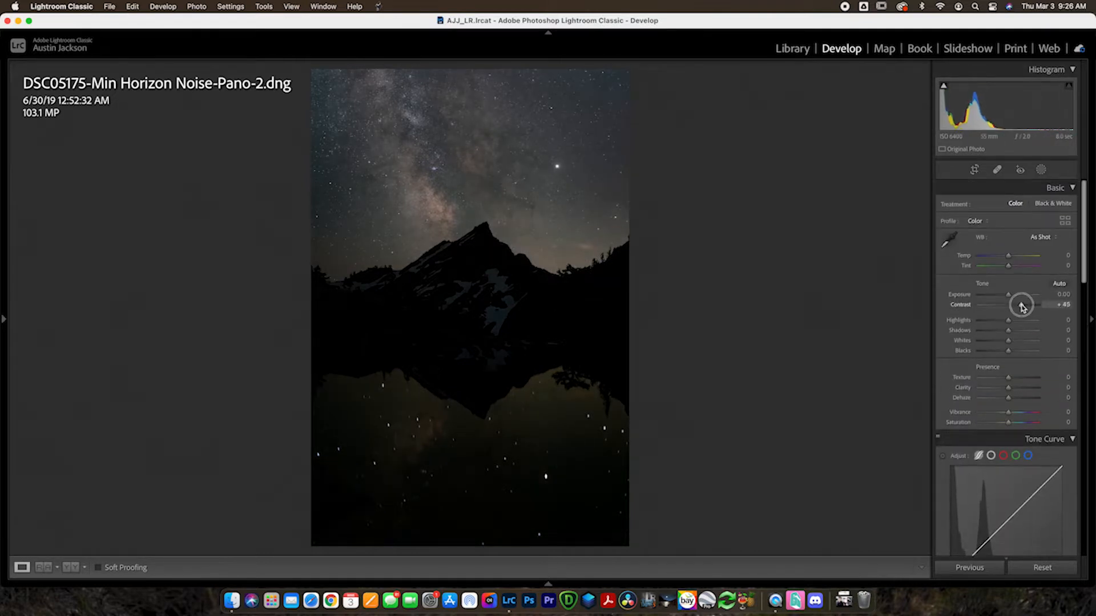
drag(1041, 319, 996, 320)
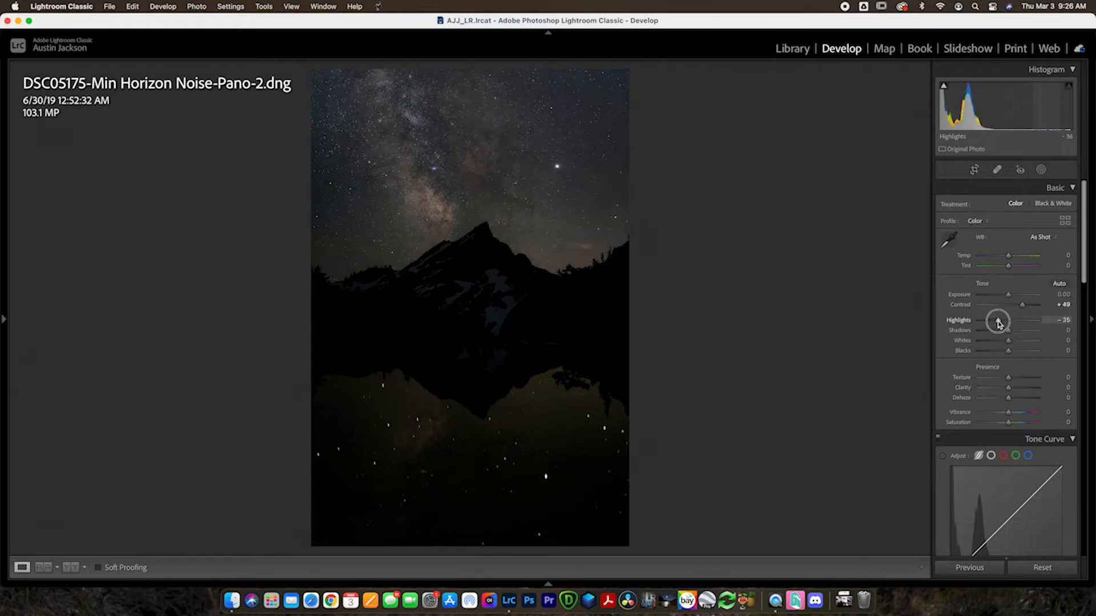
drag(1014, 330, 1028, 330)
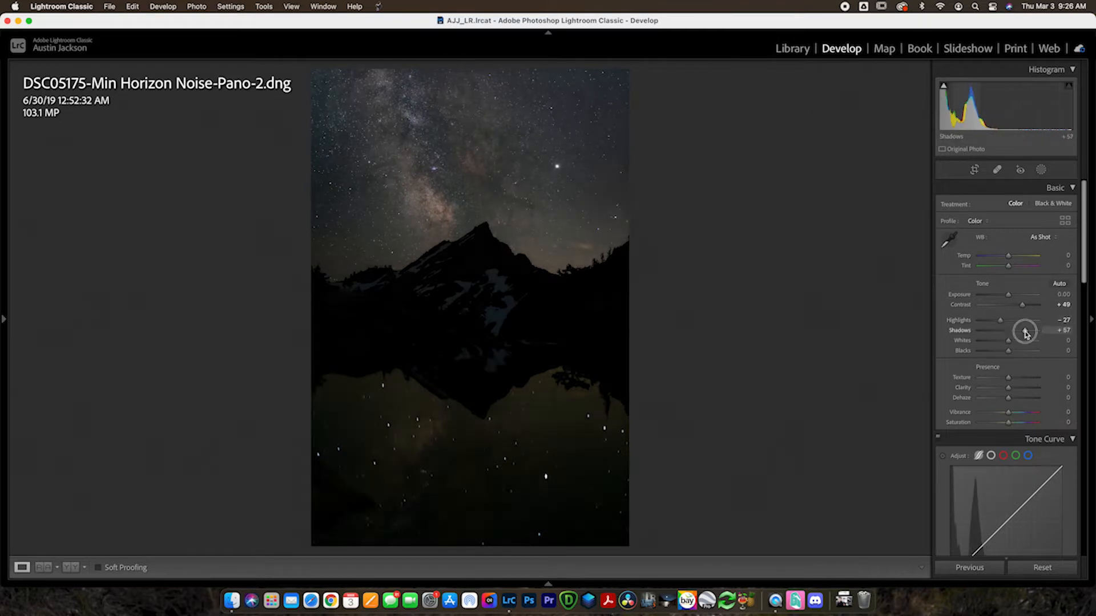
Enable chromatic aberration removal and lens profile corrections, choosing the lens make
scroll(down, 3)
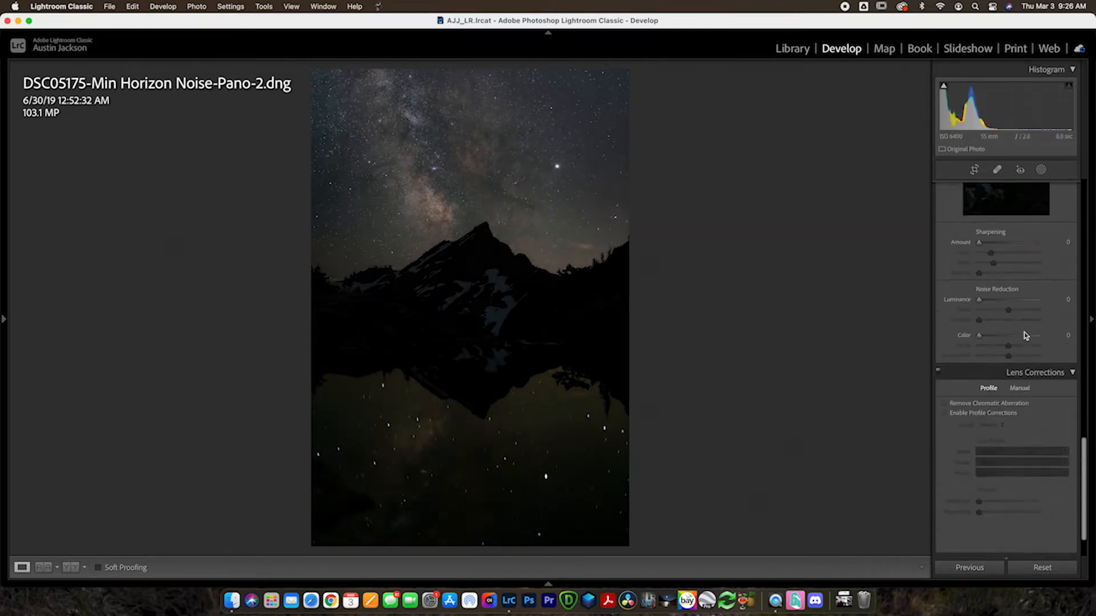
click(946, 413)
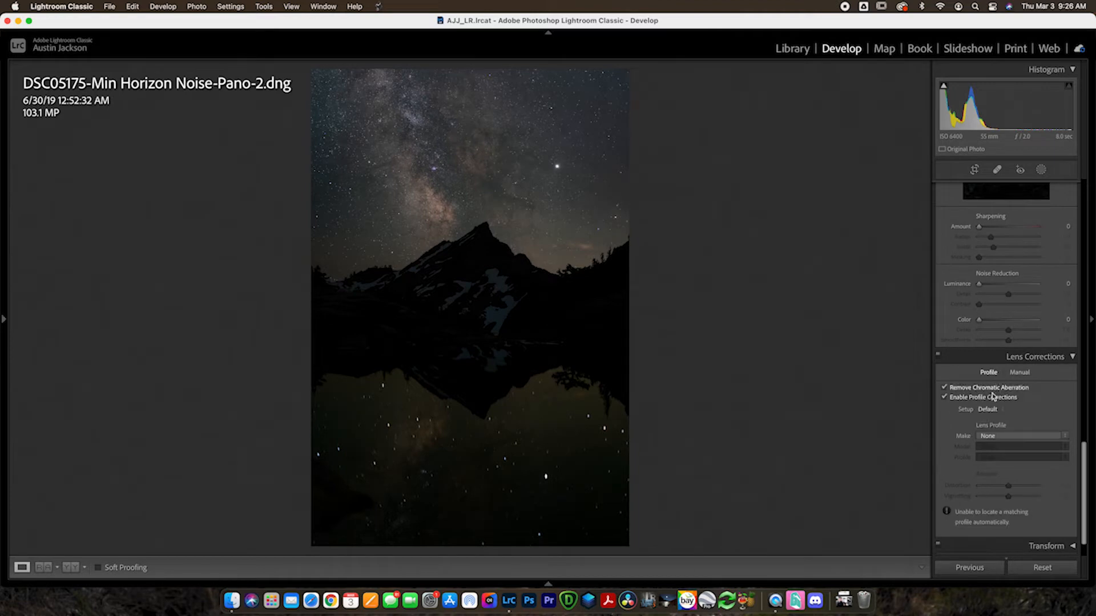
click(1021, 435)
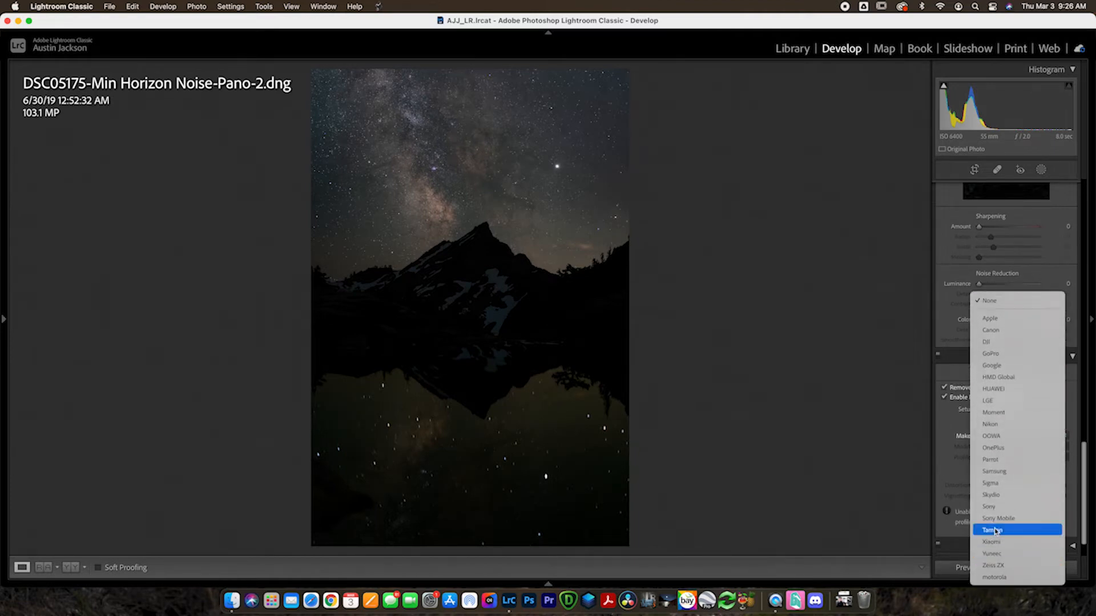
click(992, 528)
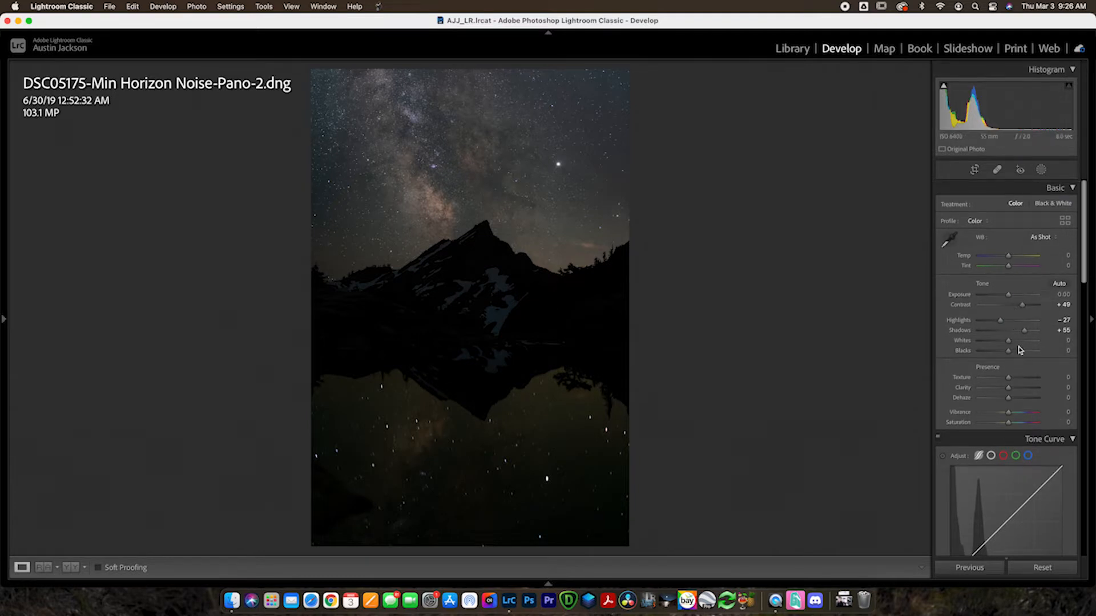
Set Whites +37, Blacks +53 and lift Exposure to +0.20
drag(1008, 340, 1022, 340)
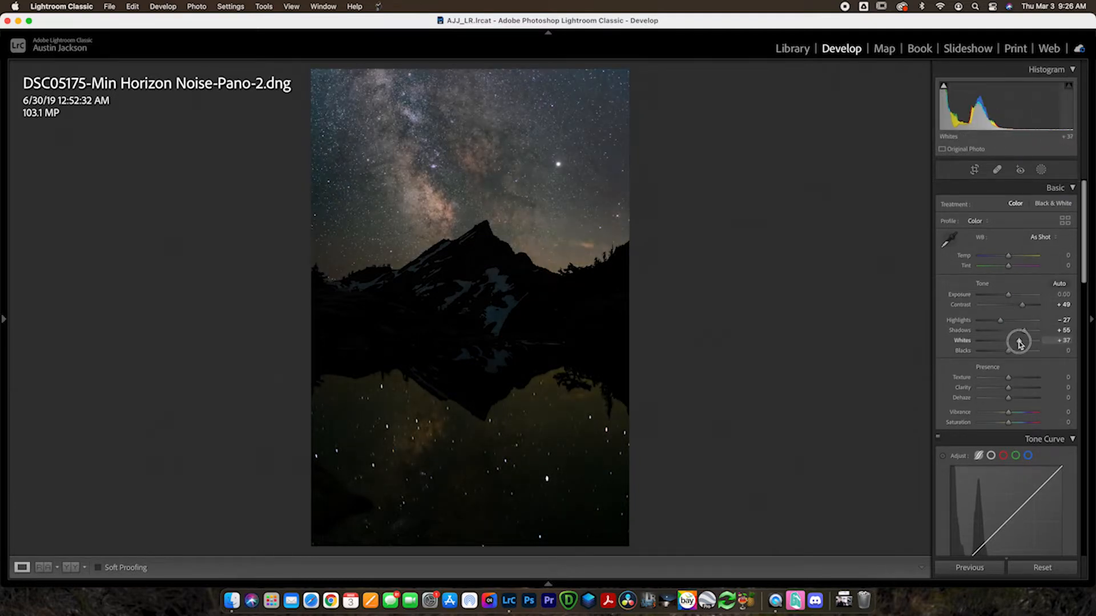
drag(1020, 351, 1027, 350)
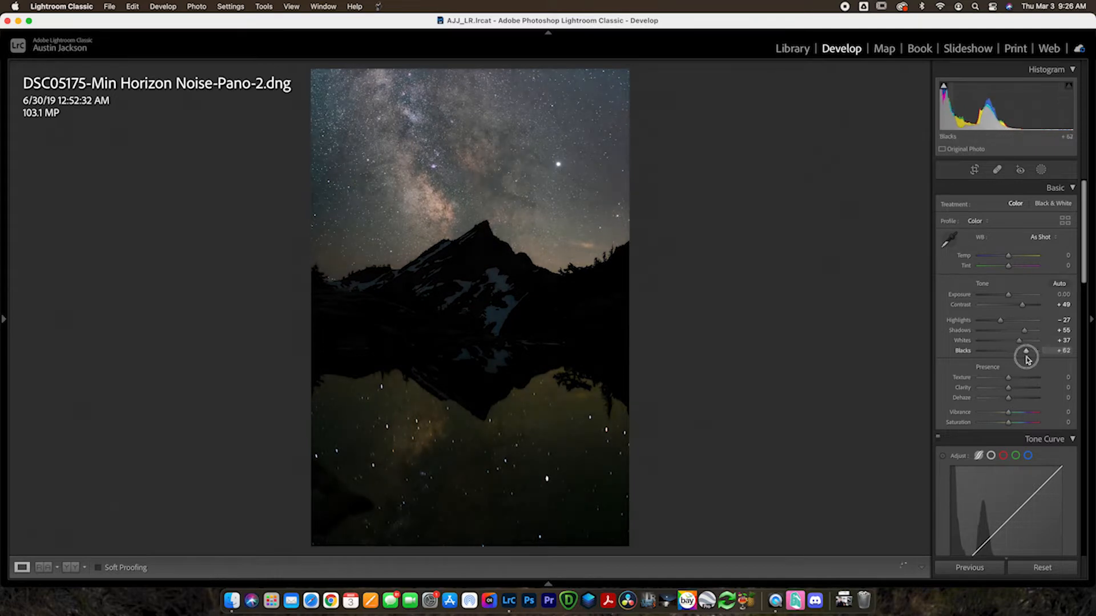
drag(1024, 350, 1028, 350)
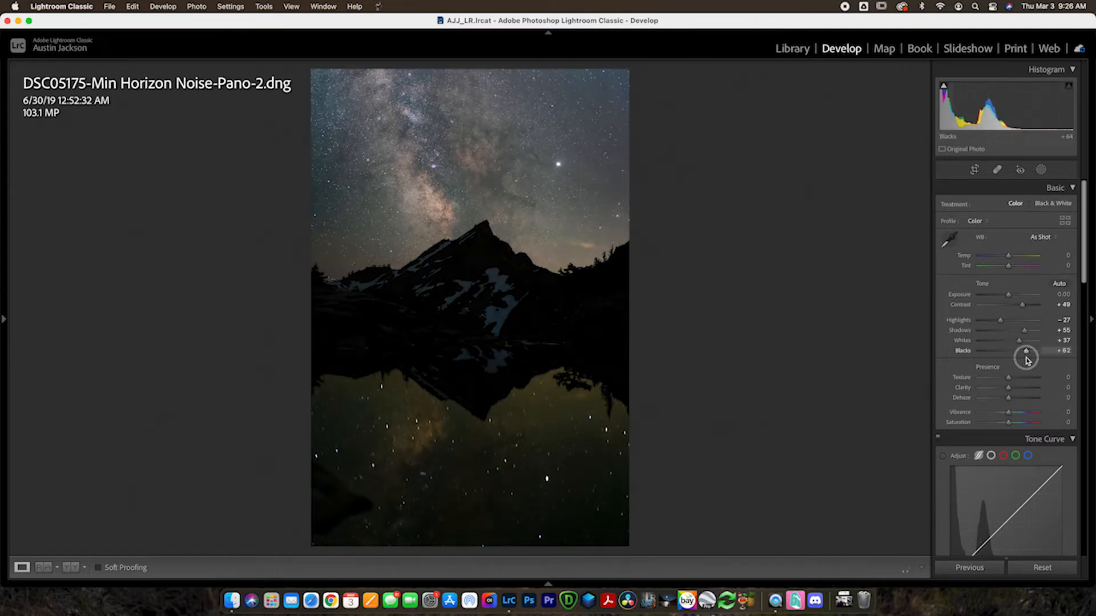
drag(1026, 351, 1009, 294)
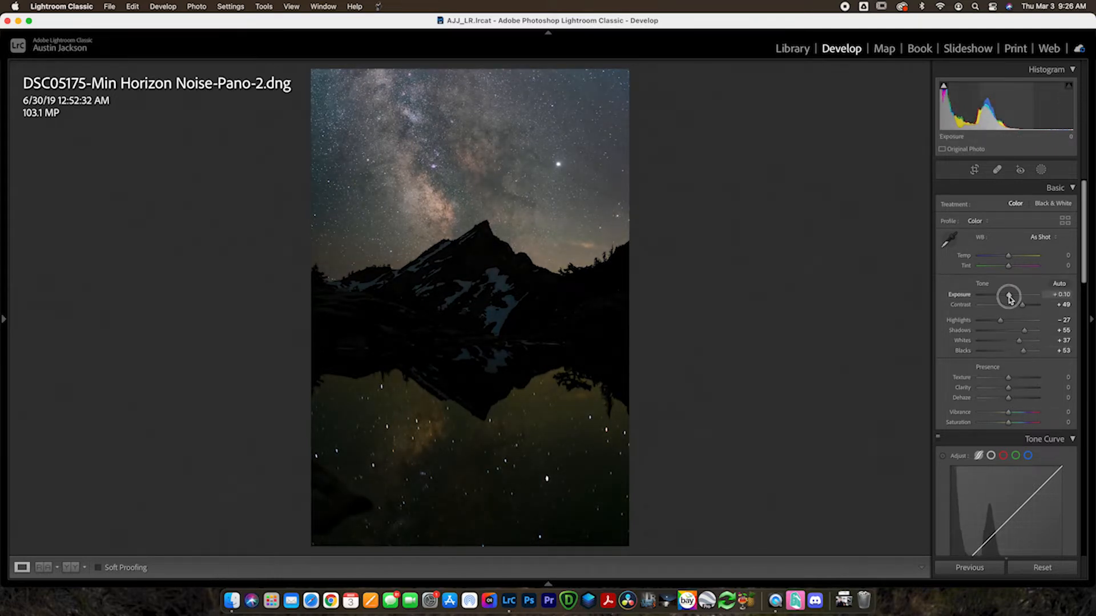
drag(1008, 294, 1012, 294)
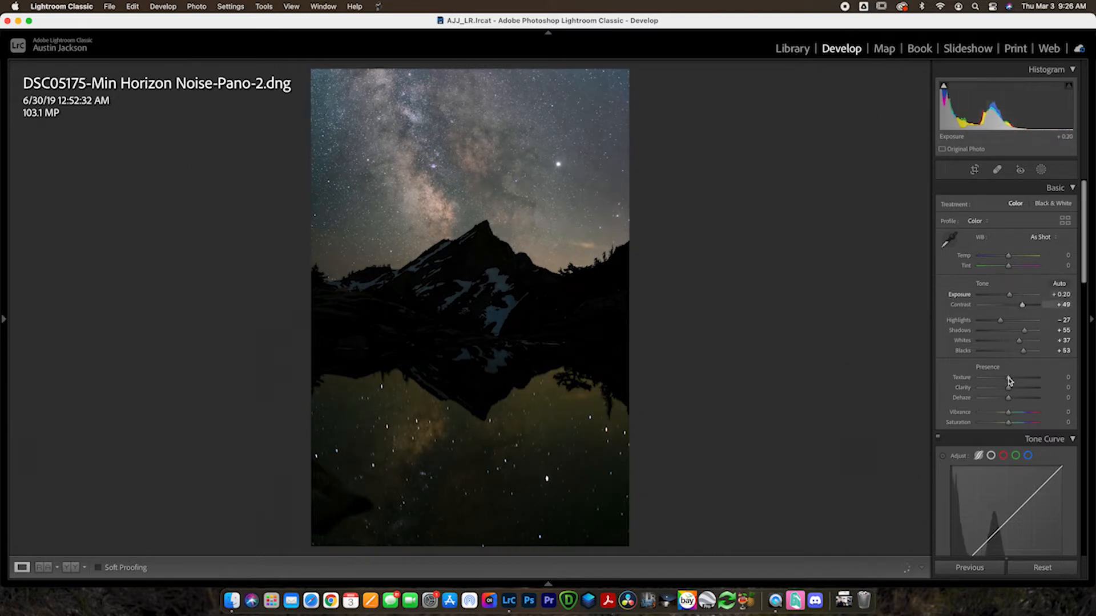
Add Texture +4, Clarity +8 and boost Vibrance to +47
drag(1008, 378, 1009, 377)
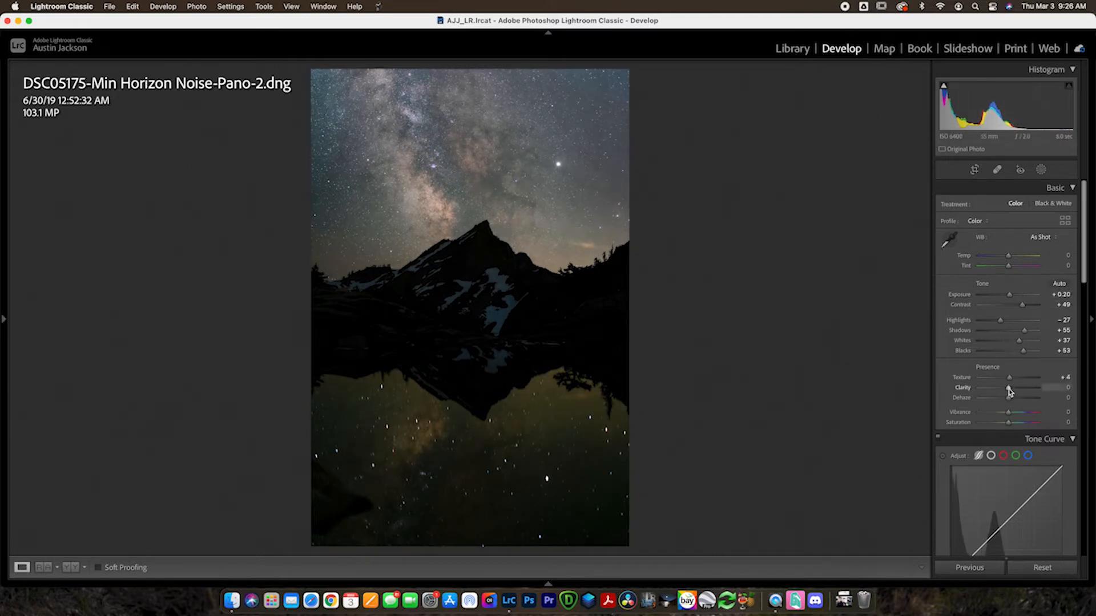
drag(1008, 387, 1012, 387)
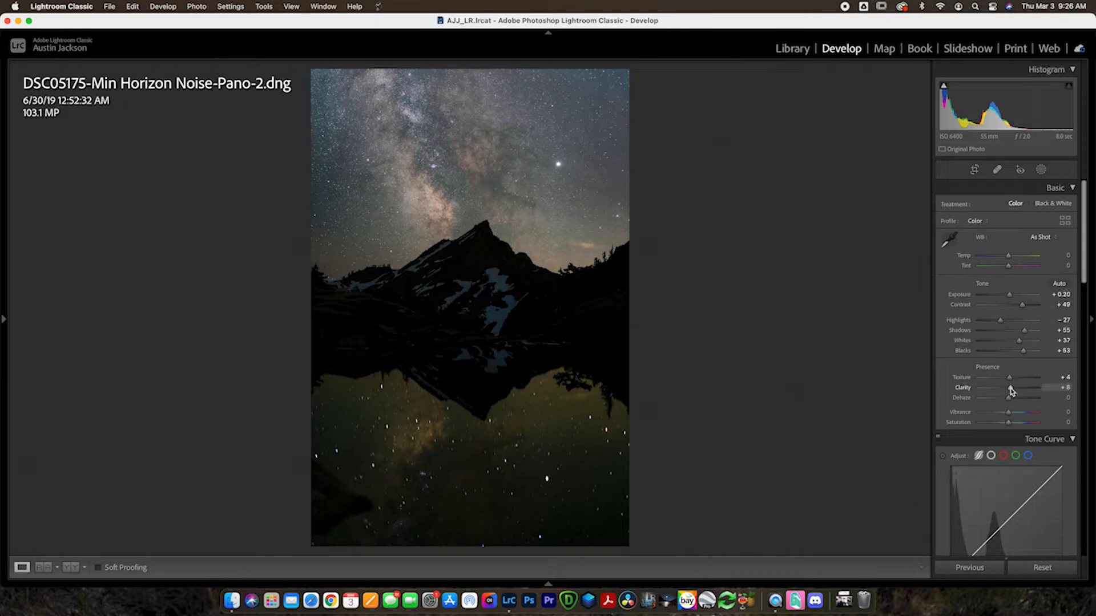
drag(1008, 403, 1041, 403)
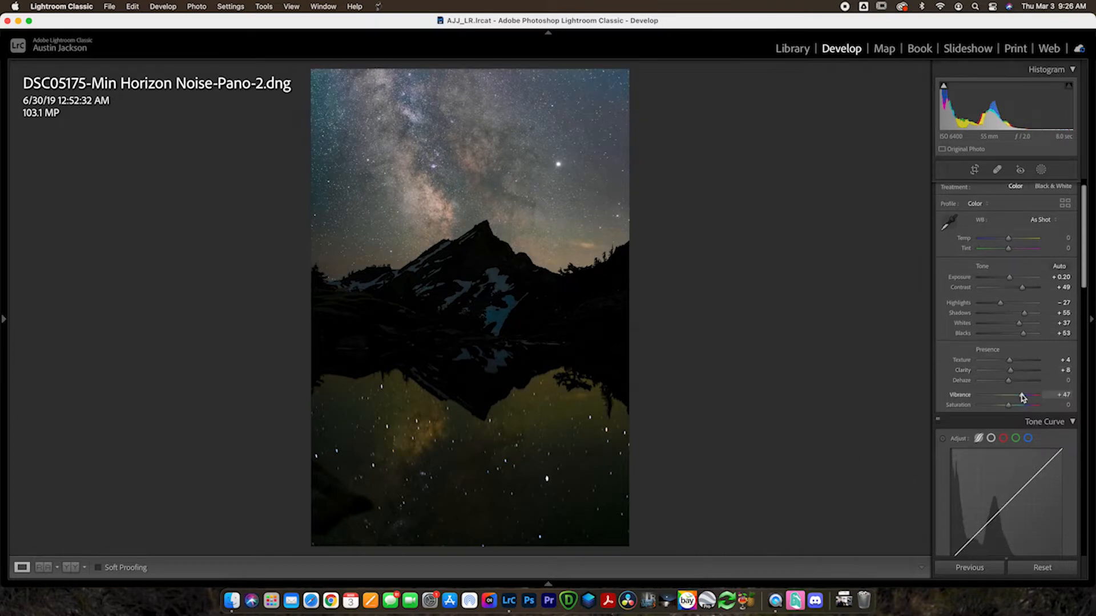
drag(1027, 397, 1017, 394)
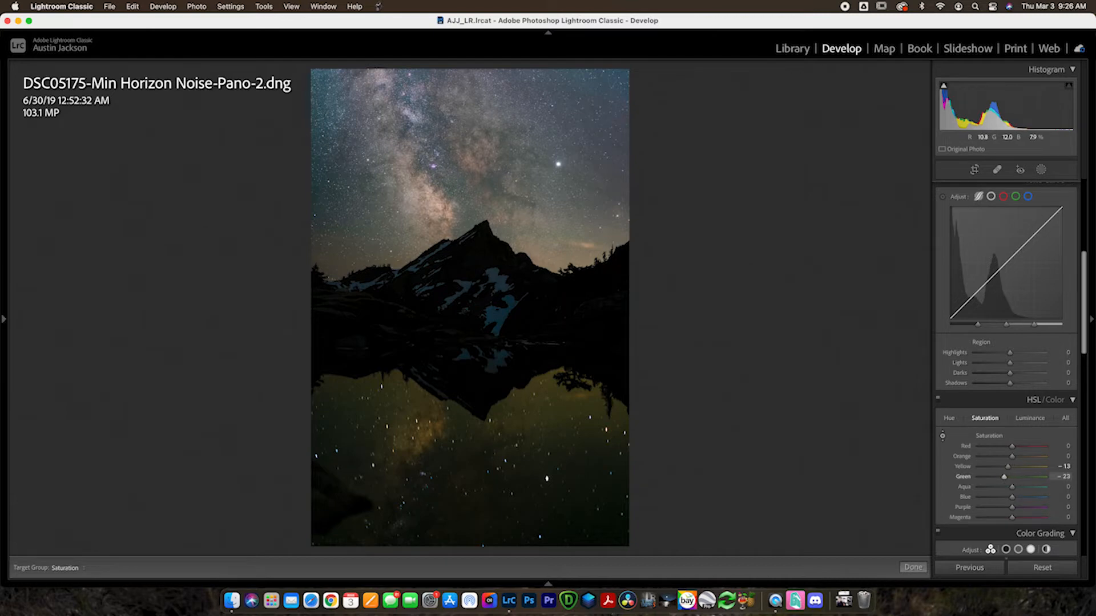
In HSL Saturation, pull Green to -80 and Blue to -59 and boost Orange to +33
drag(1005, 477, 988, 477)
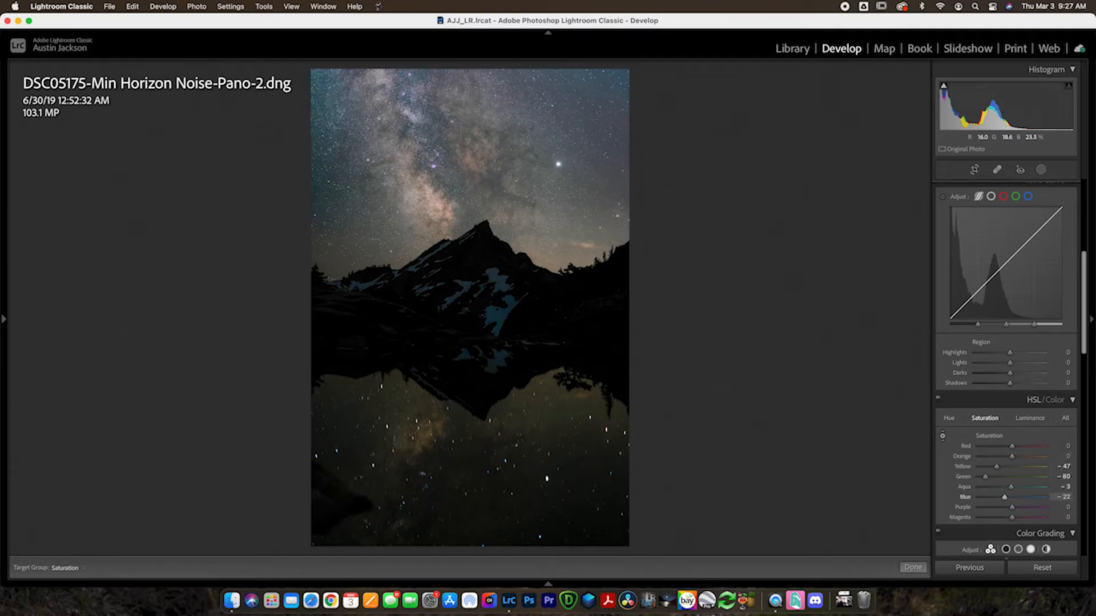
drag(1005, 497, 991, 496)
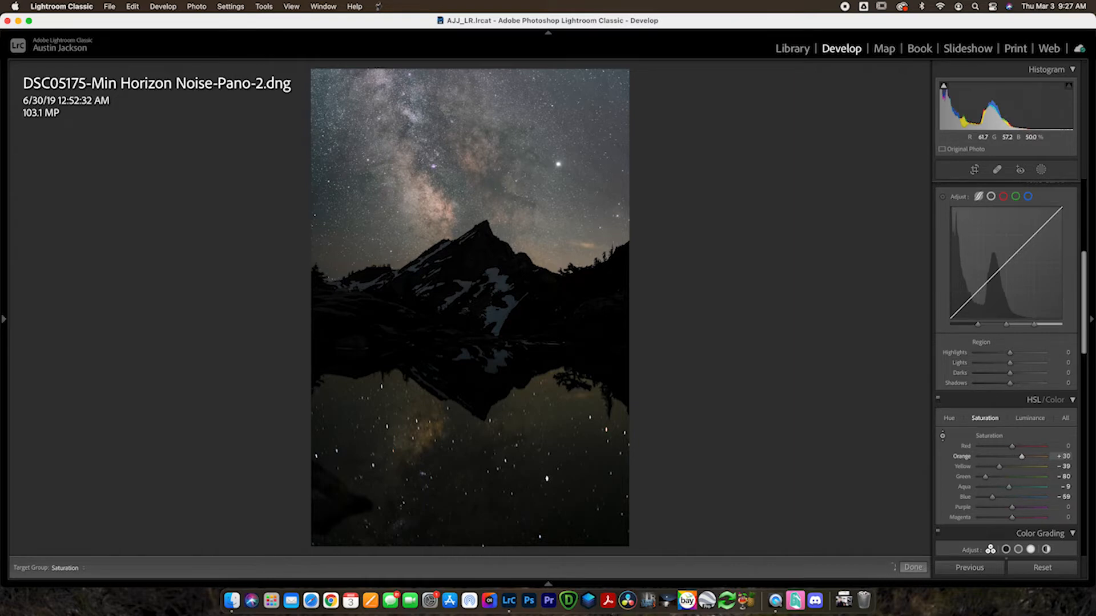
drag(1013, 456, 1023, 457)
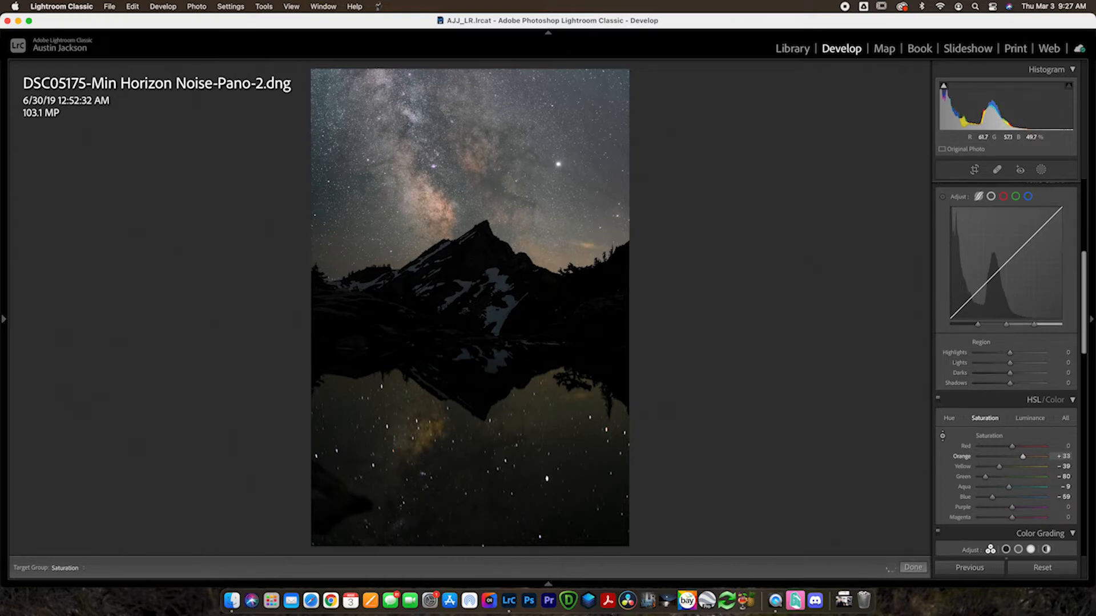
drag(1022, 456, 1016, 456)
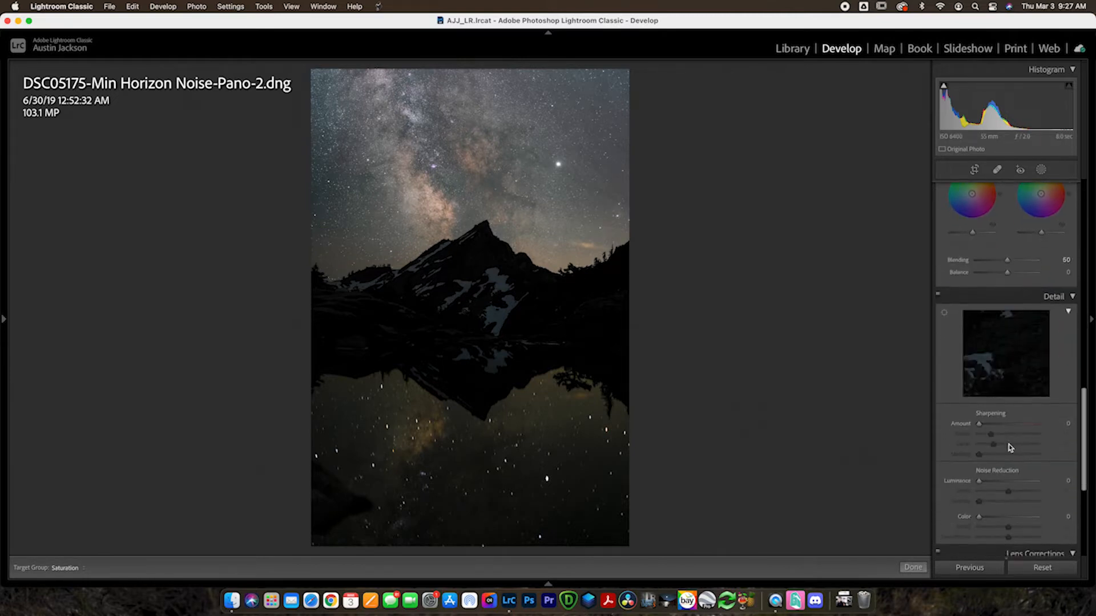
Start with a low sharpening amount and raise Masking to about 60 to target edges and stars
drag(979, 423, 985, 423)
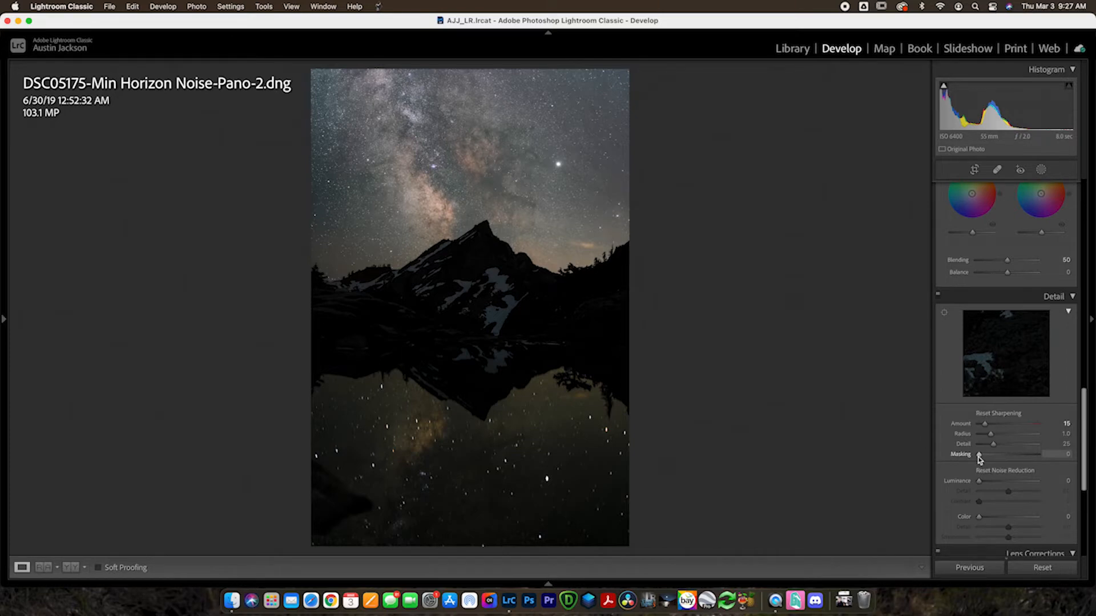
drag(984, 454, 992, 453)
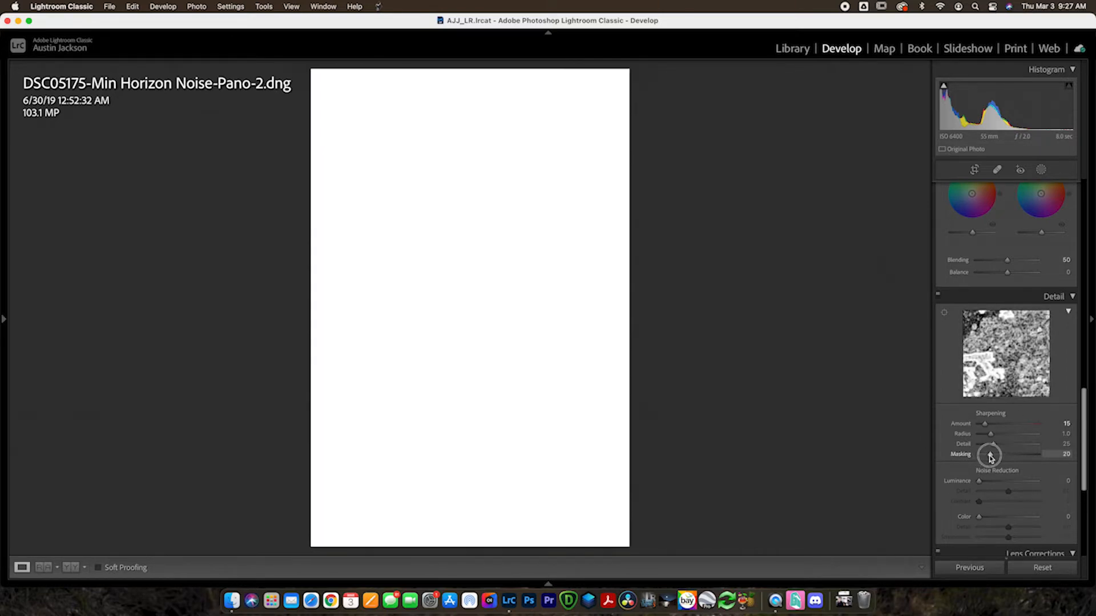
drag(989, 453, 1000, 453)
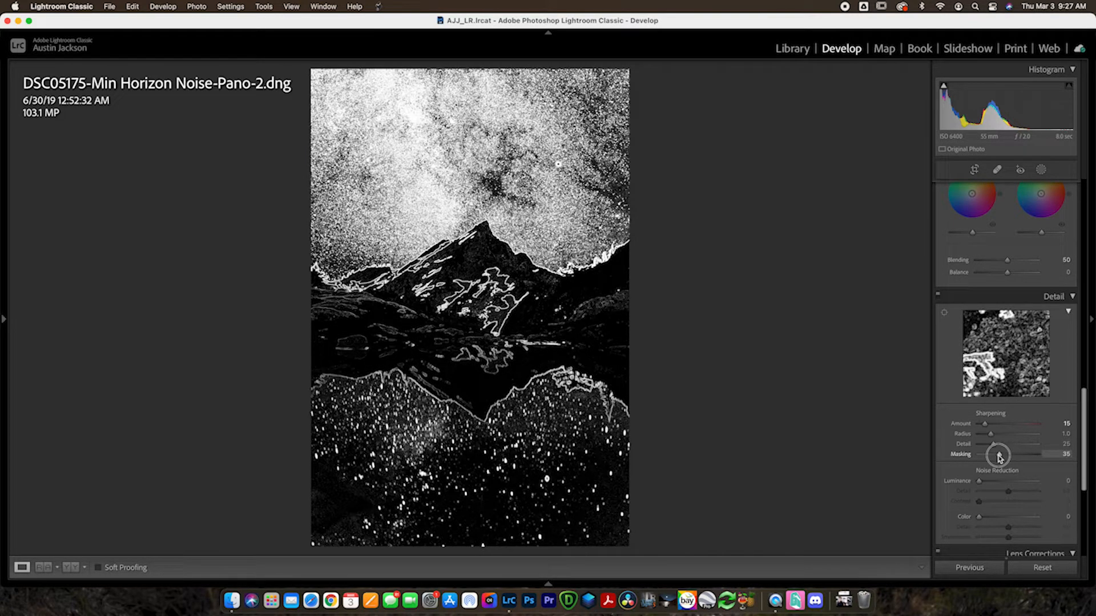
drag(998, 455, 1011, 454)
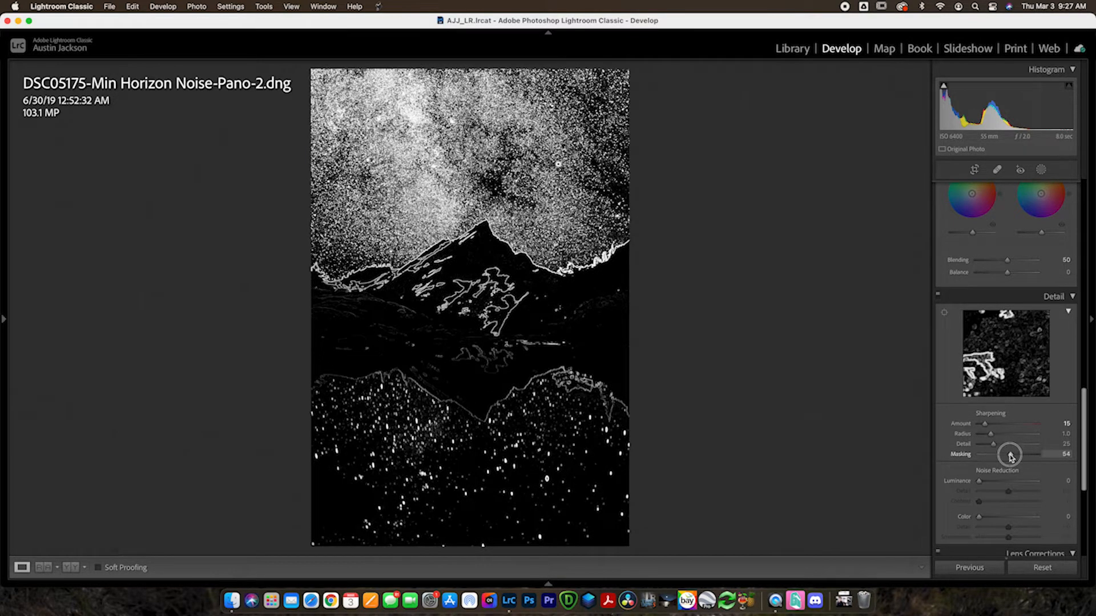
drag(1011, 453, 1016, 453)
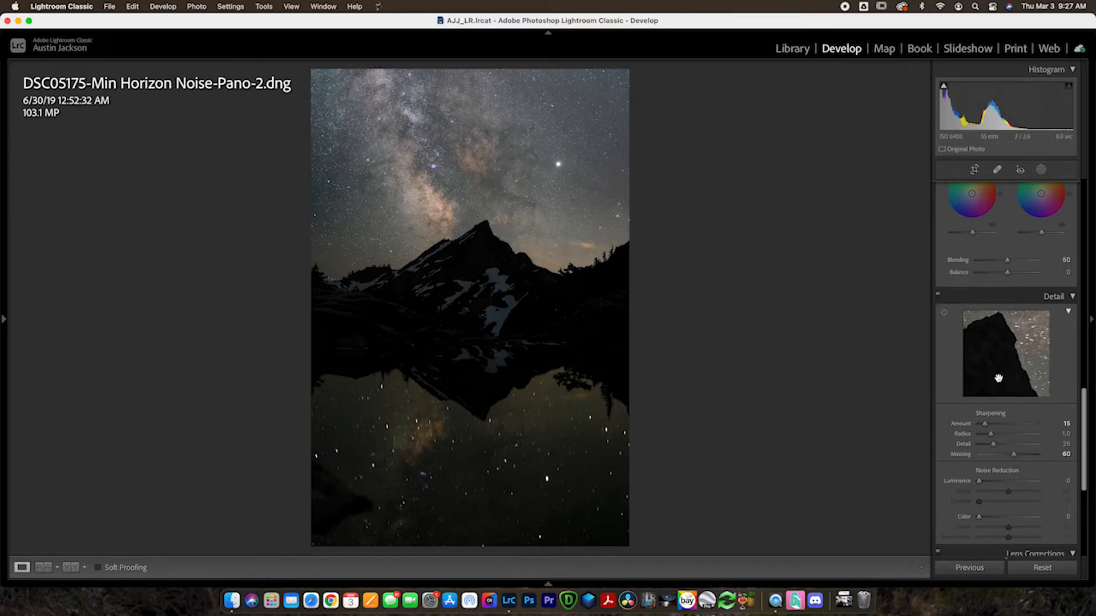
Set Sharpening Amount to about 83, Radius 0.5, and add a little luminance noise reduction
drag(984, 425, 1001, 425)
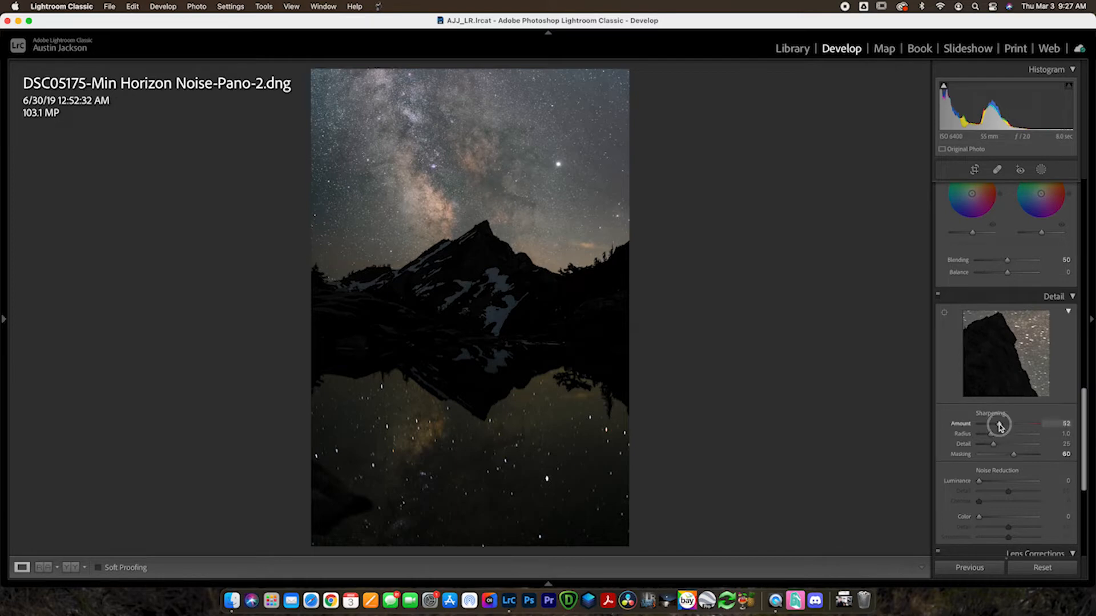
drag(1000, 423, 1007, 424)
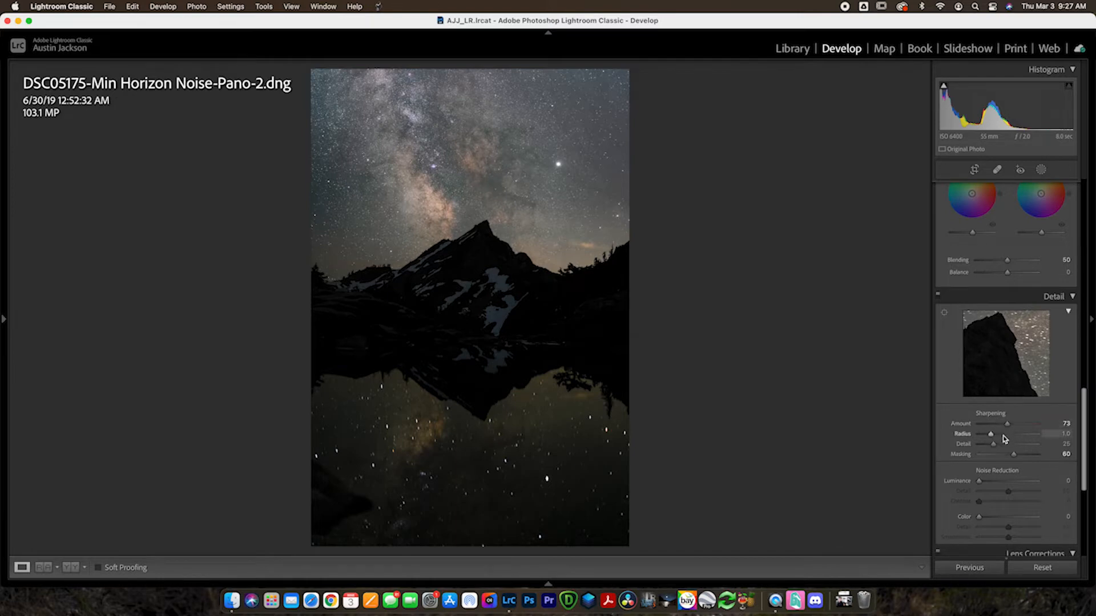
drag(1013, 444, 1064, 444)
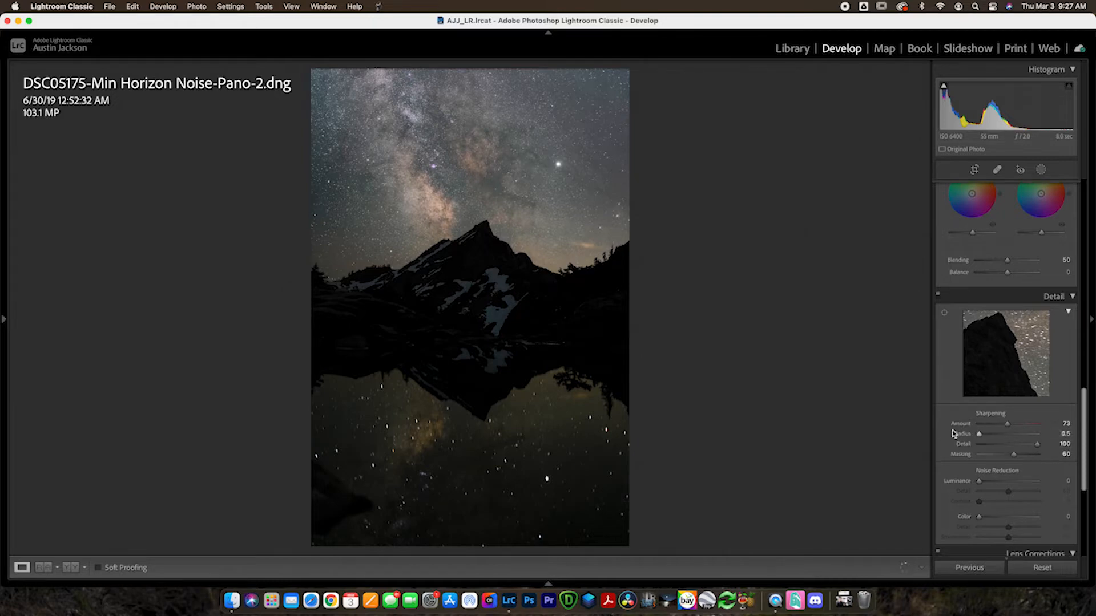
drag(1008, 423, 1038, 424)
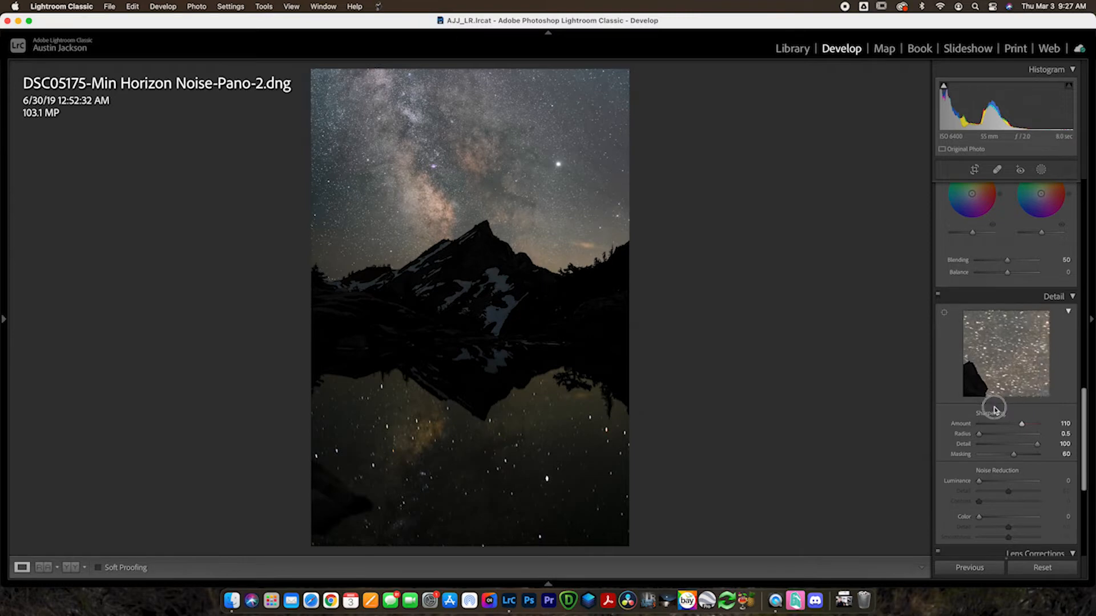
drag(1021, 424, 1010, 424)
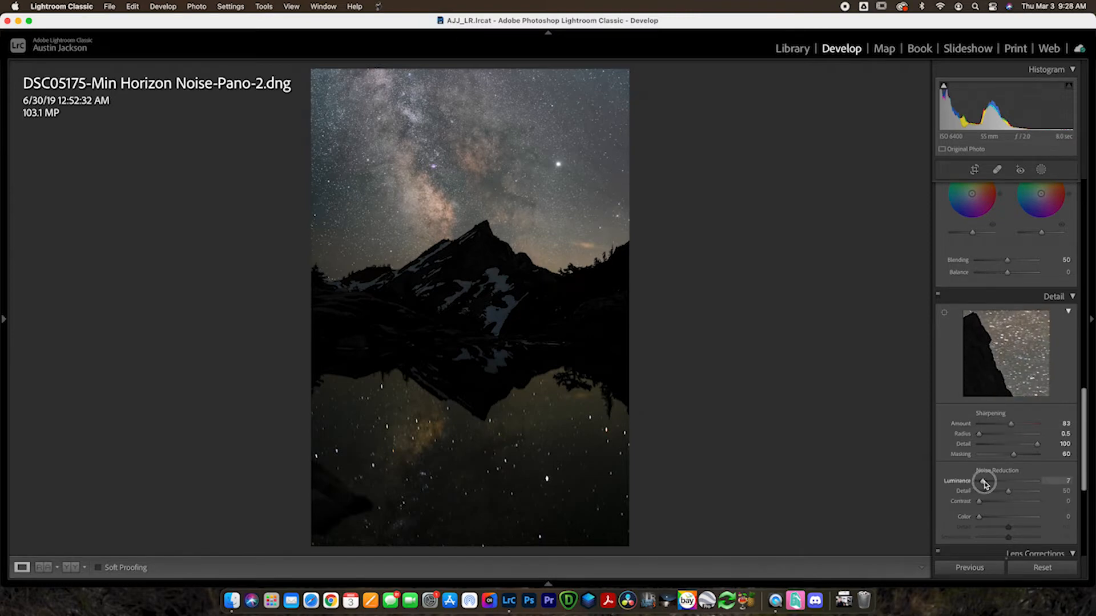
drag(978, 481, 988, 481)
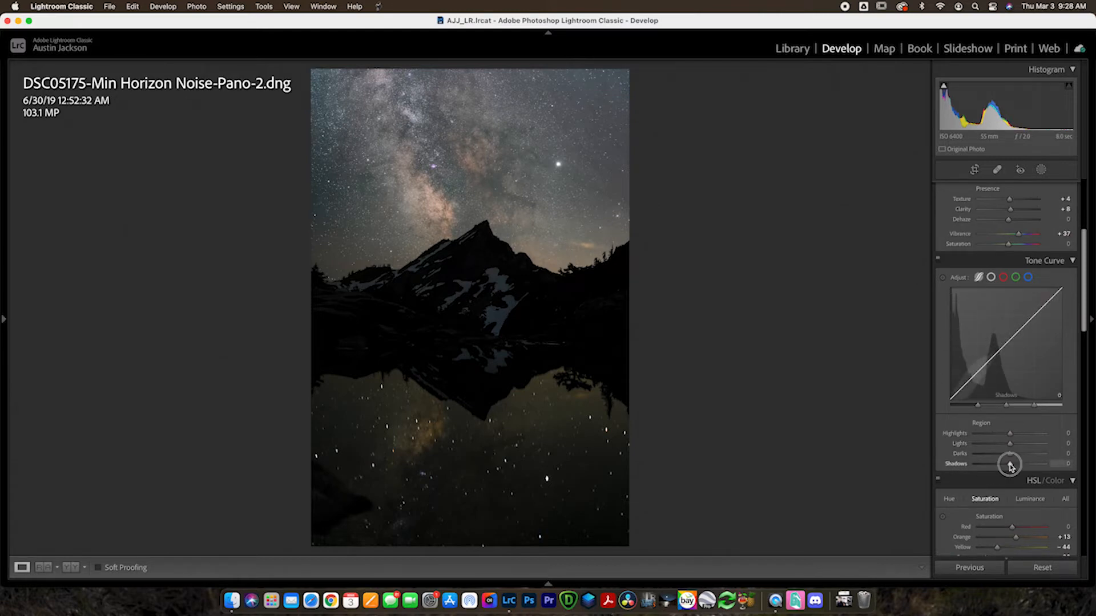
Lift the tone curve's Shadows region to about +34 and Highlights to +49
drag(1011, 464, 1033, 463)
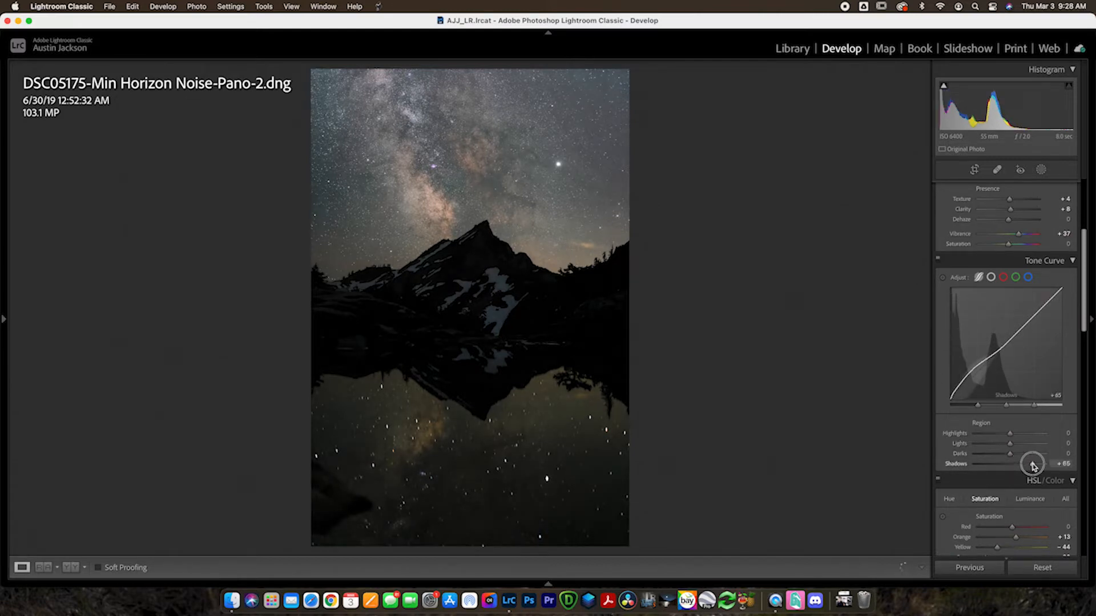
drag(1033, 464, 1021, 465)
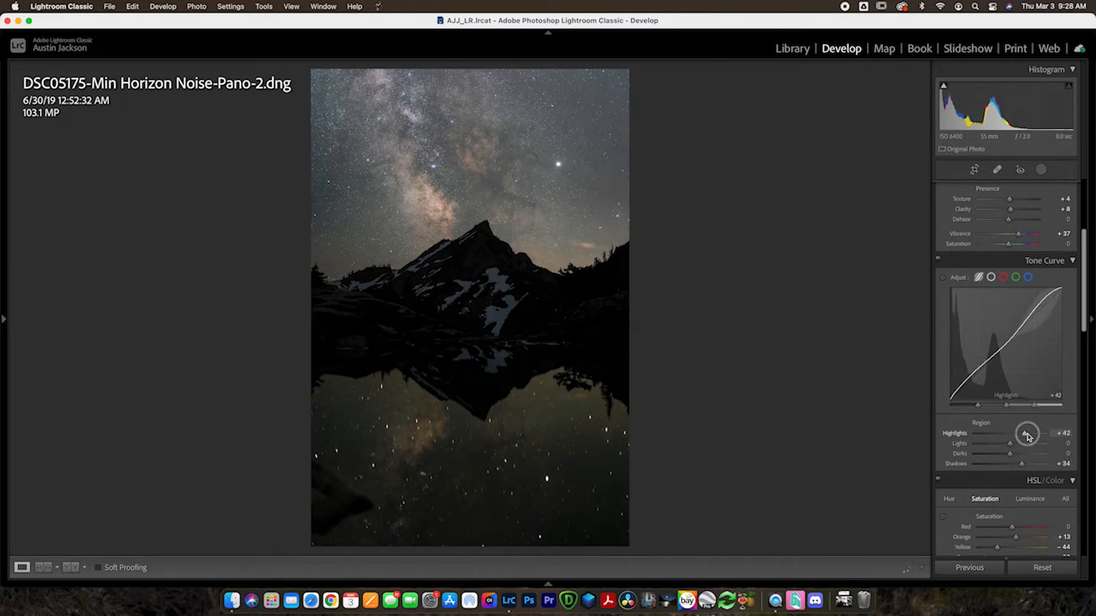
drag(1028, 434, 1061, 444)
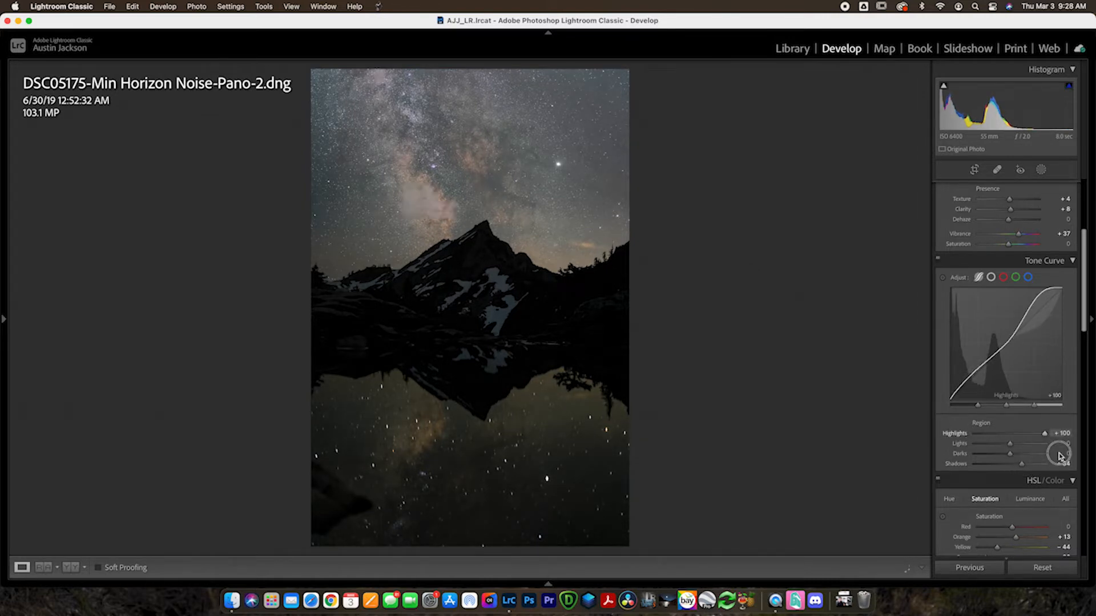
drag(1063, 453, 1045, 434)
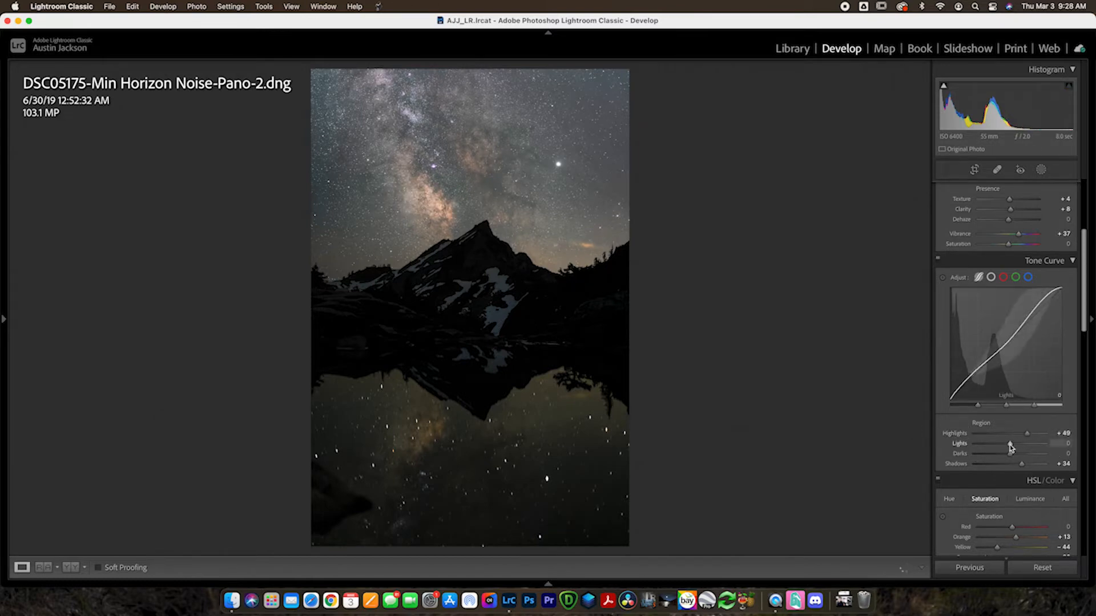
Pull the Lights region down to around -38 and adjust the Darks region
drag(1006, 443, 1014, 443)
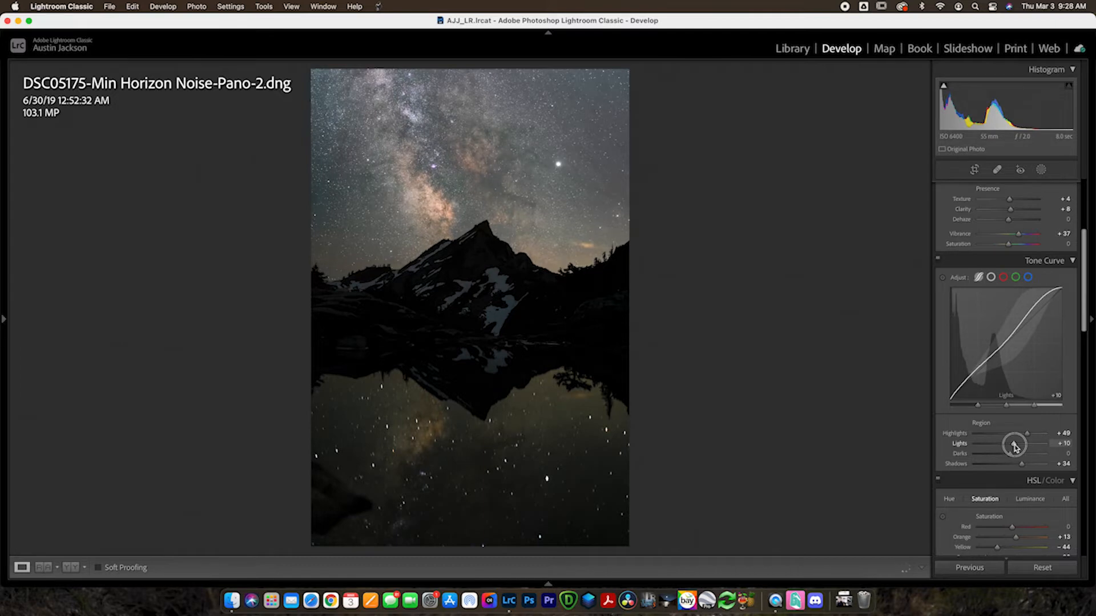
drag(1016, 447, 988, 447)
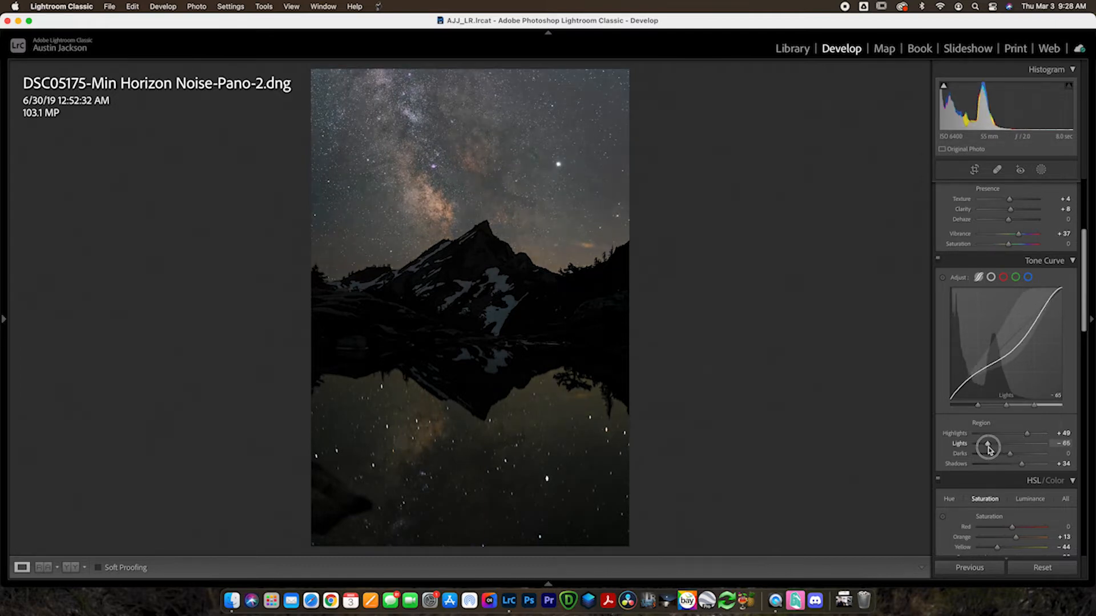
drag(987, 447, 997, 449)
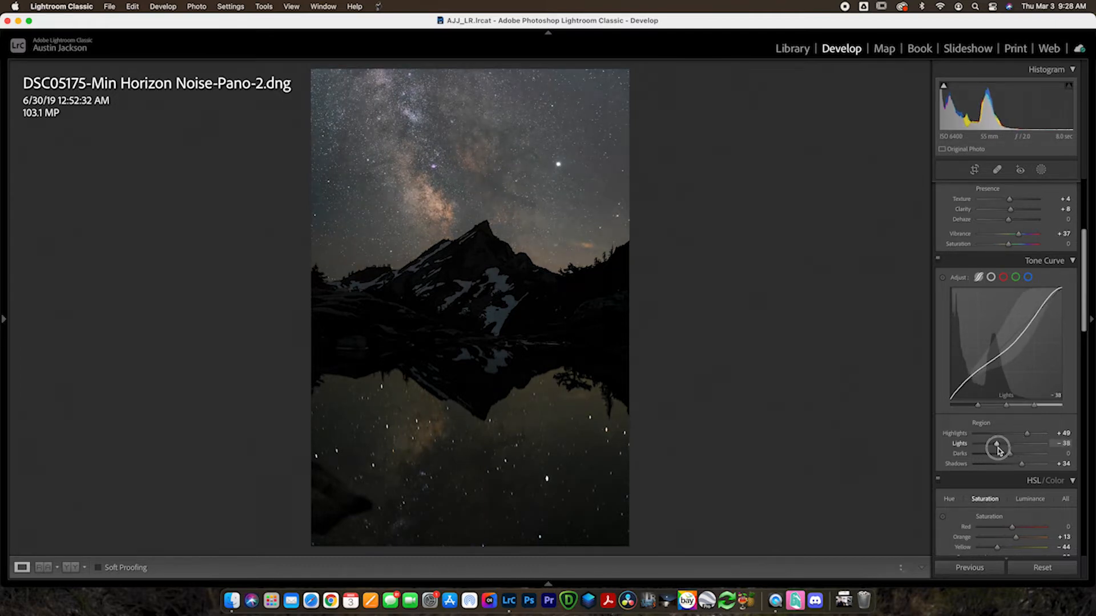
drag(998, 448, 1008, 458)
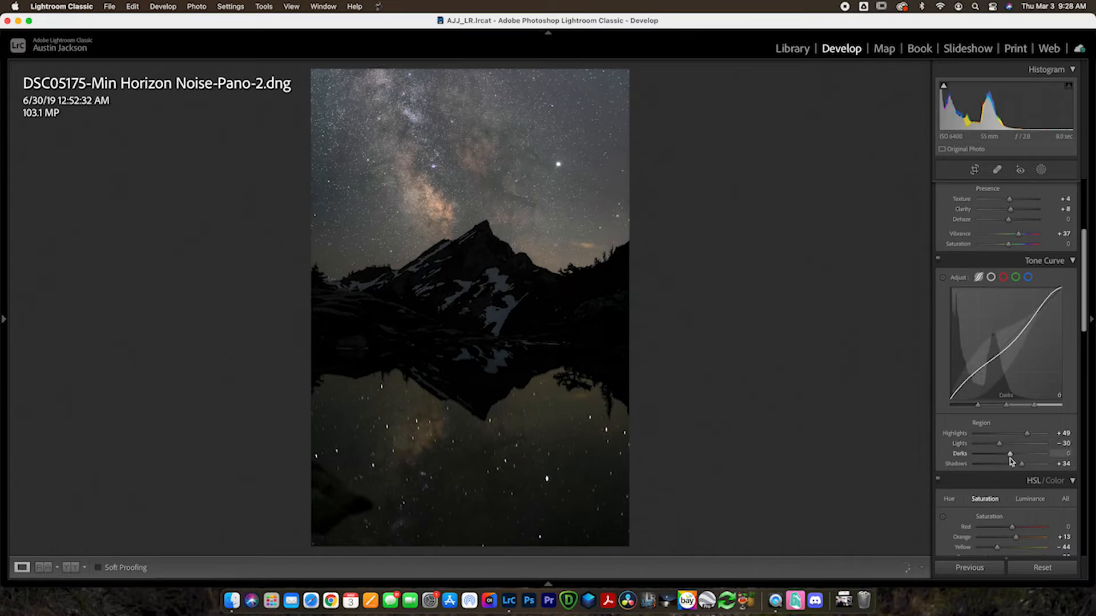
scroll(down, 3)
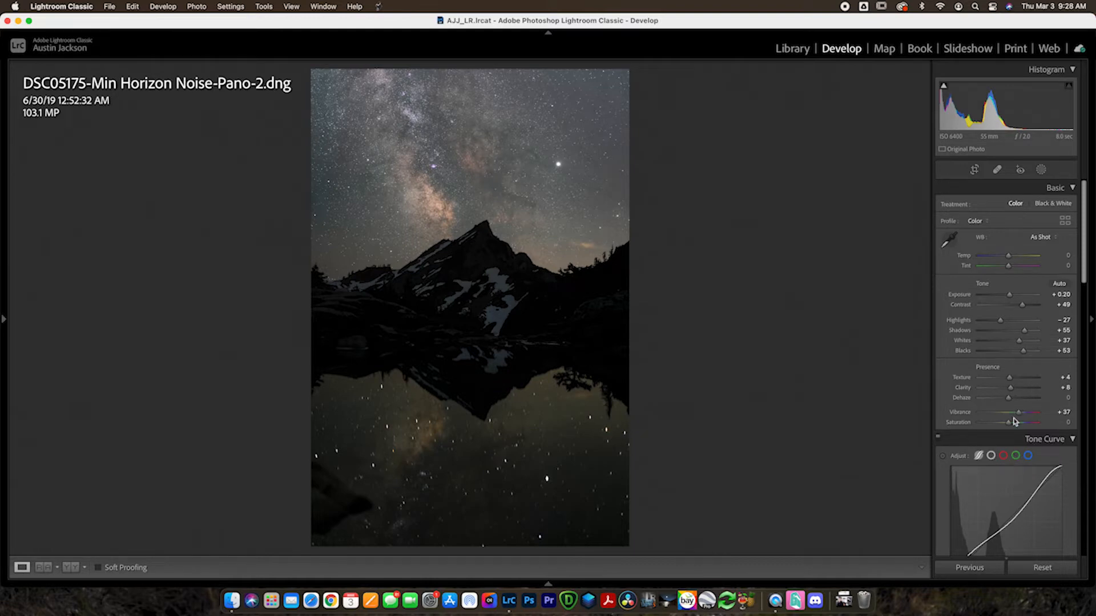
Raise overall Saturation in the Basic panel to +23
drag(1008, 422, 1019, 422)
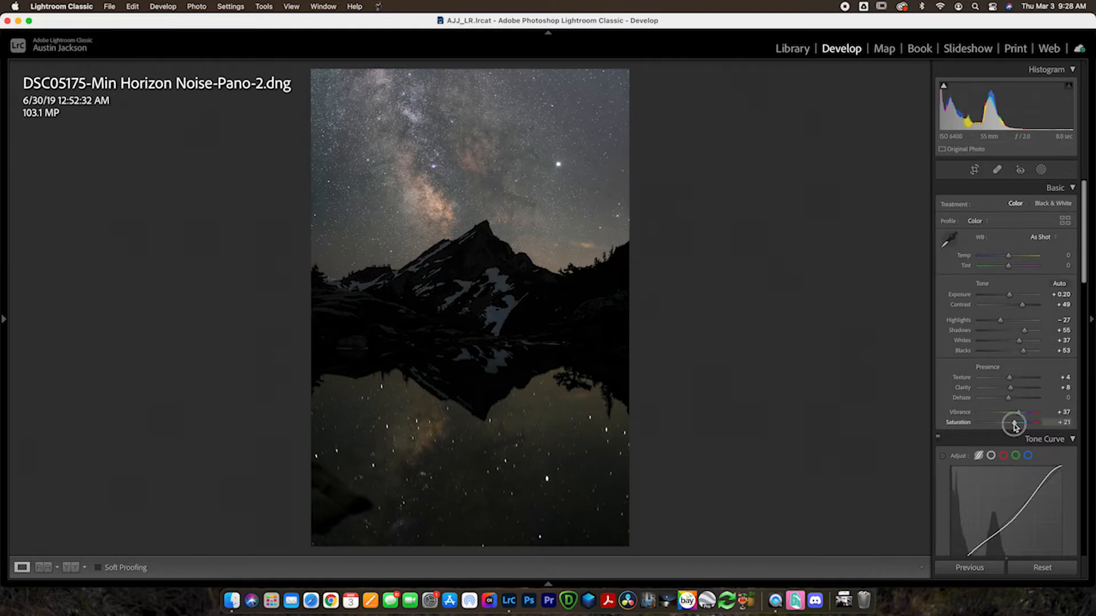
drag(1014, 424, 1021, 424)
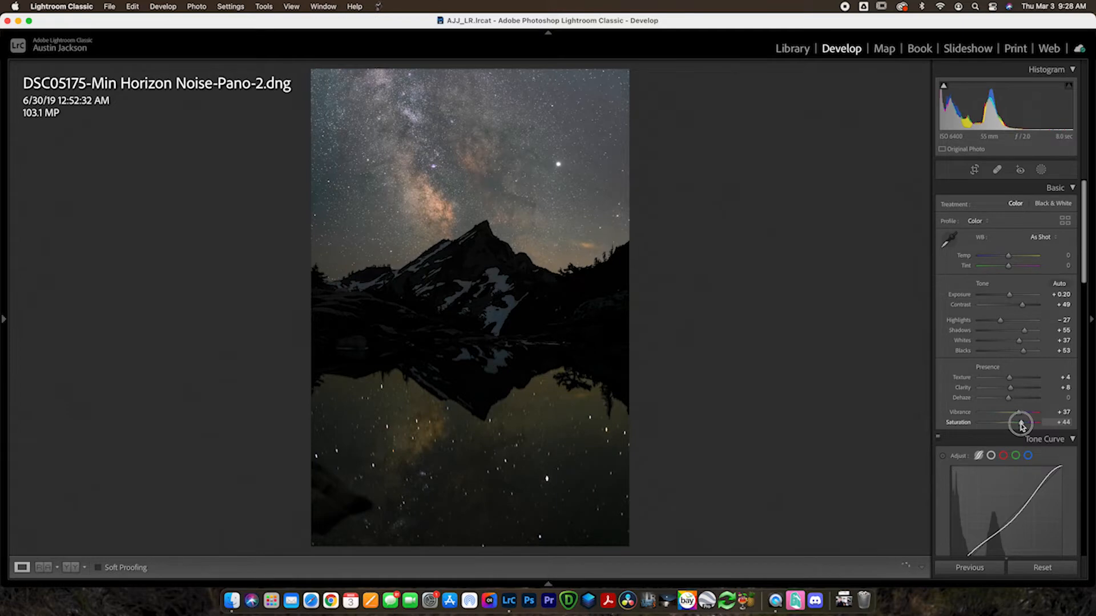
drag(1037, 423, 1021, 422)
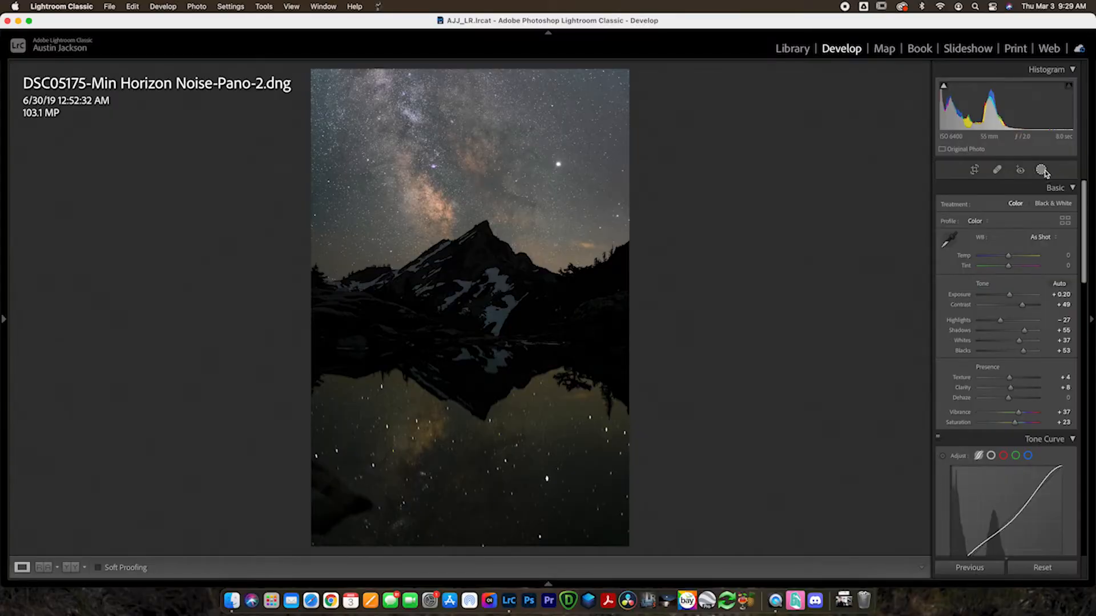
Create Mask 1 with Select Sky and hide its overlay
click(1043, 170)
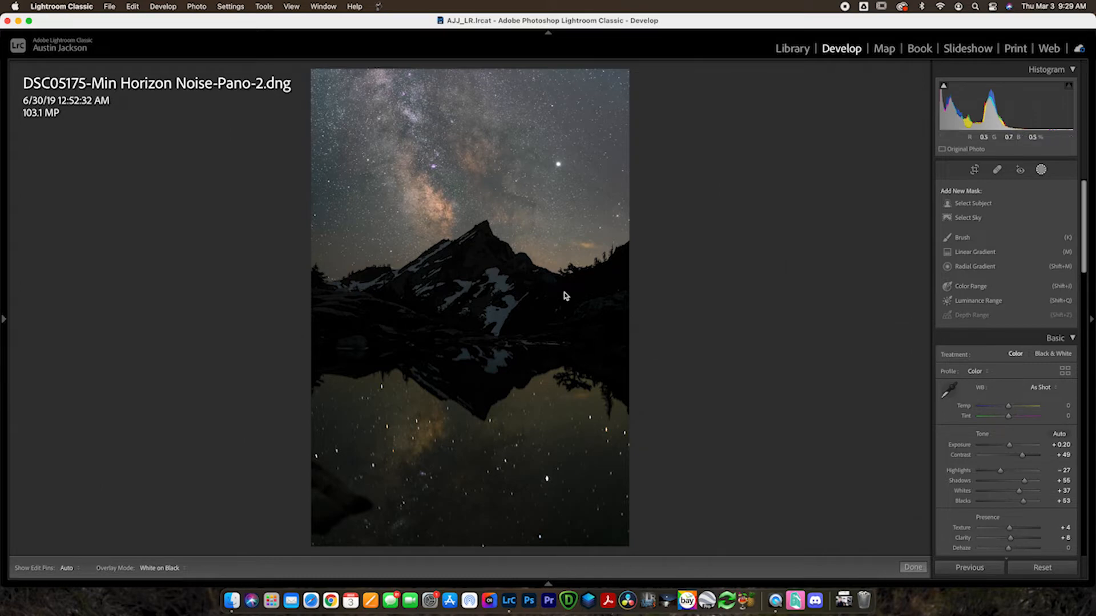
click(968, 217)
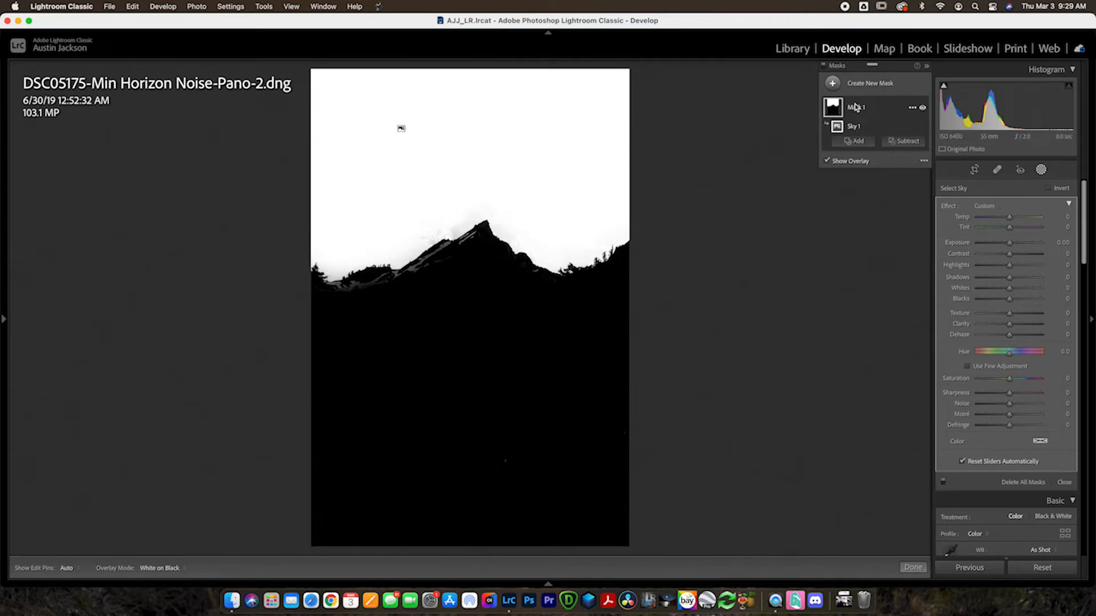
mouse_move(885, 111)
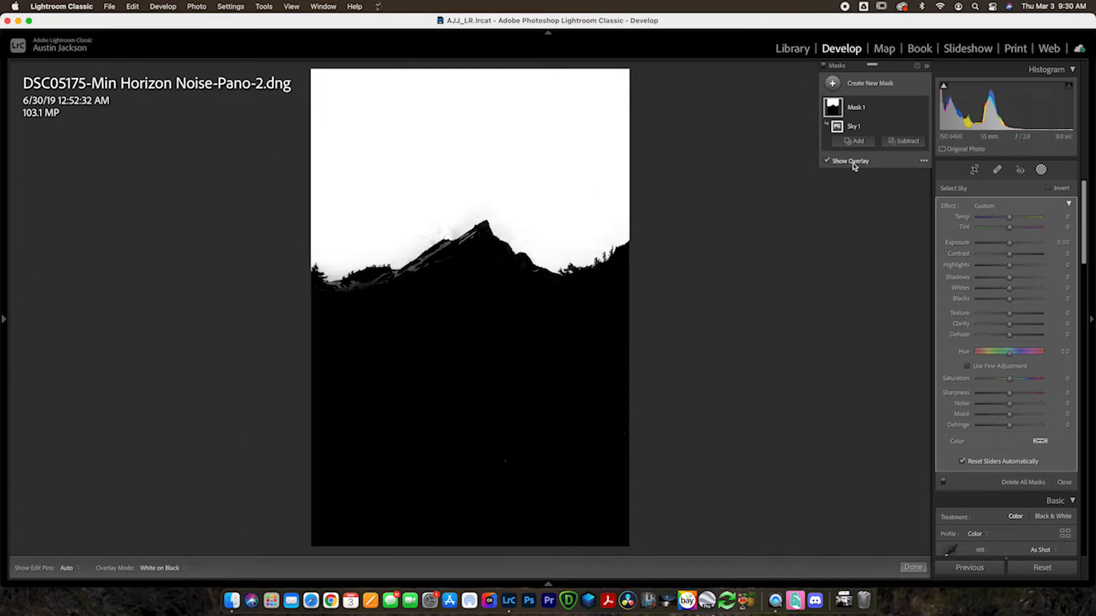
click(828, 161)
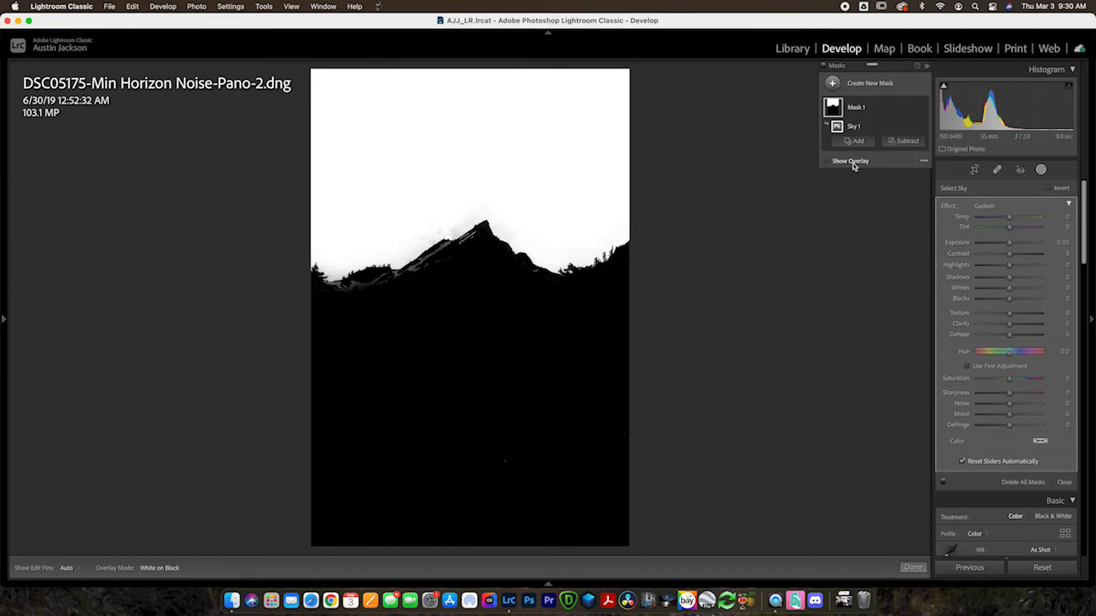
click(827, 160)
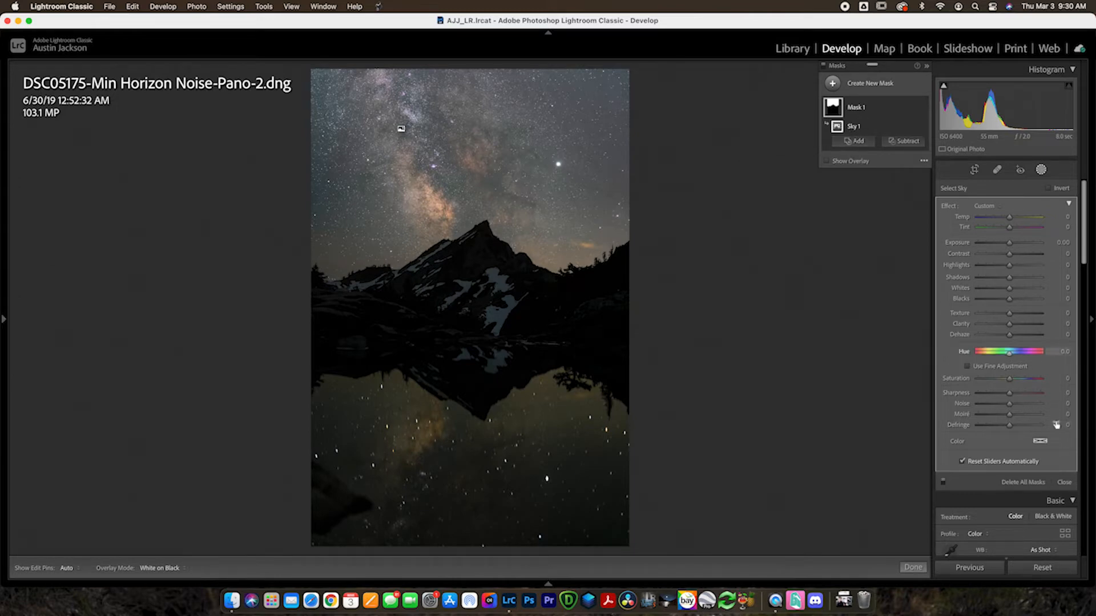
mouse_move(1020, 242)
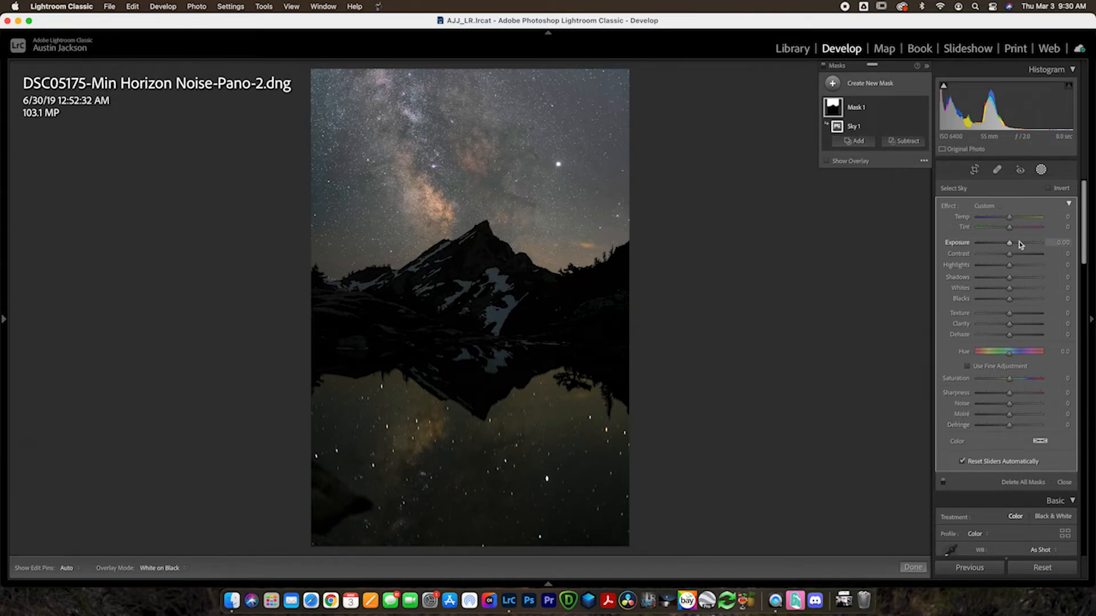
On the sky mask, raise Saturation to about 28 and Contrast to 57
drag(1008, 378, 1032, 378)
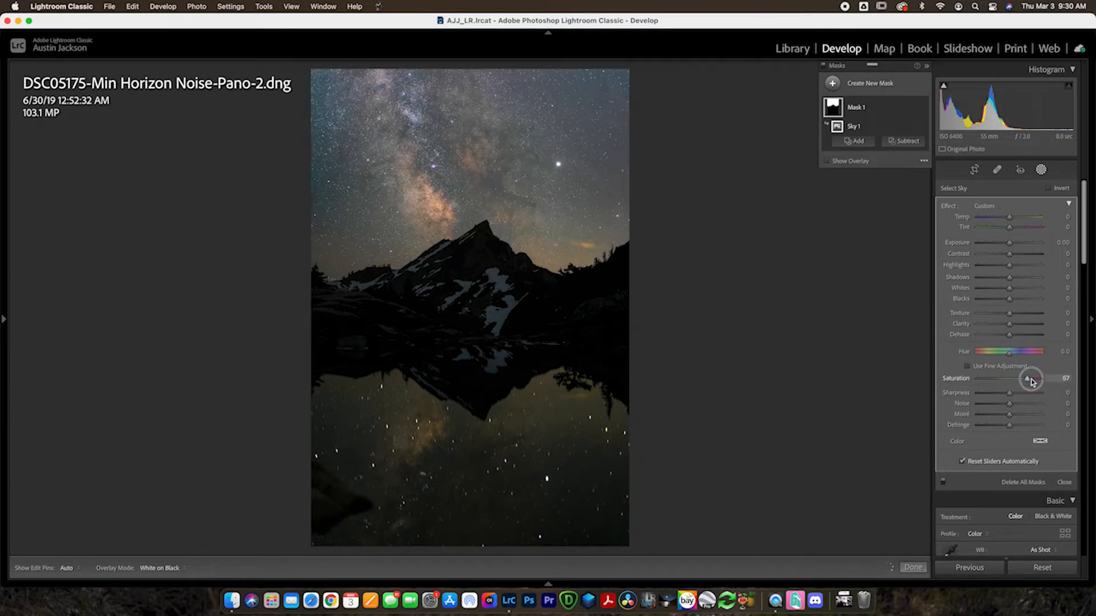
drag(1030, 378, 1039, 378)
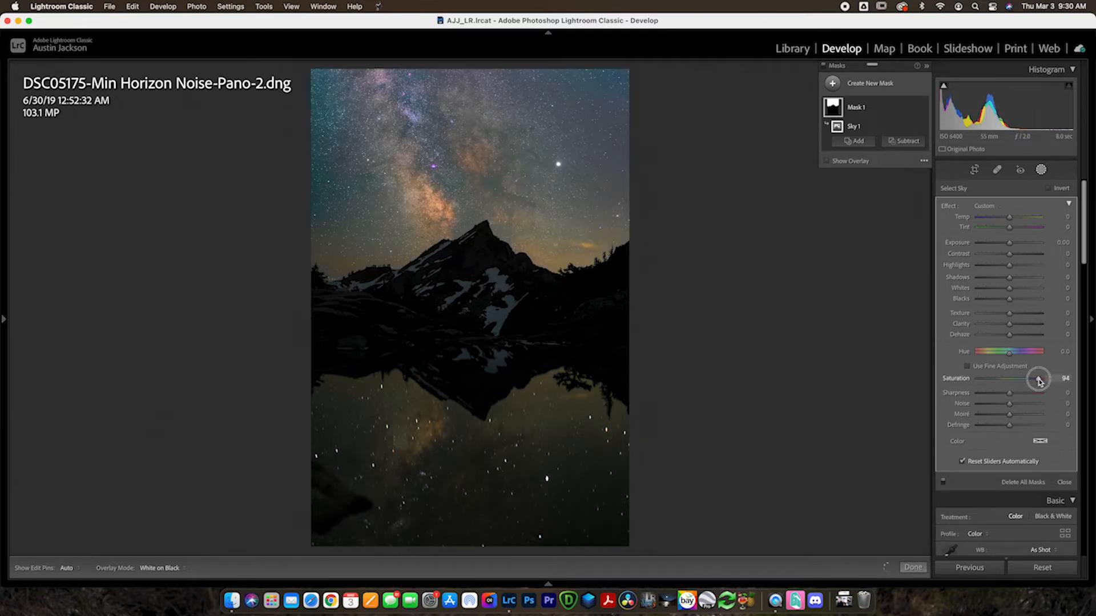
drag(1038, 378, 1023, 378)
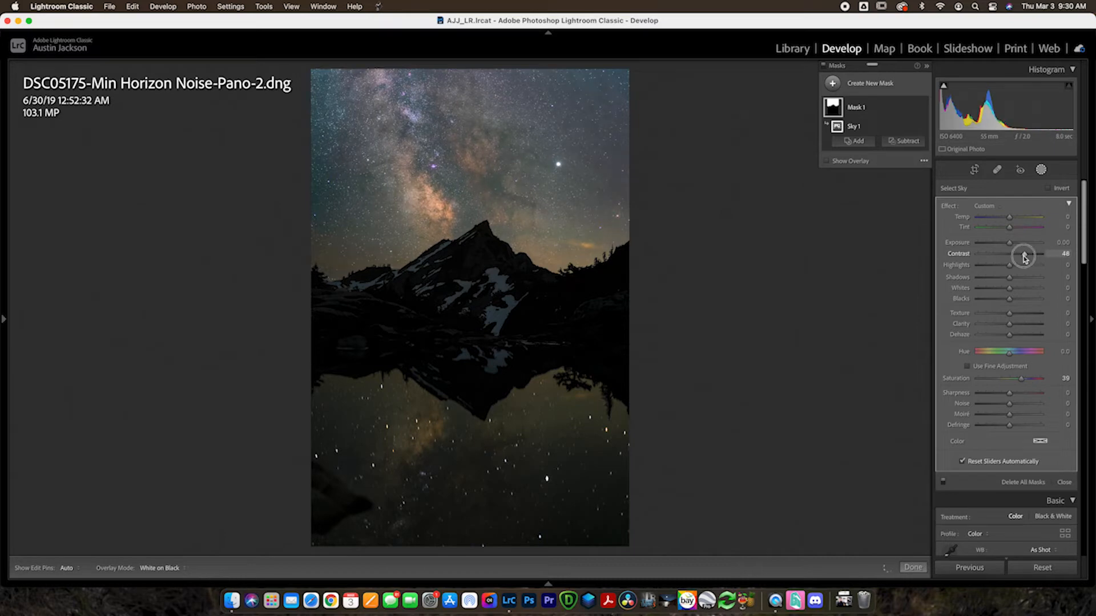
drag(1021, 253, 1033, 253)
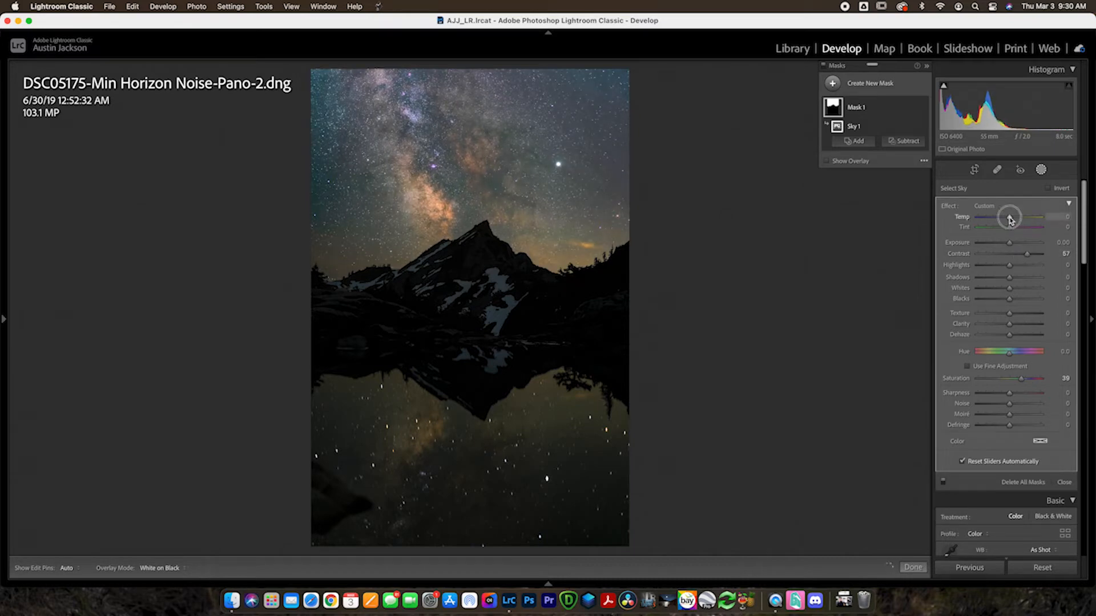
Try warming the sky then reset Temp to neutral, set Clarity 13 and trim Saturation
drag(1009, 216, 1022, 217)
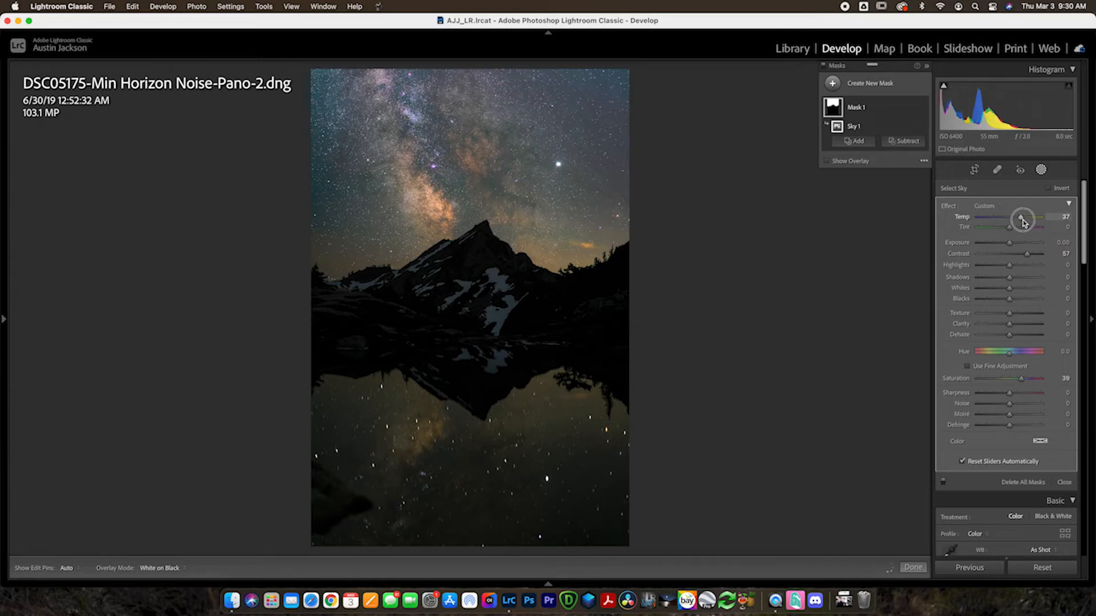
drag(1021, 217, 1013, 217)
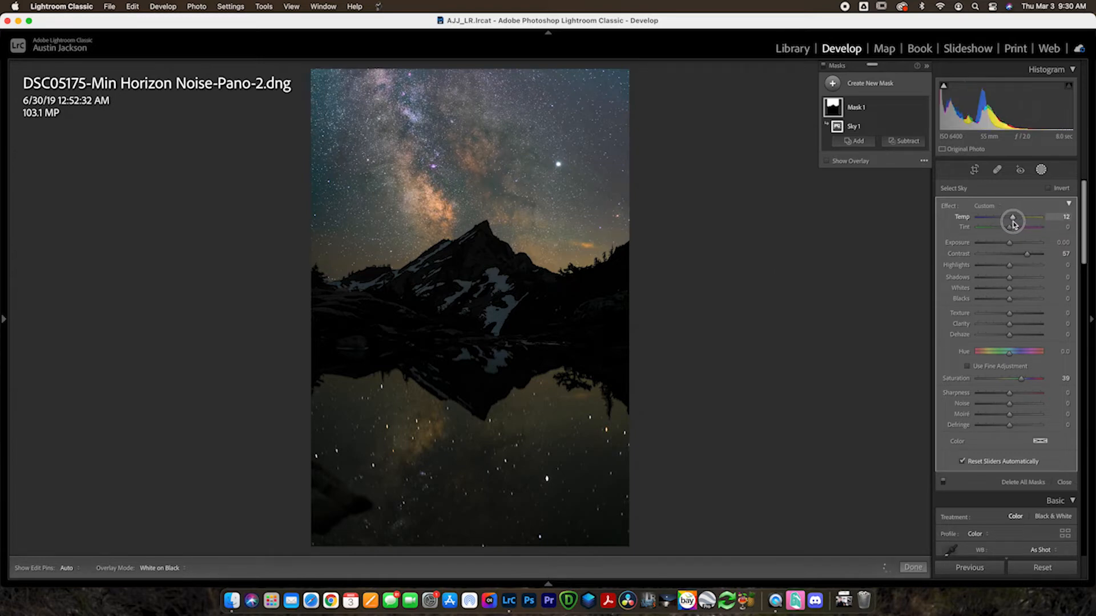
drag(1012, 217, 1010, 217)
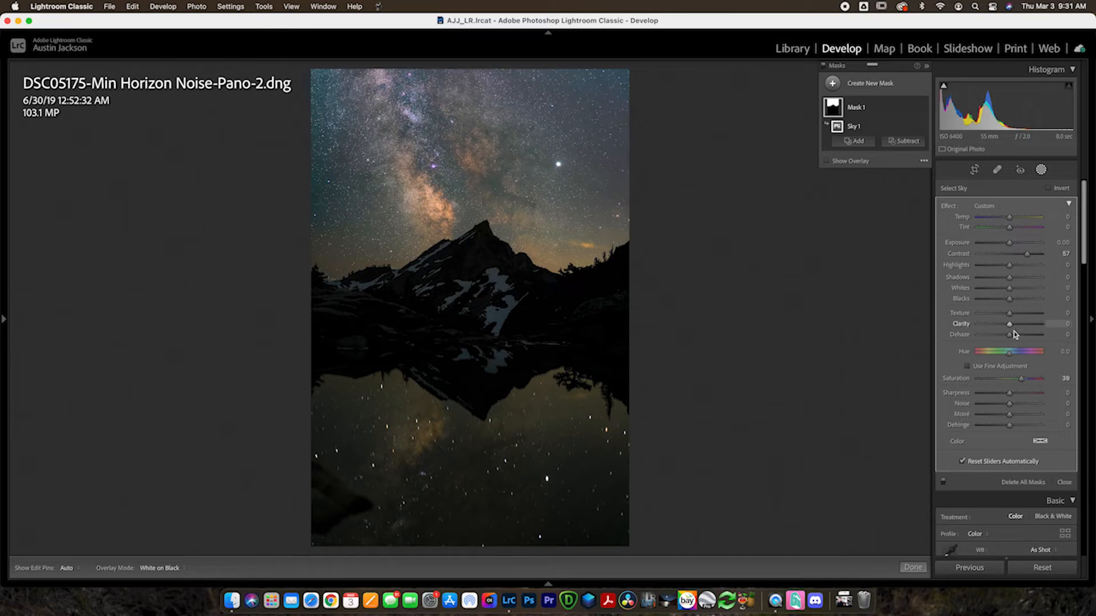
drag(1009, 323, 1020, 323)
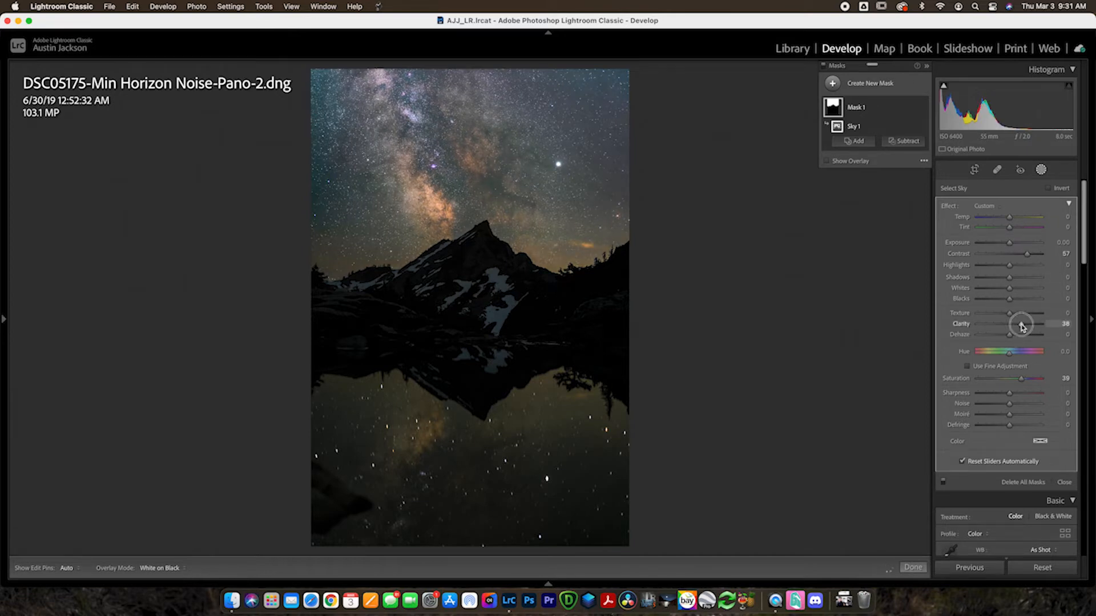
drag(1027, 323, 1013, 323)
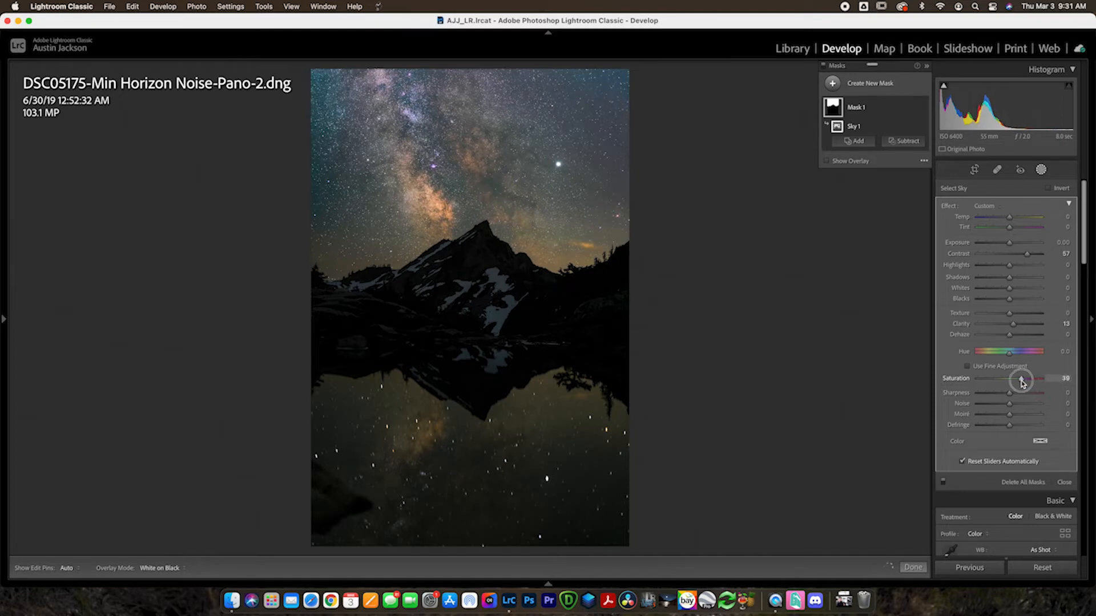
drag(1020, 379, 1017, 379)
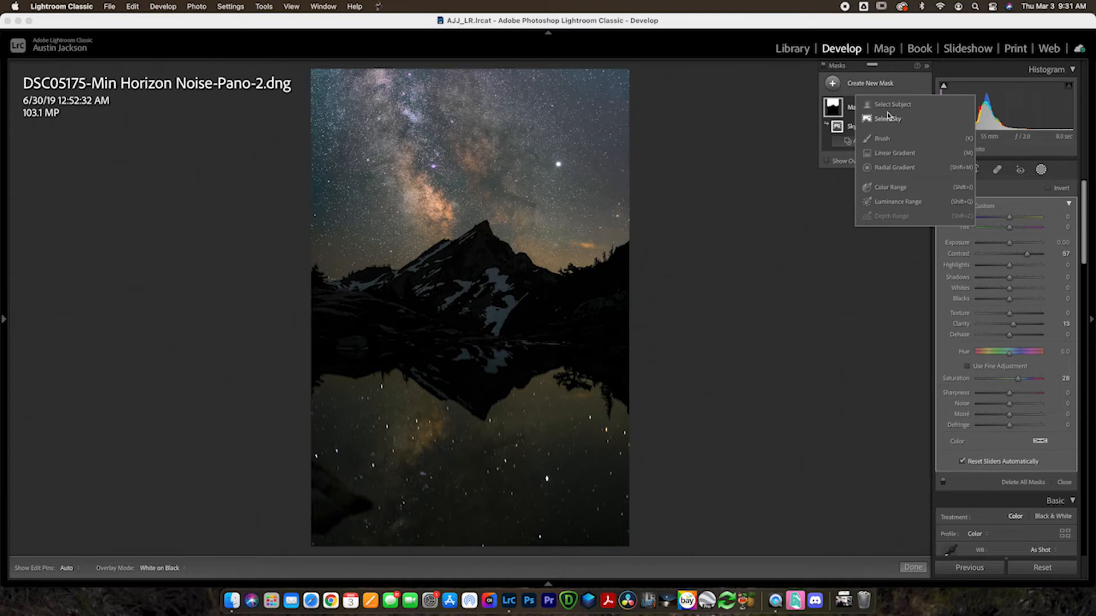
Try Select Subject, dismiss the 'No subject detected' alert, and start a Luminance Range mask
click(892, 103)
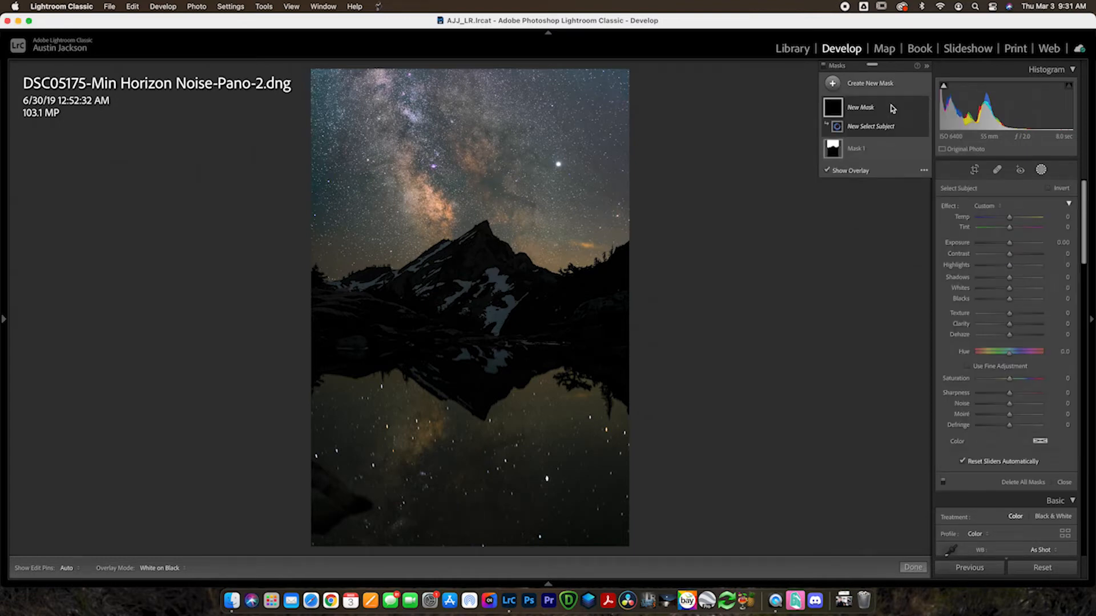
click(871, 127)
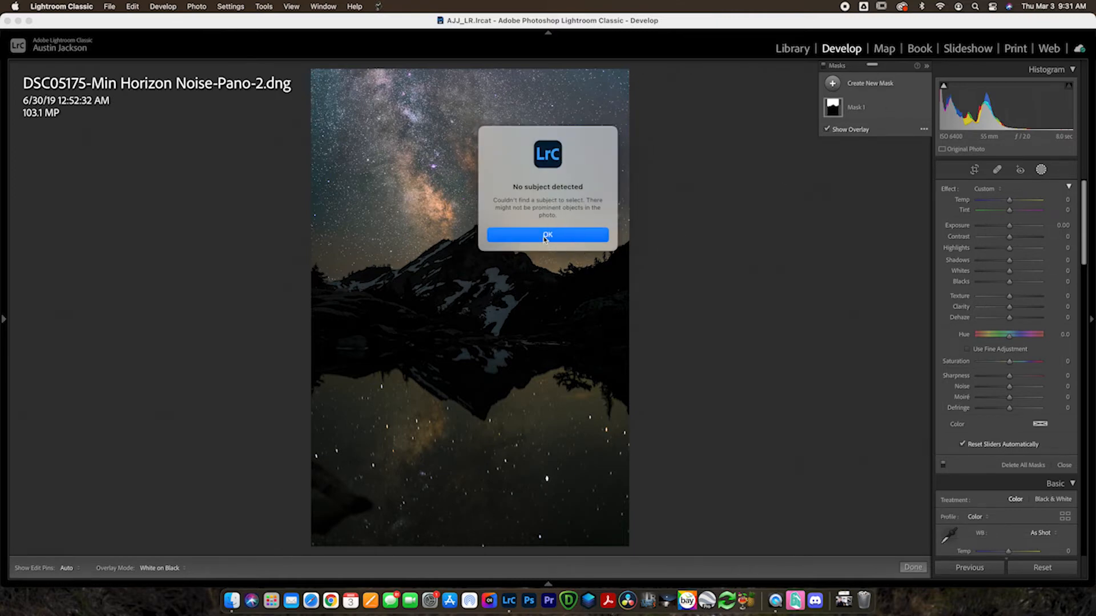
click(547, 235)
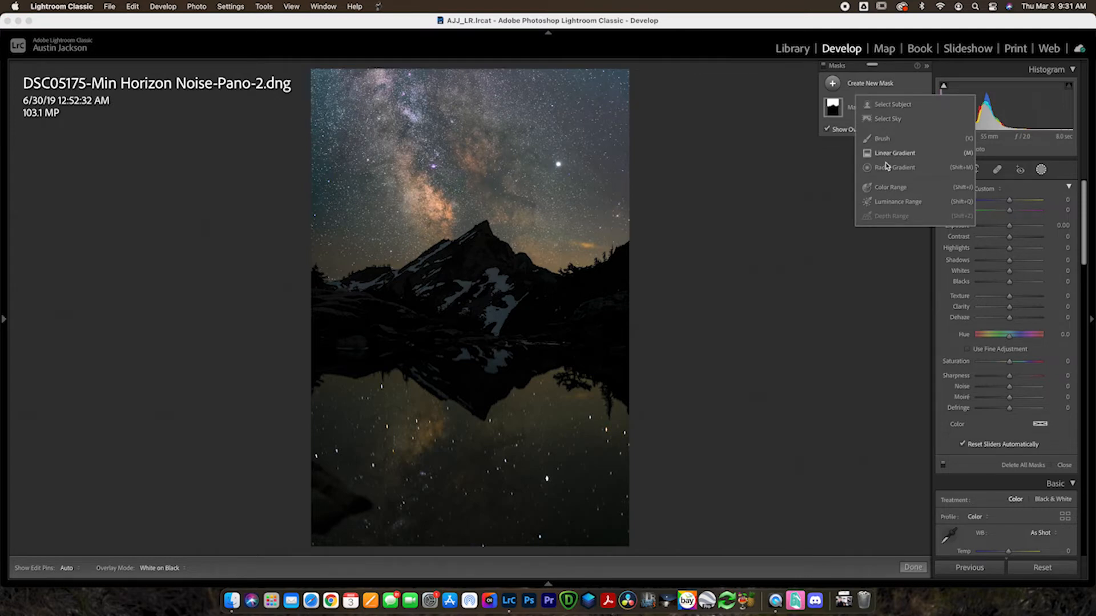
click(895, 167)
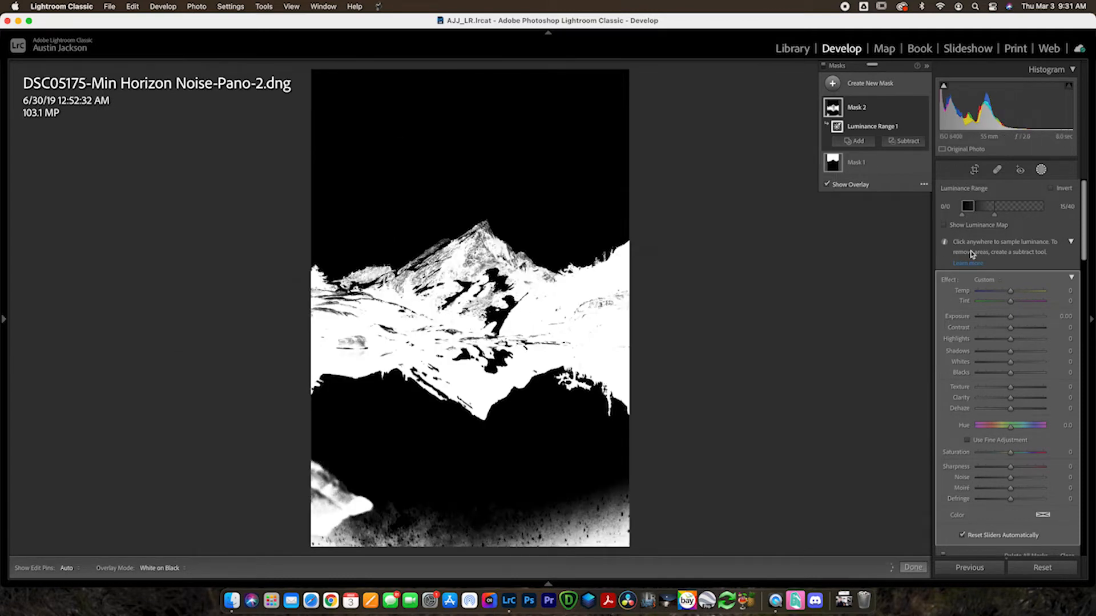
Push the luminance range's lower bound up toward the midtones and sky tones
drag(968, 205, 979, 205)
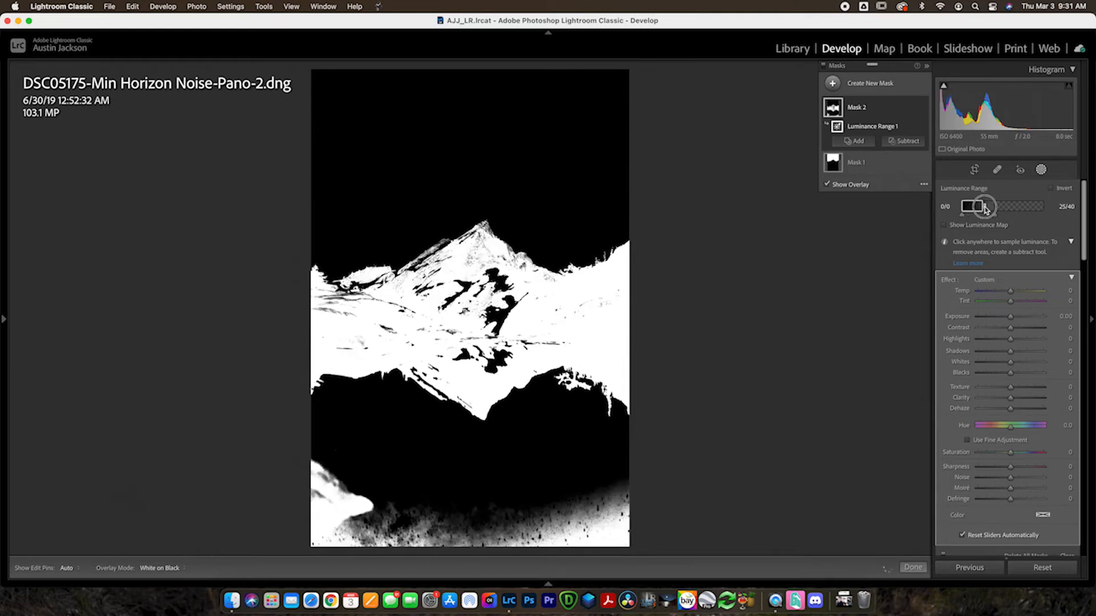
drag(980, 206, 992, 206)
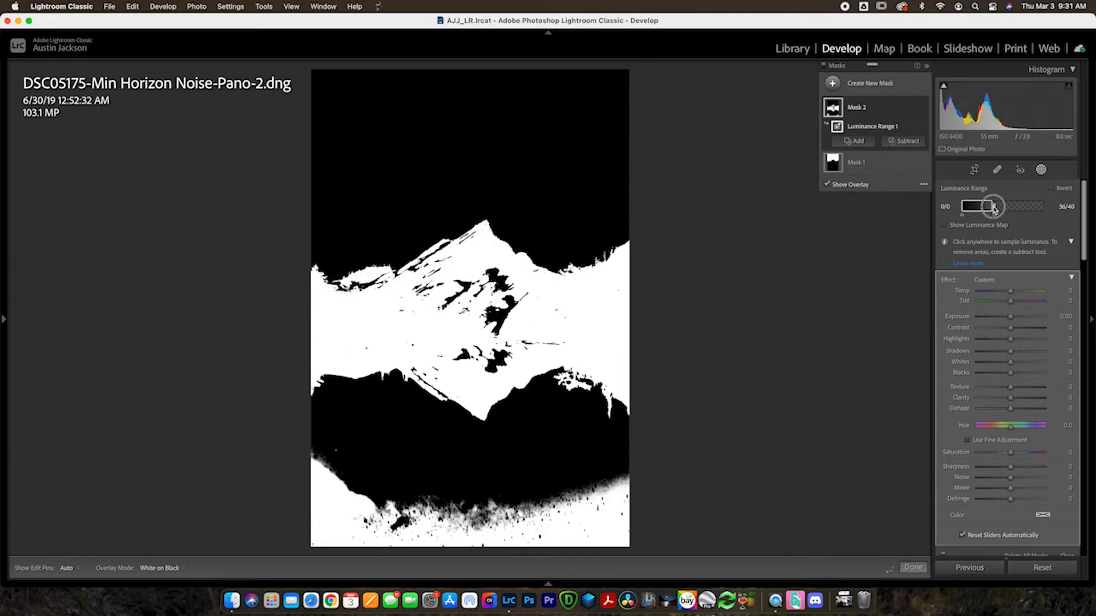
drag(991, 206, 1004, 206)
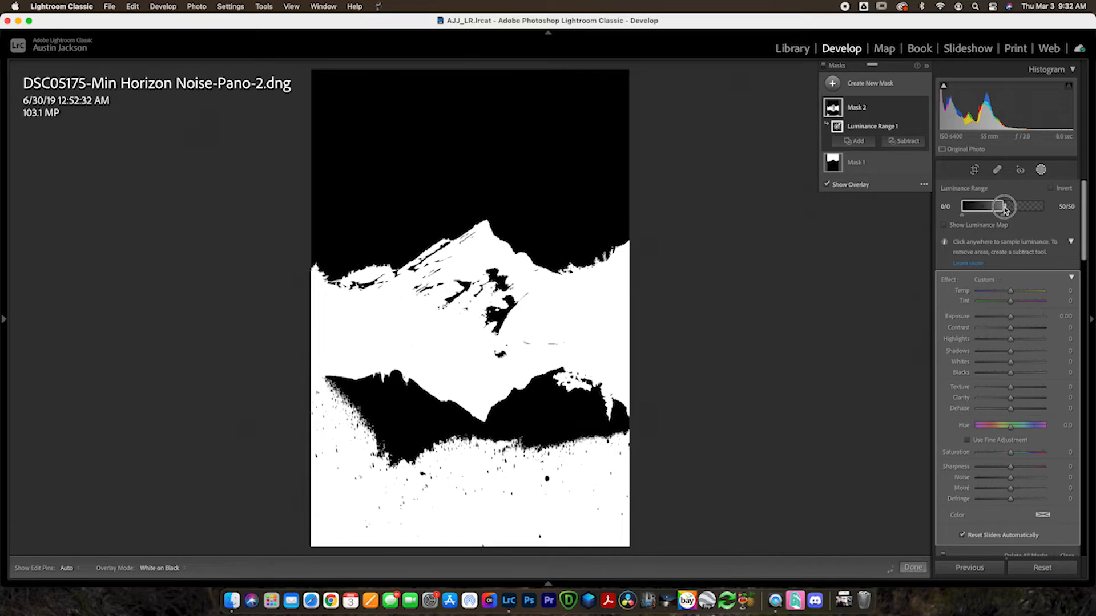
drag(1003, 206, 1016, 205)
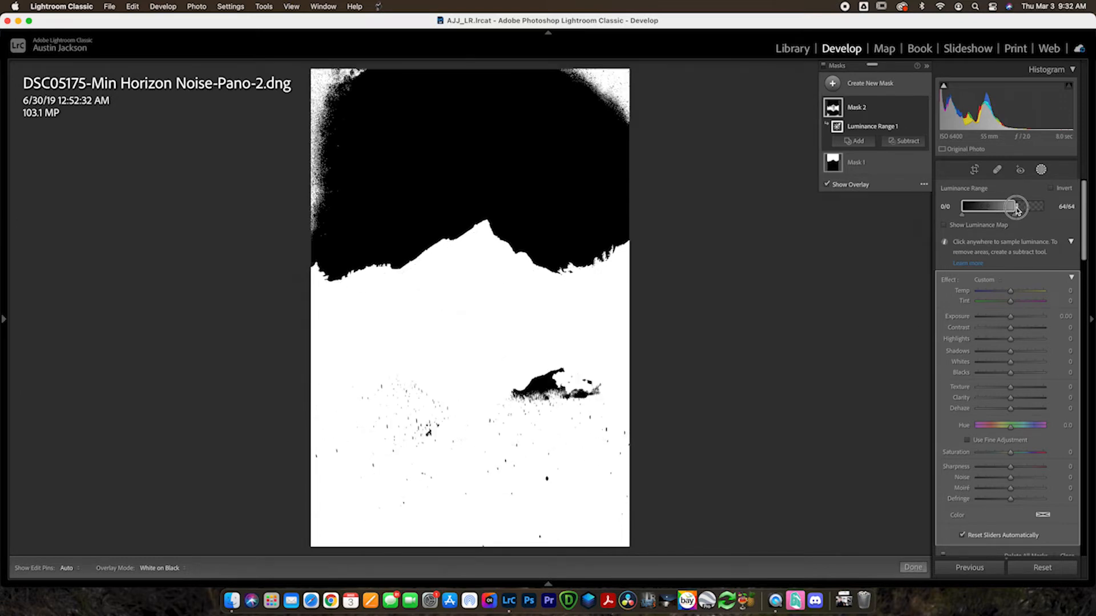
Bring the range back to roughly 26–64 covering mountains and foreground, ready to add to Mask 2
drag(1039, 205, 1004, 206)
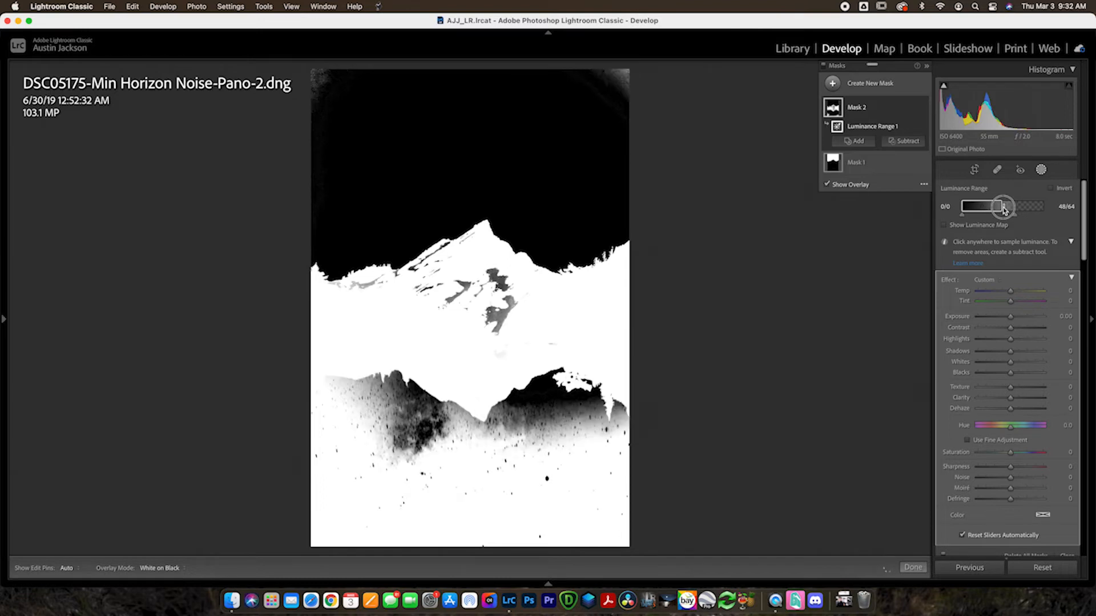
drag(1003, 205, 992, 205)
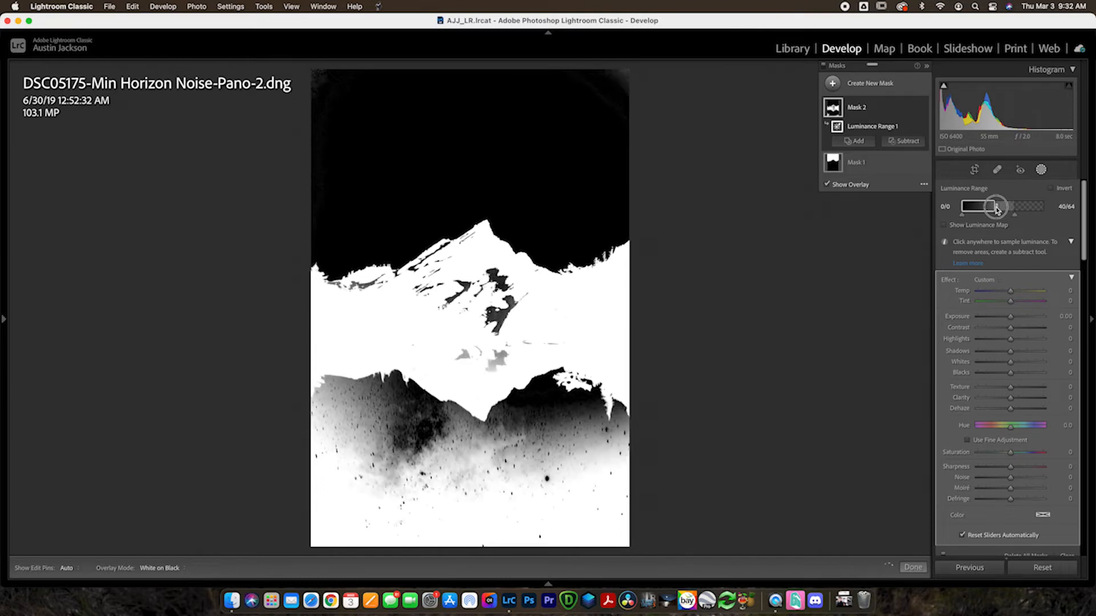
drag(994, 205, 984, 206)
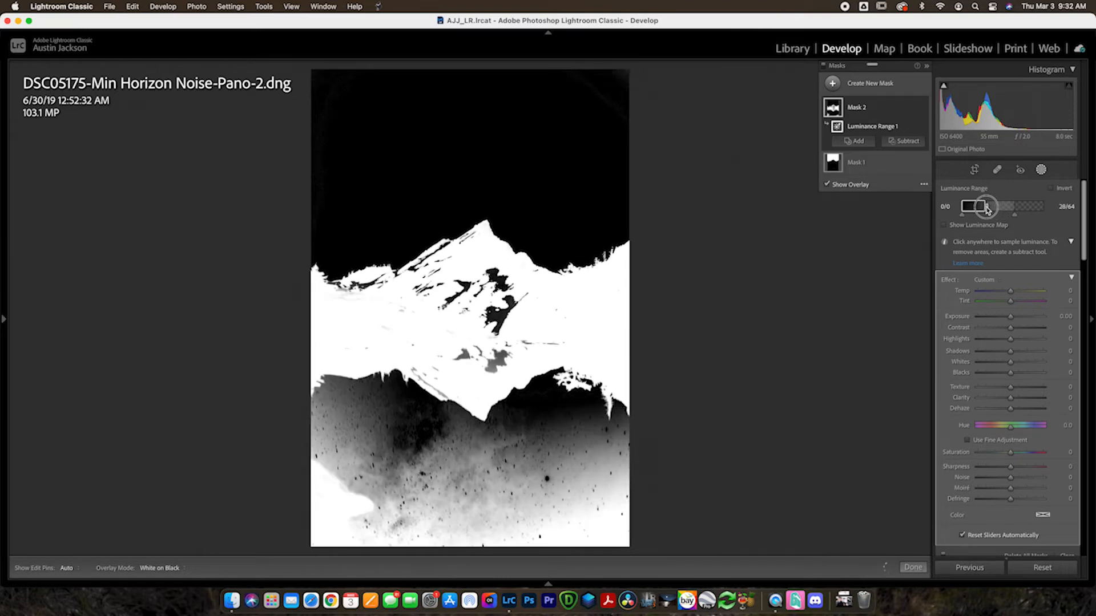
drag(986, 207, 978, 206)
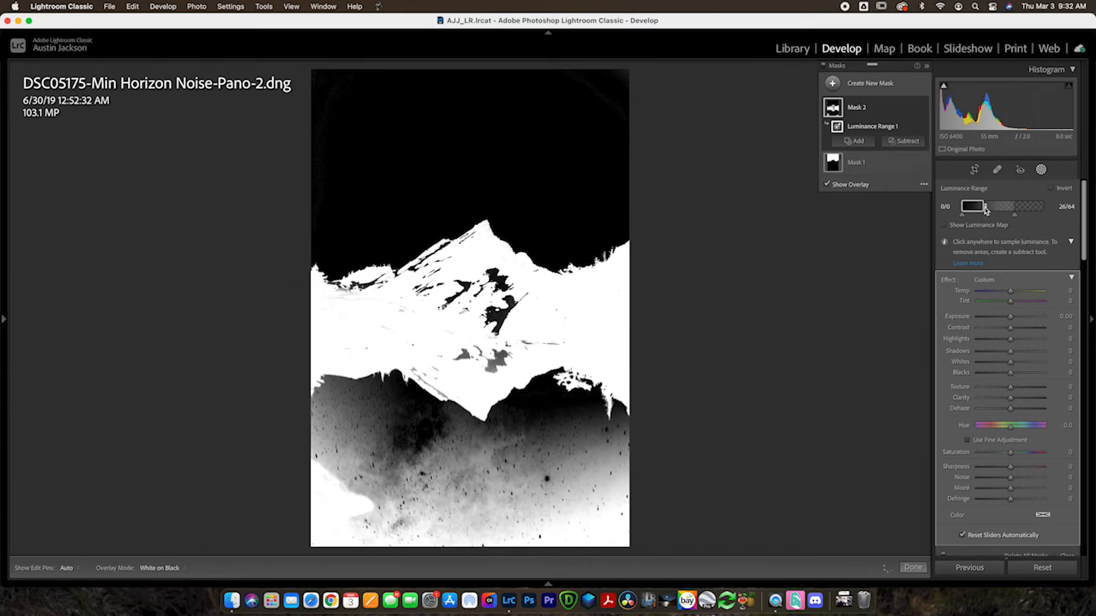
click(857, 140)
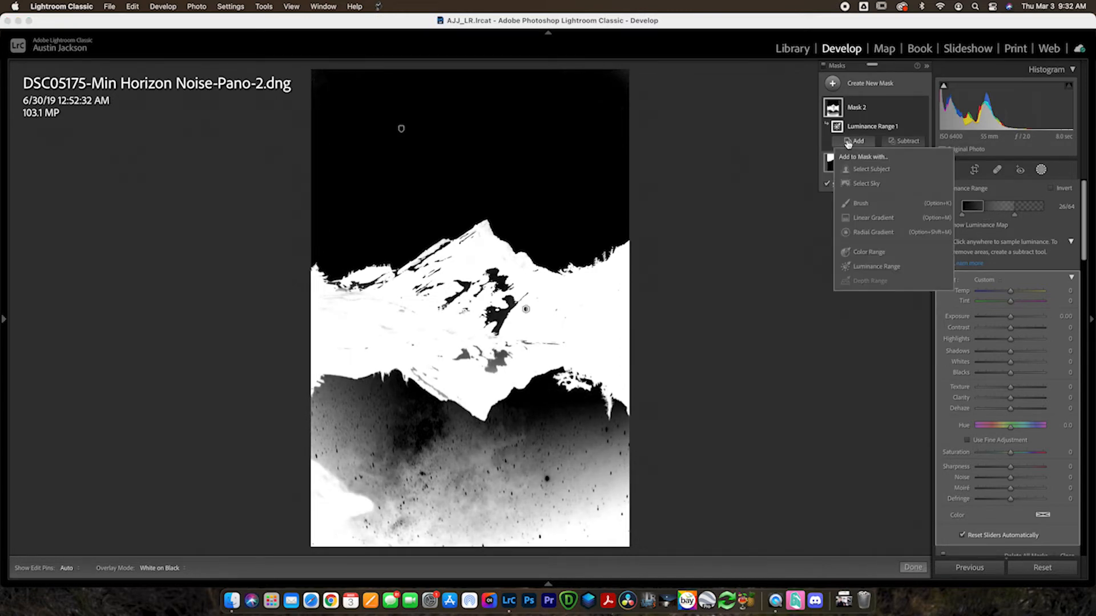
Brush the dark foreground and mountain face into the mask and clean its edge along the left ridge
click(861, 203)
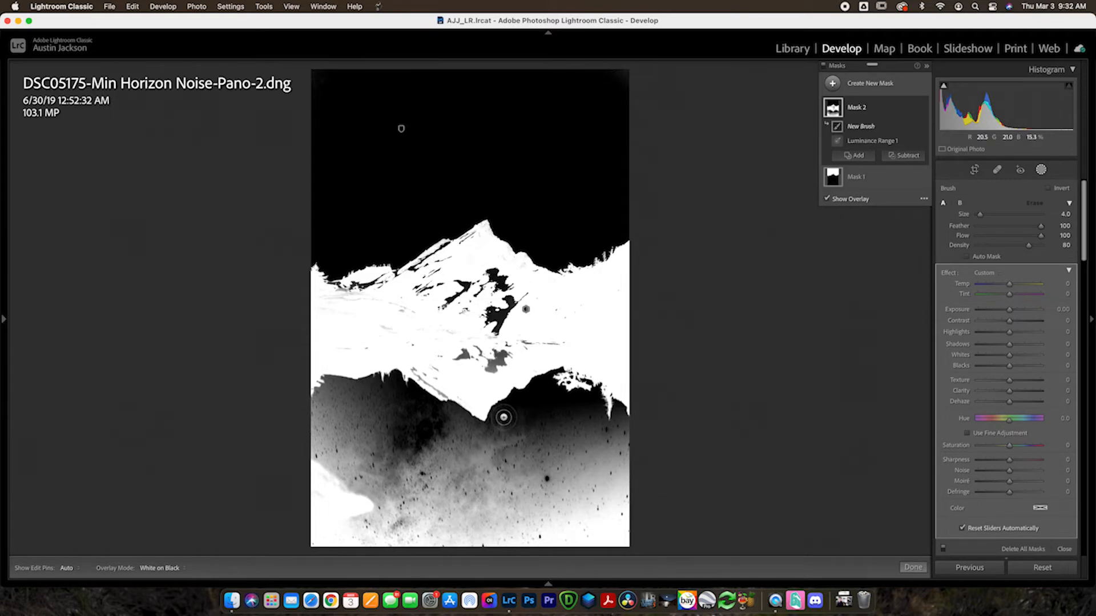
drag(505, 418, 479, 434)
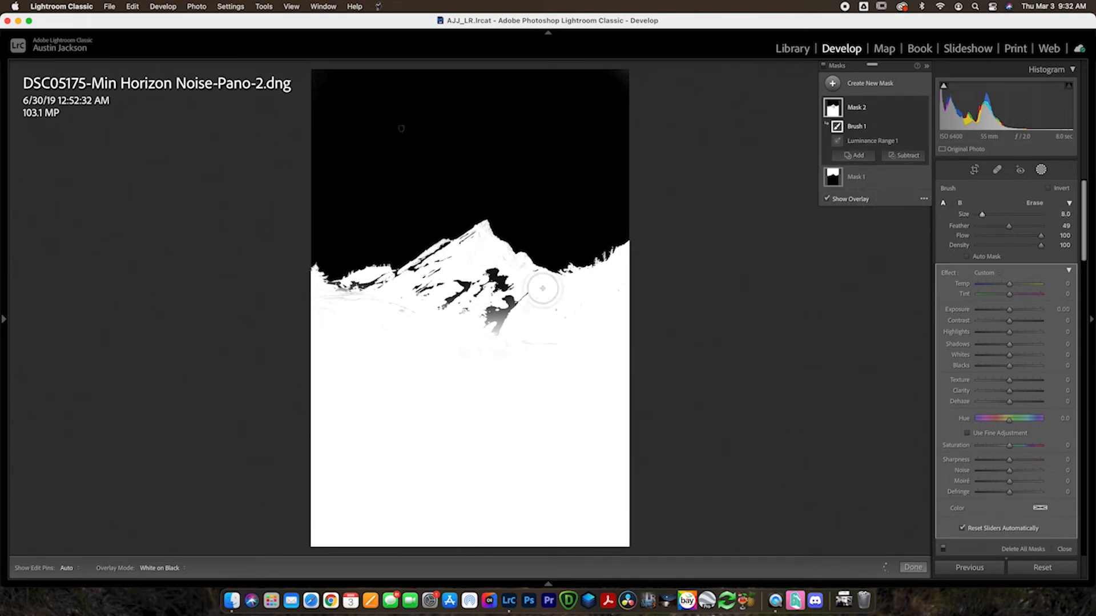
drag(541, 288, 500, 302)
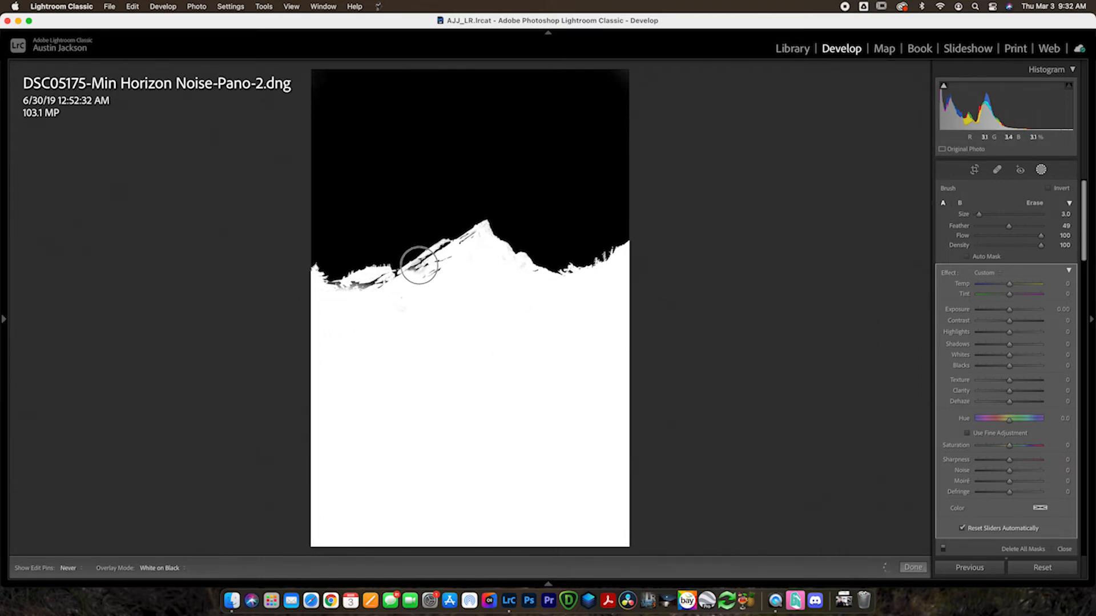
drag(419, 266, 475, 237)
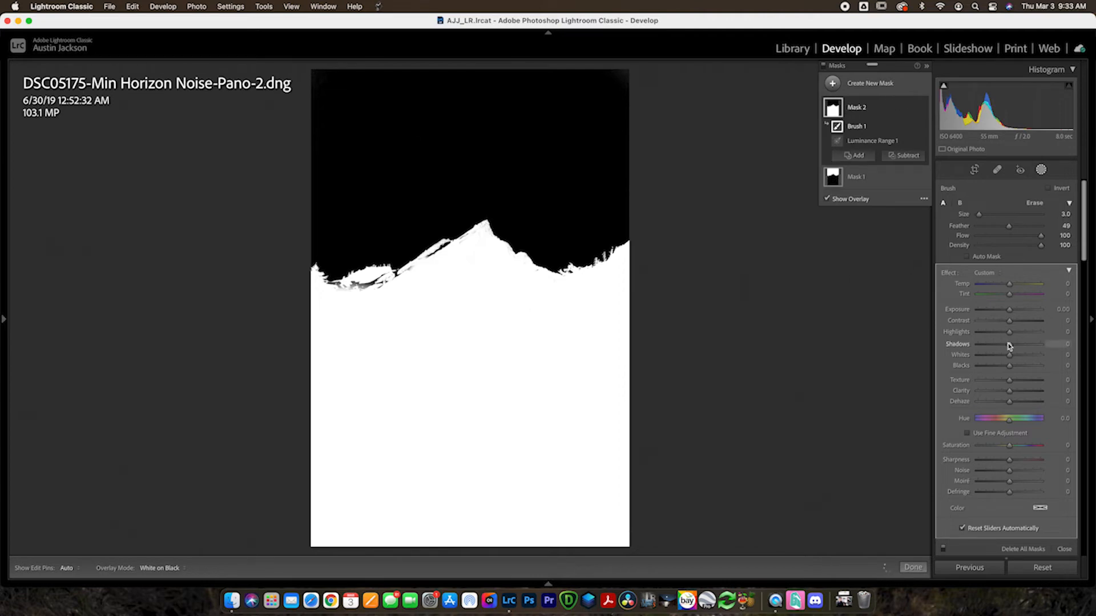
Give the foreground mask Shadows 33 and a mild magenta Tint of 25, then return to the sky mask
click(826, 199)
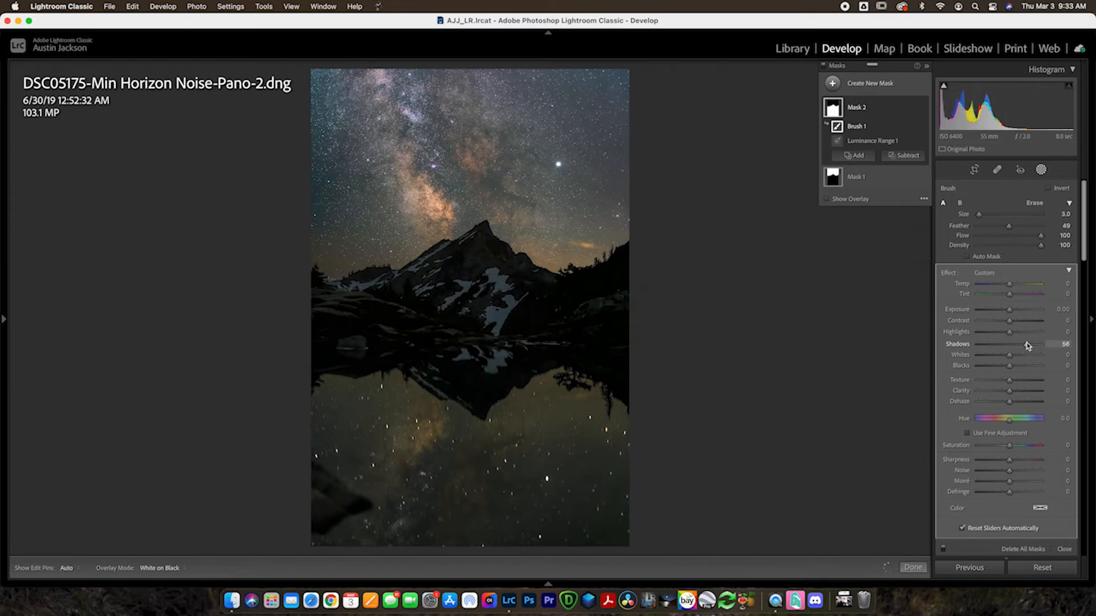
drag(1041, 343, 1027, 344)
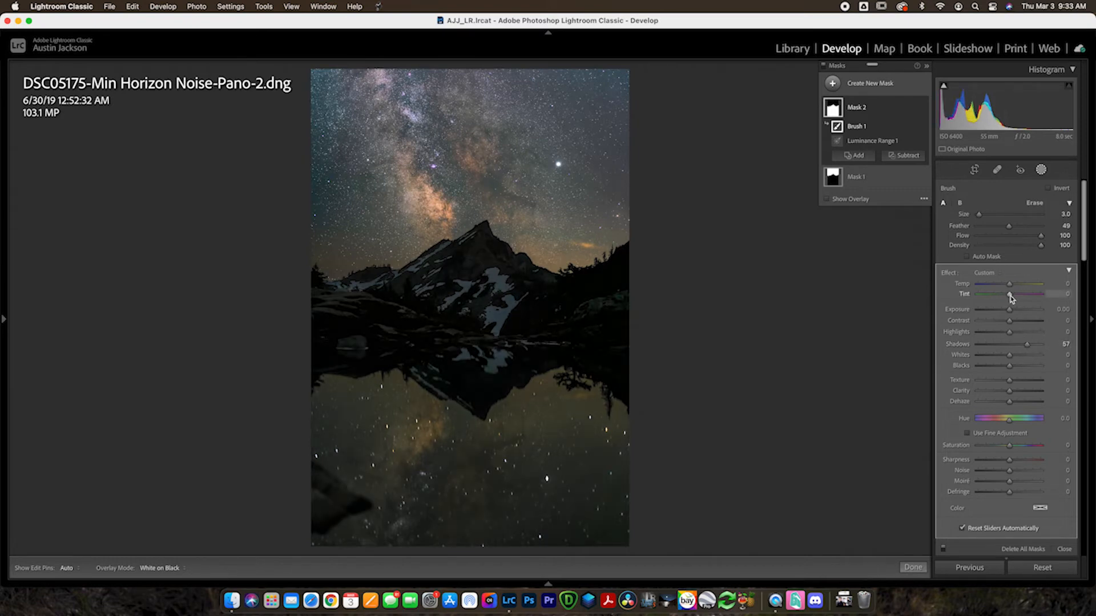
drag(1009, 294, 1013, 295)
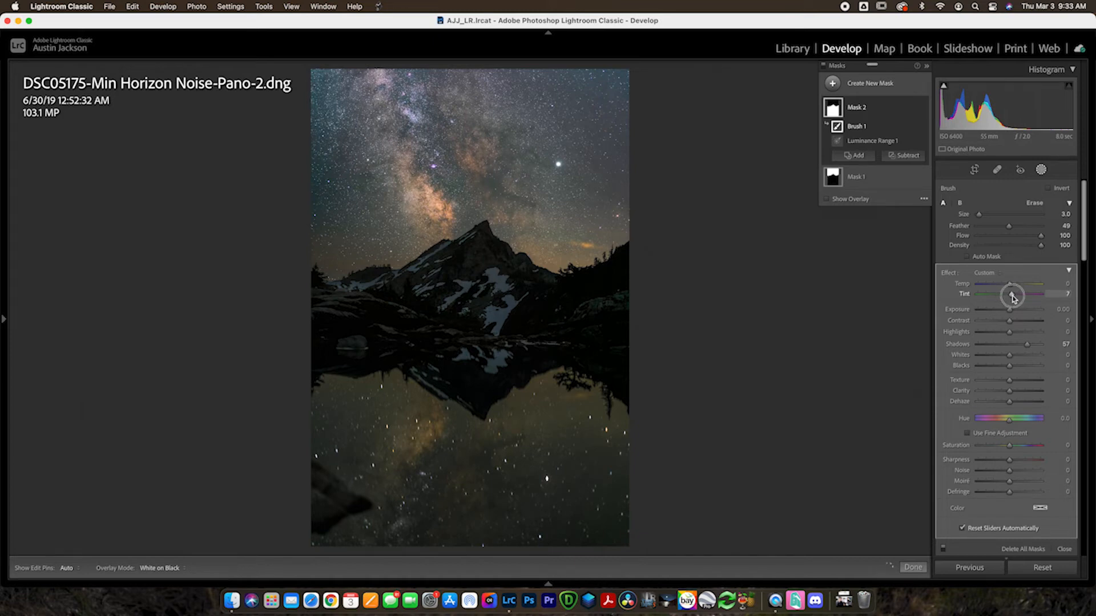
drag(1010, 293, 1011, 293)
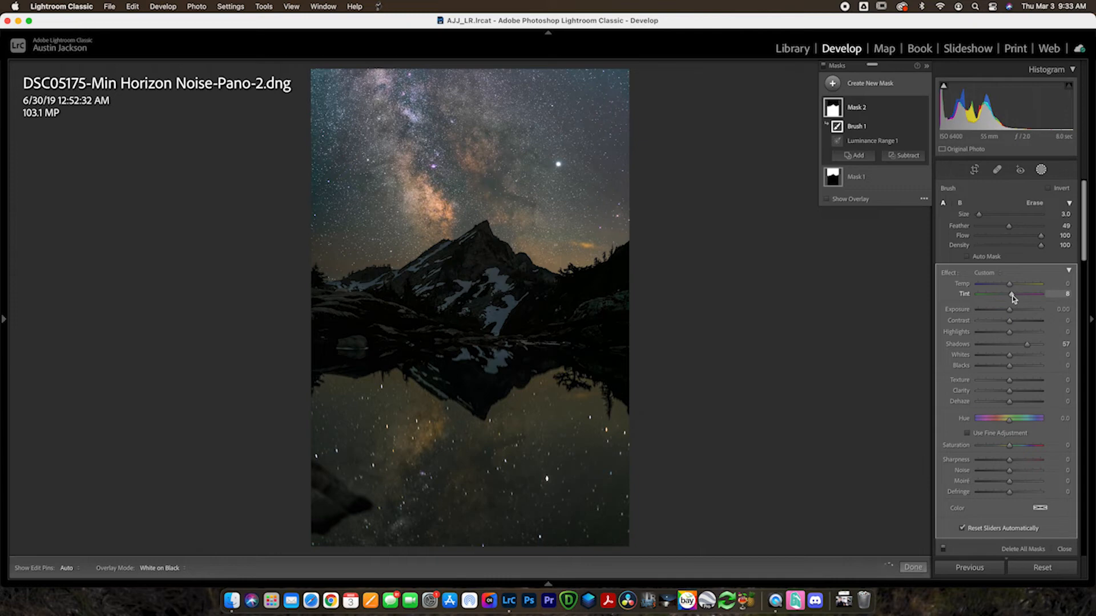
mouse_move(899, 310)
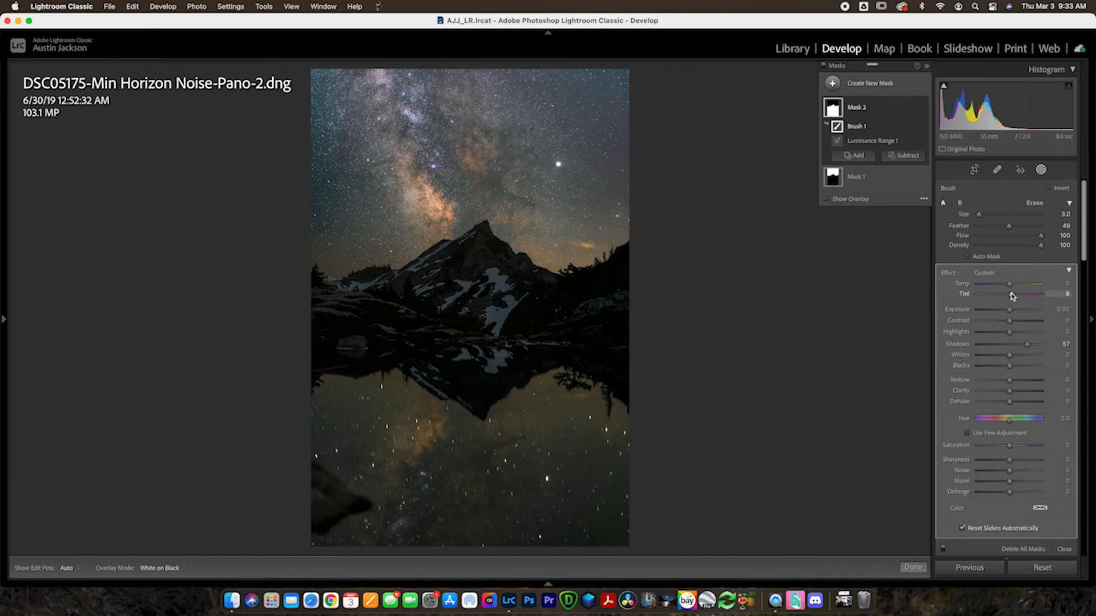
drag(1023, 293, 1041, 293)
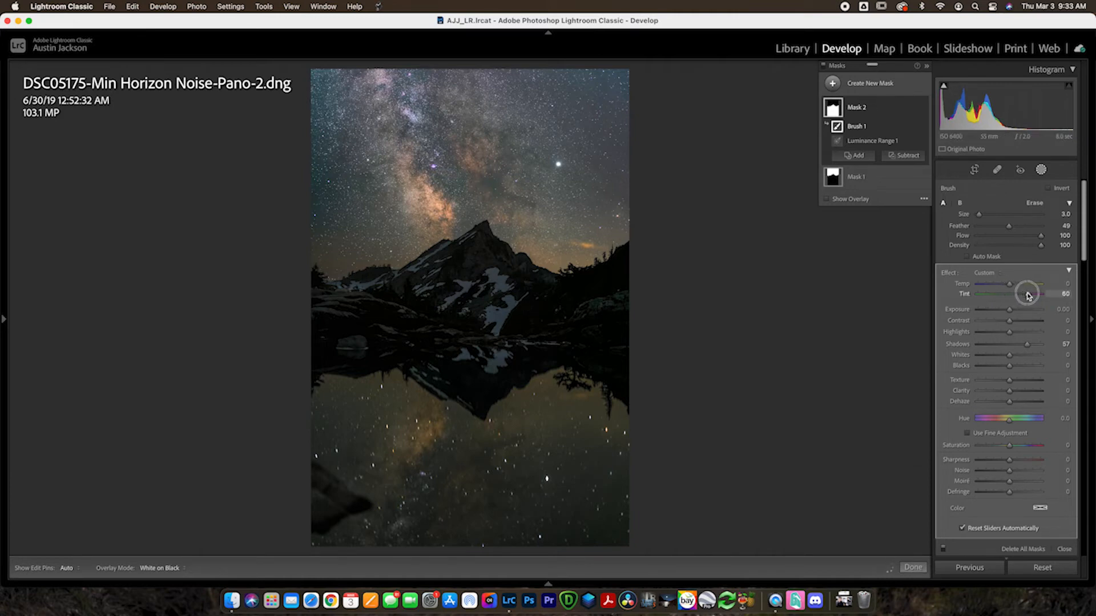
drag(1028, 293, 1013, 294)
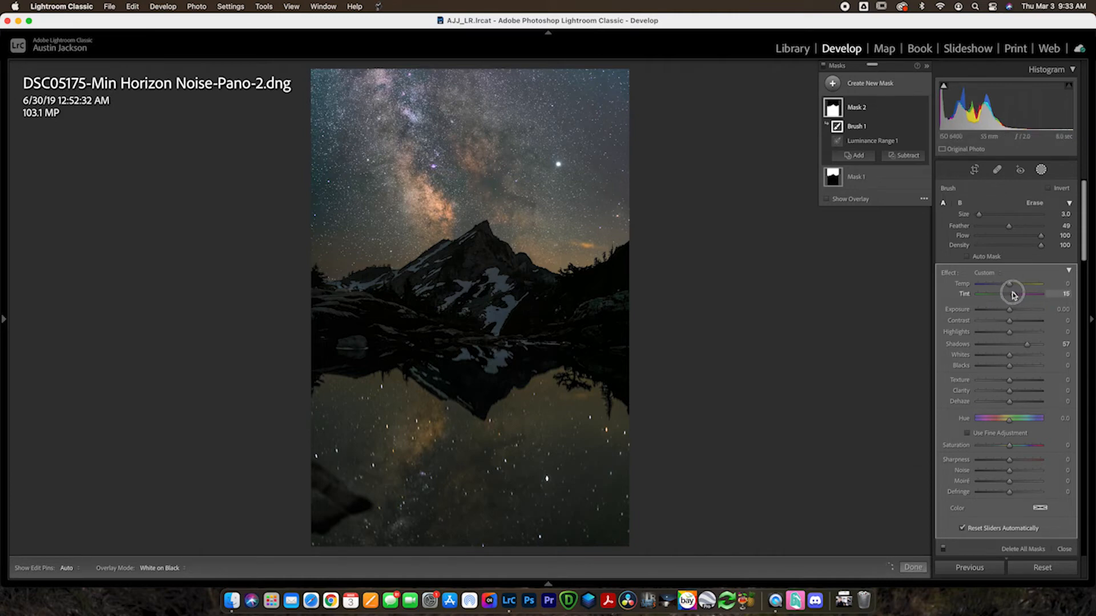
drag(1012, 293, 1009, 294)
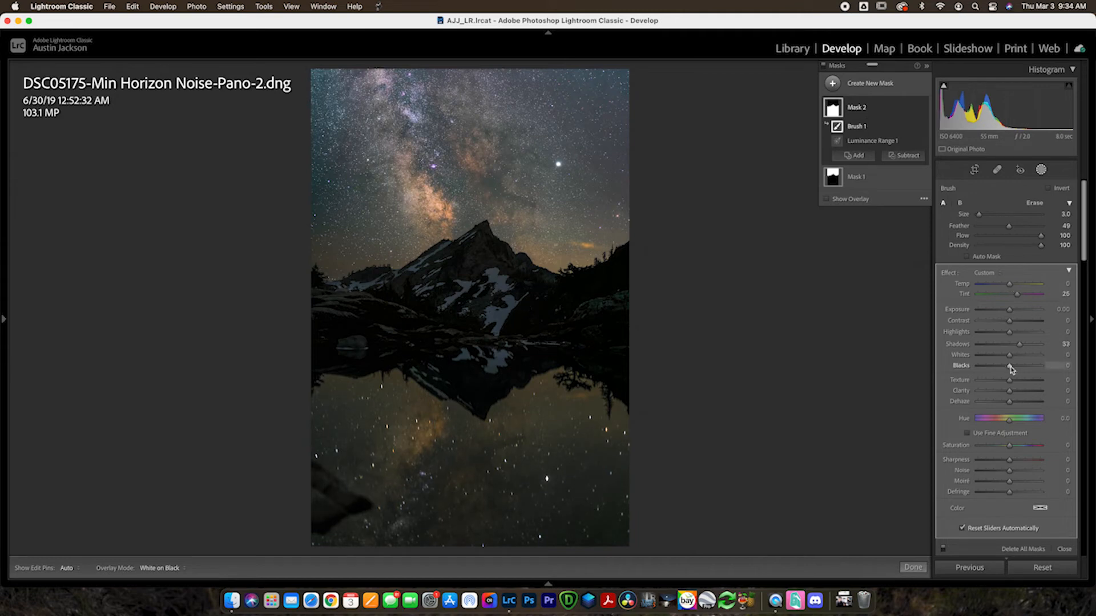
click(855, 130)
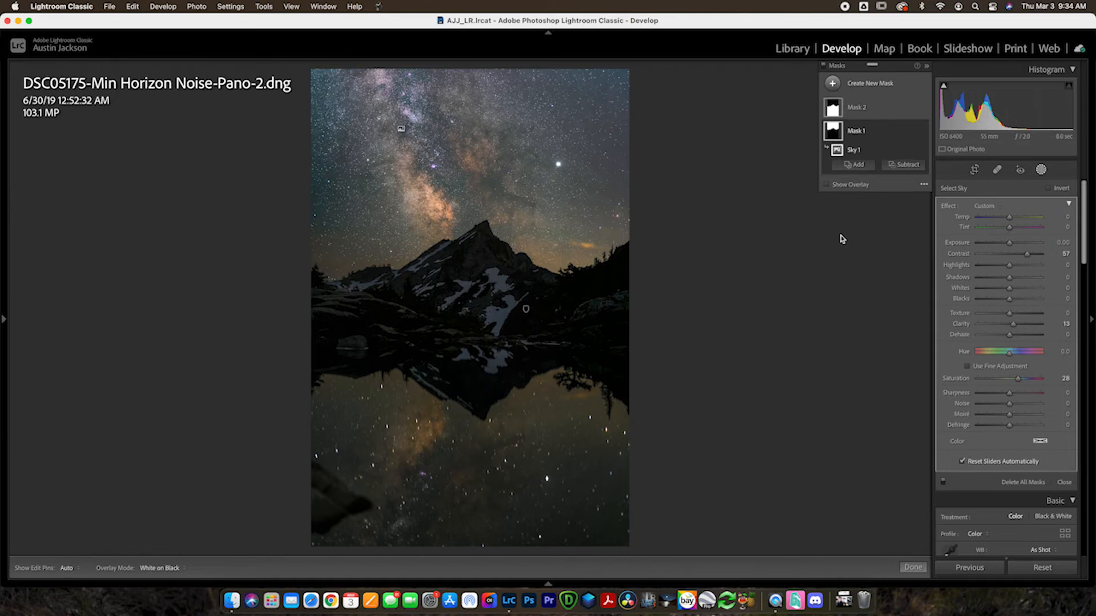
mouse_move(813, 254)
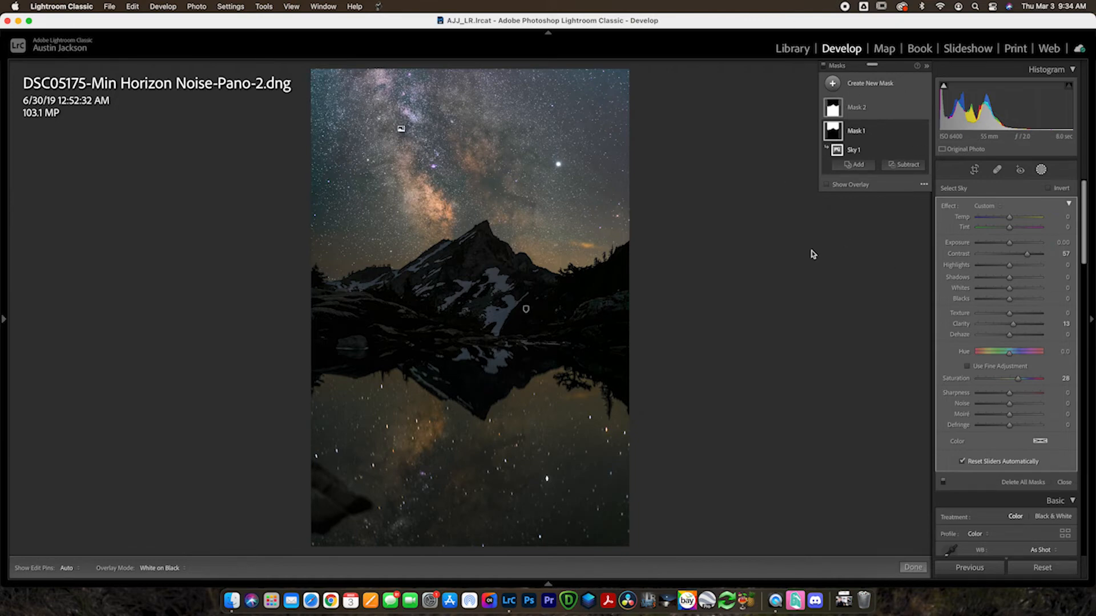
mouse_move(870, 84)
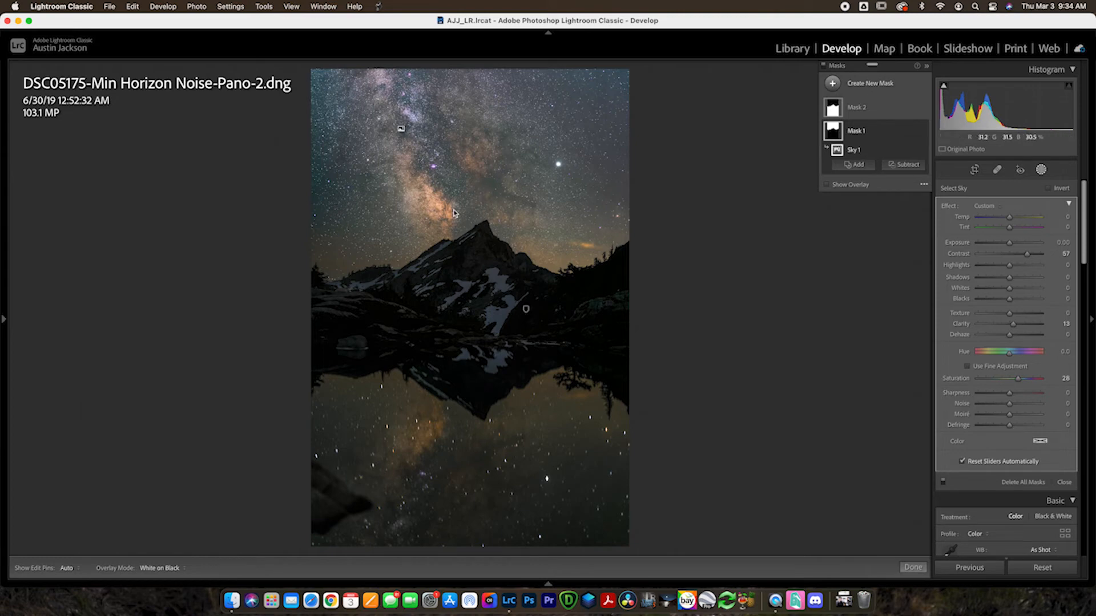
Create a Color Range mask sampled from the galactic core's orange and show its overlay
click(870, 83)
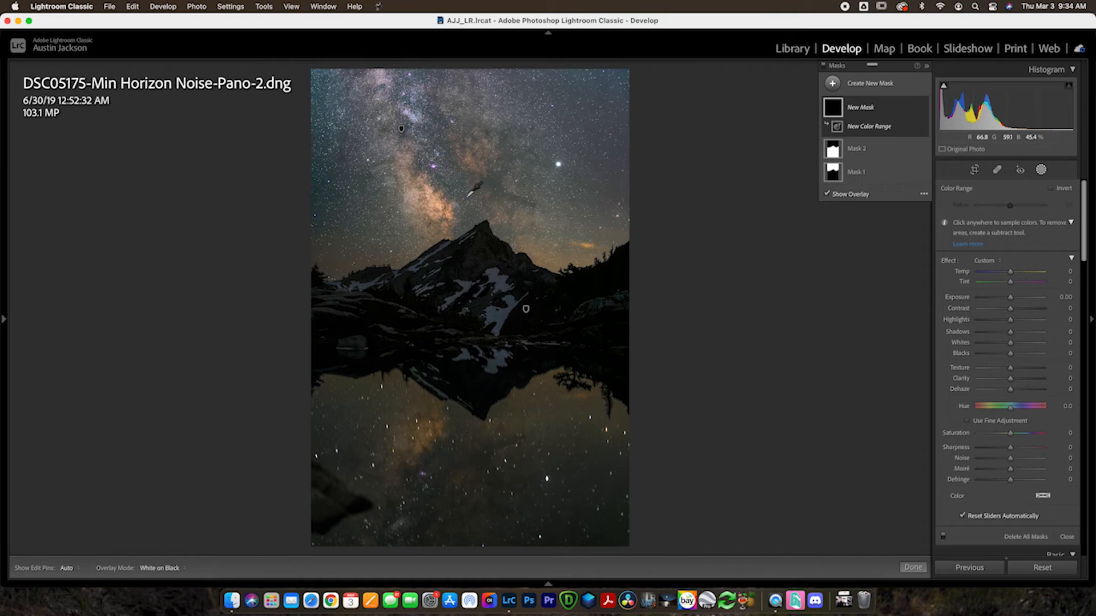
click(471, 188)
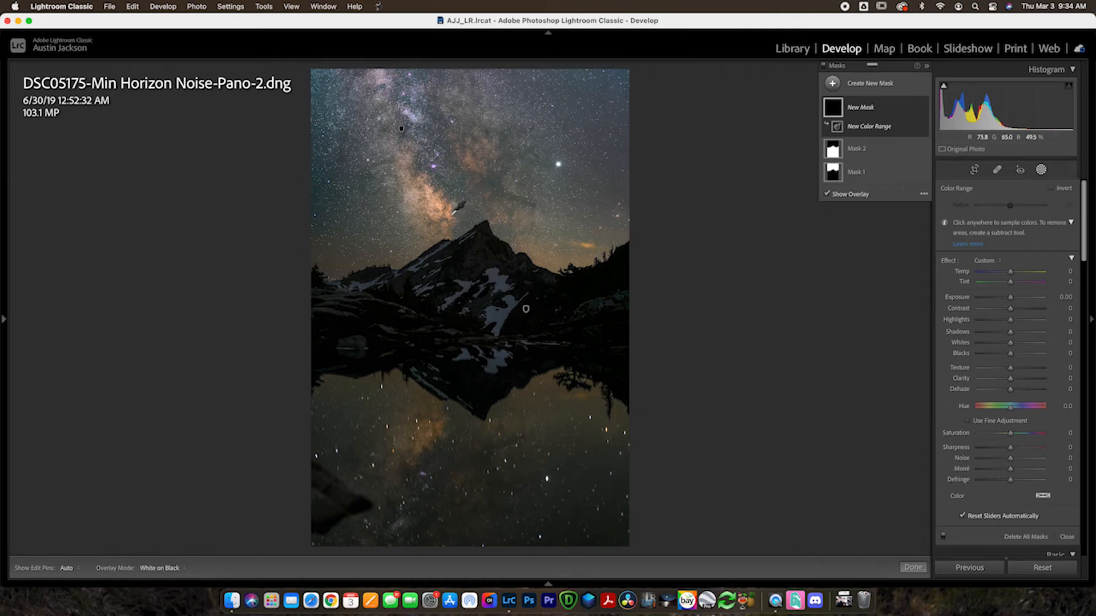
click(449, 210)
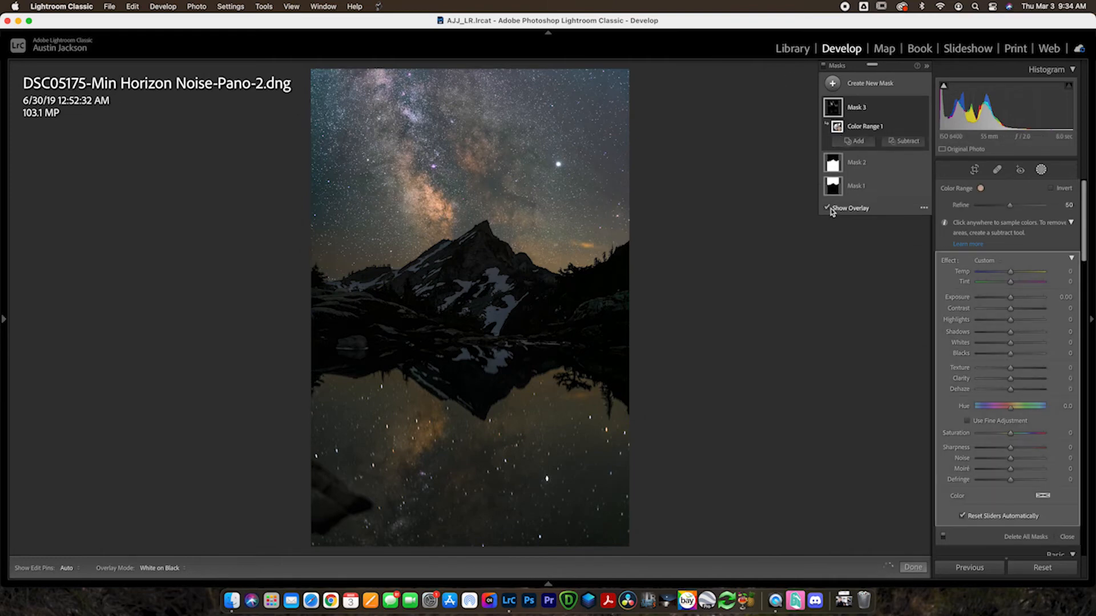
click(828, 208)
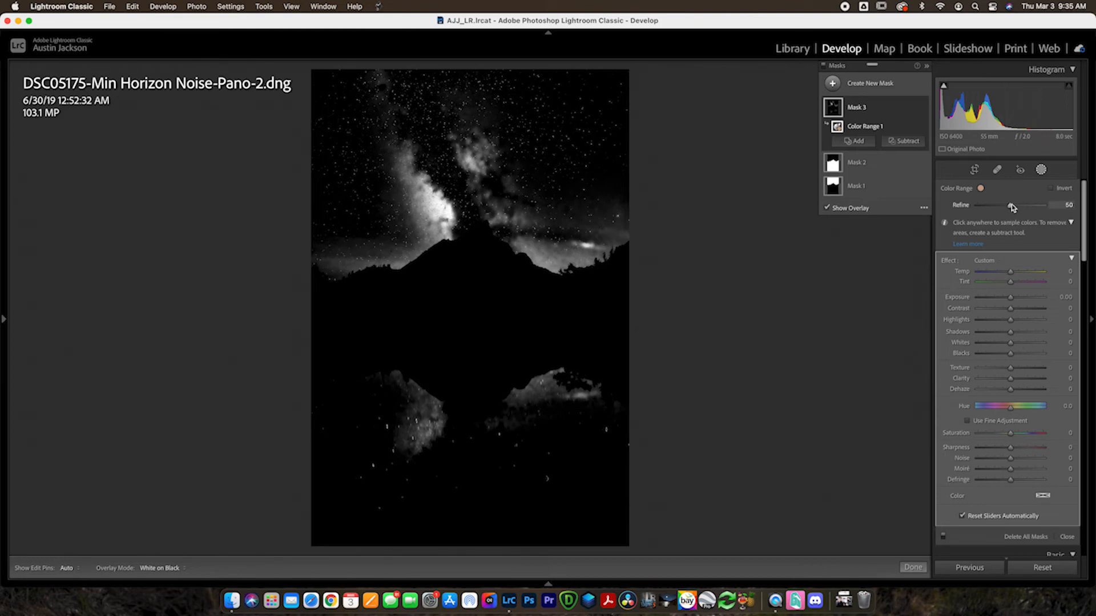
Adjust the colour range refinement until the core and clouds remain, settling at 54
drag(1009, 205, 1025, 204)
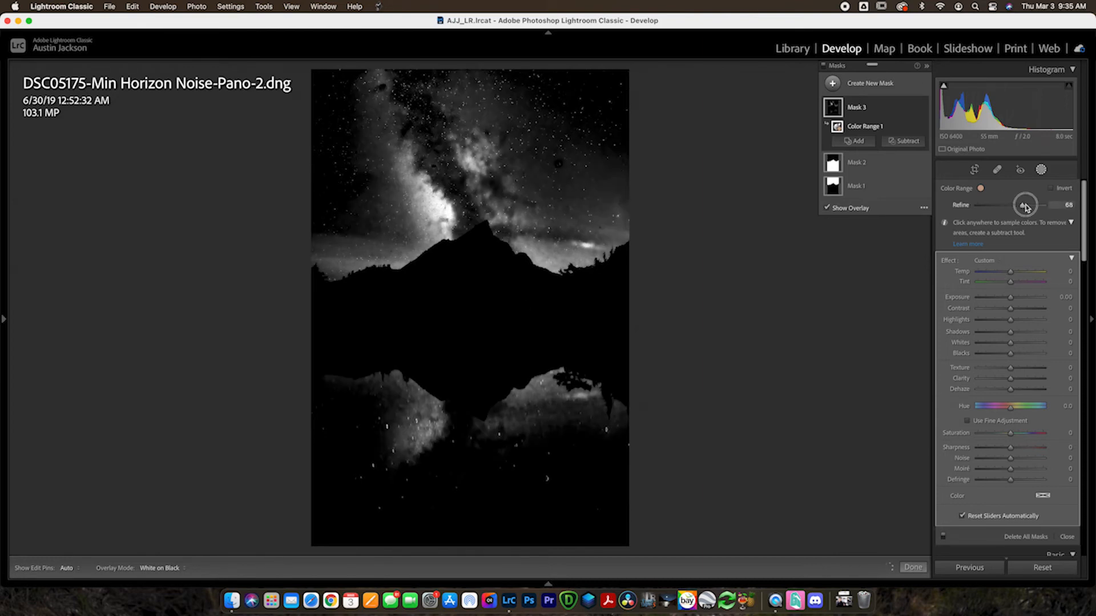
drag(1025, 204, 1017, 204)
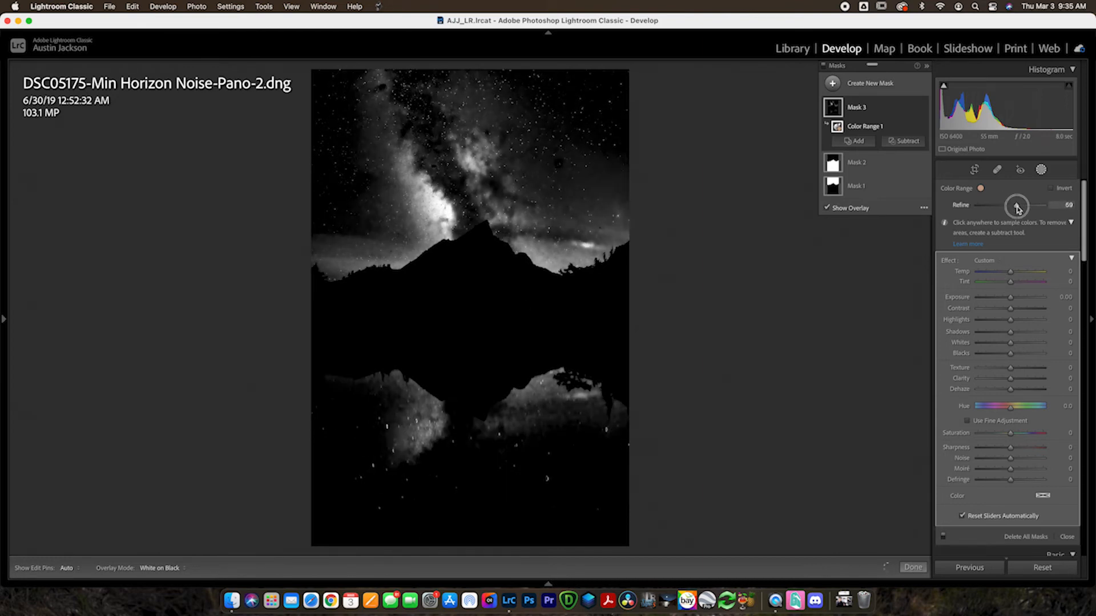
drag(1017, 205, 1008, 205)
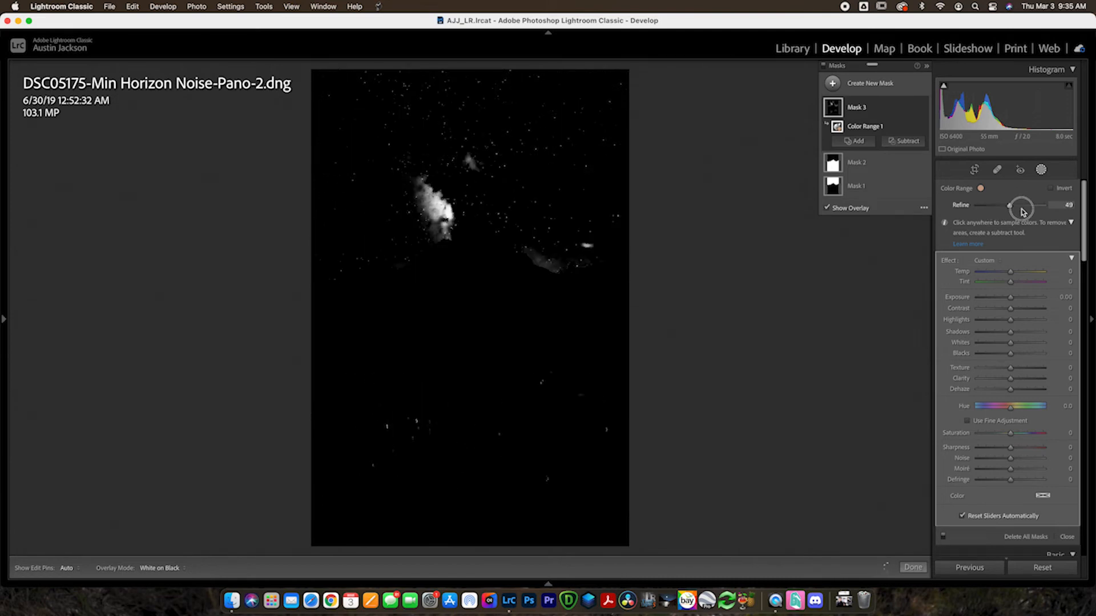
drag(1011, 207, 1017, 208)
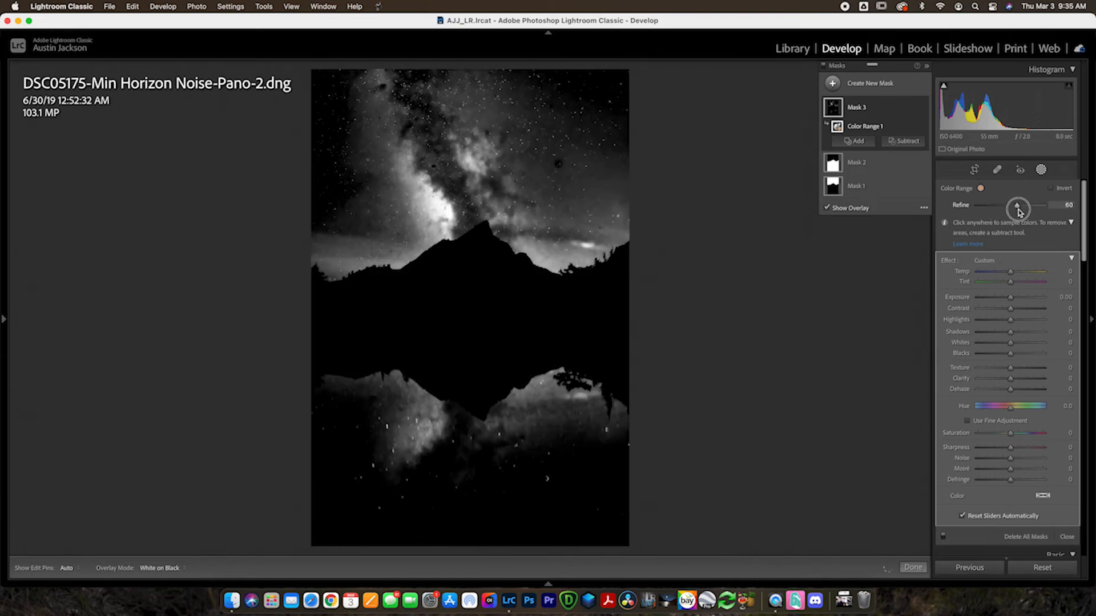
drag(1024, 210, 1012, 210)
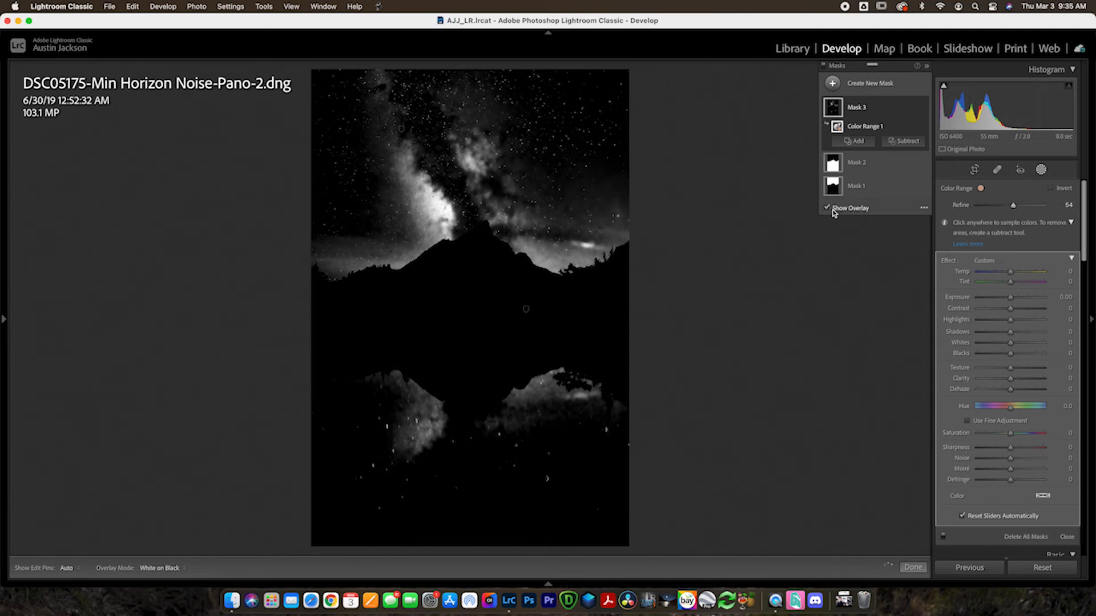
Hide the overlay and give the core mask Exposure 0.28, Saturation 65 and Highlights 15
click(827, 208)
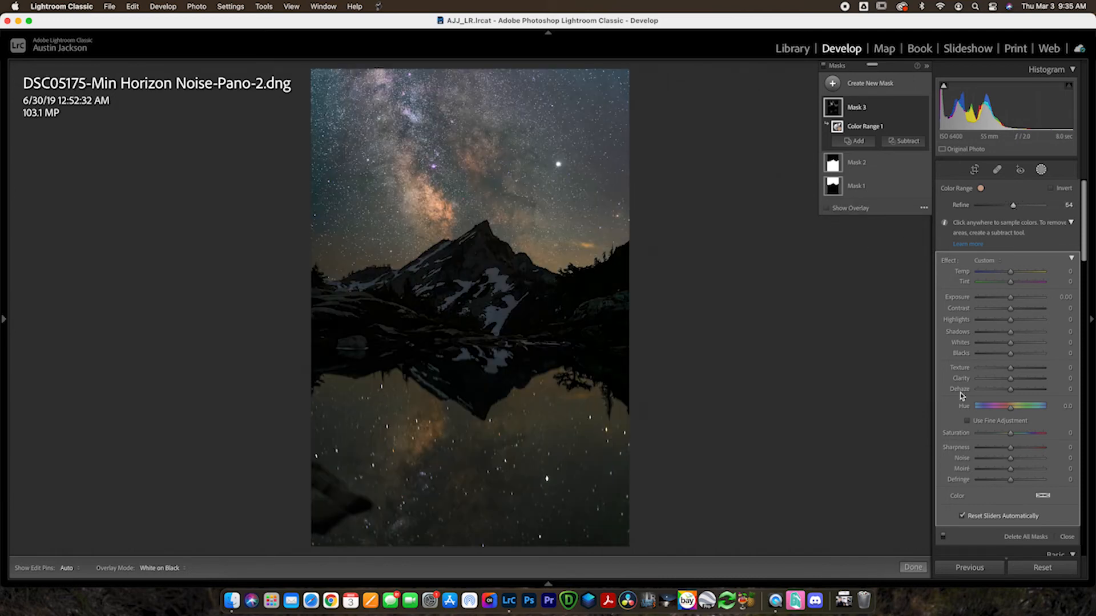
drag(1010, 297, 1020, 297)
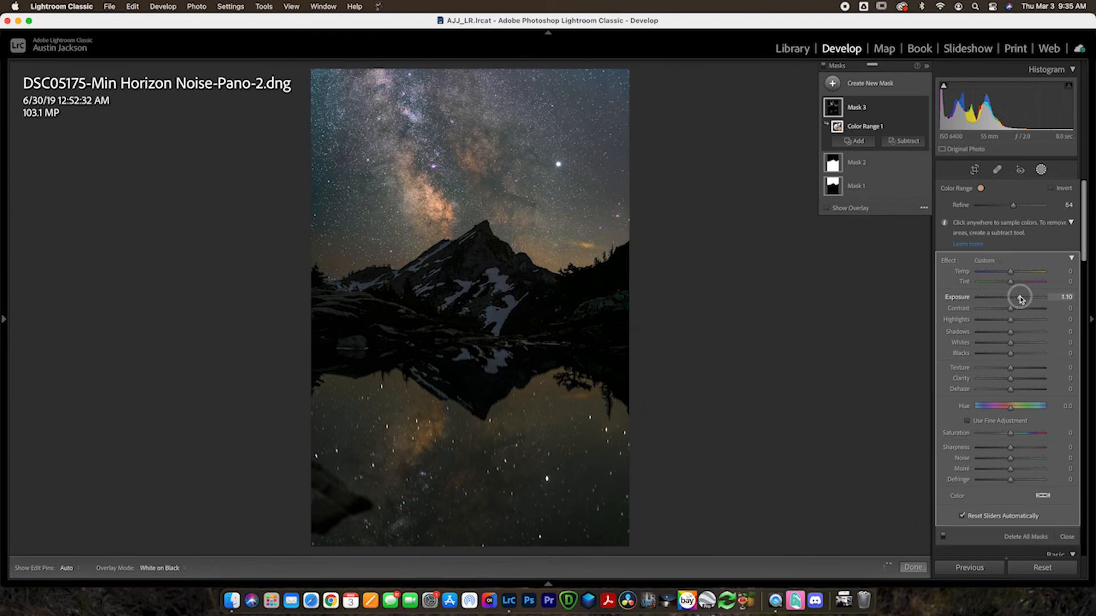
drag(1031, 297, 1013, 297)
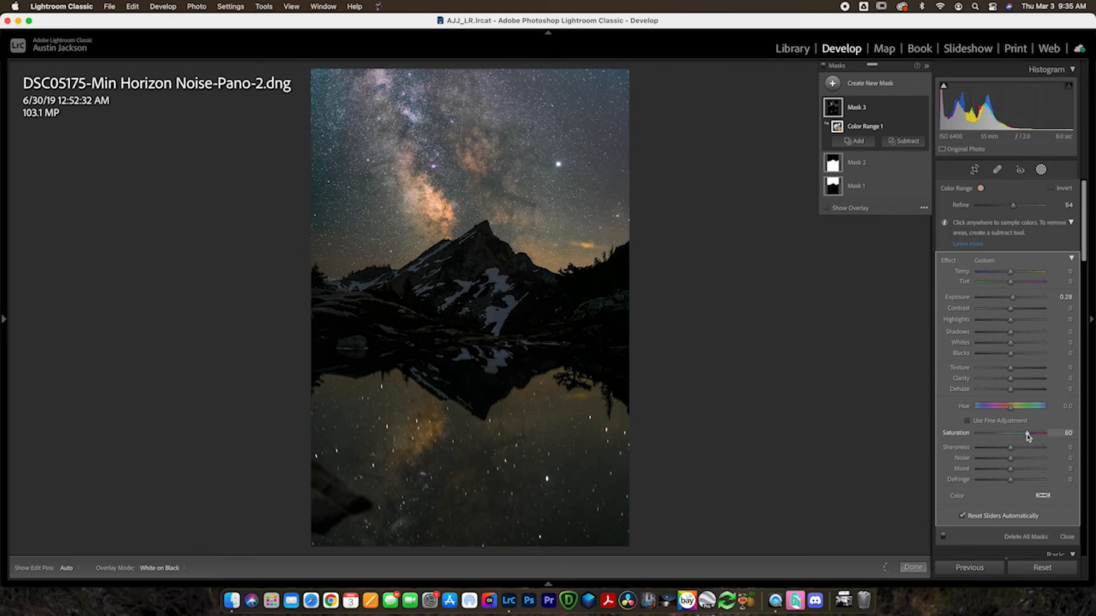
drag(1017, 432, 1040, 432)
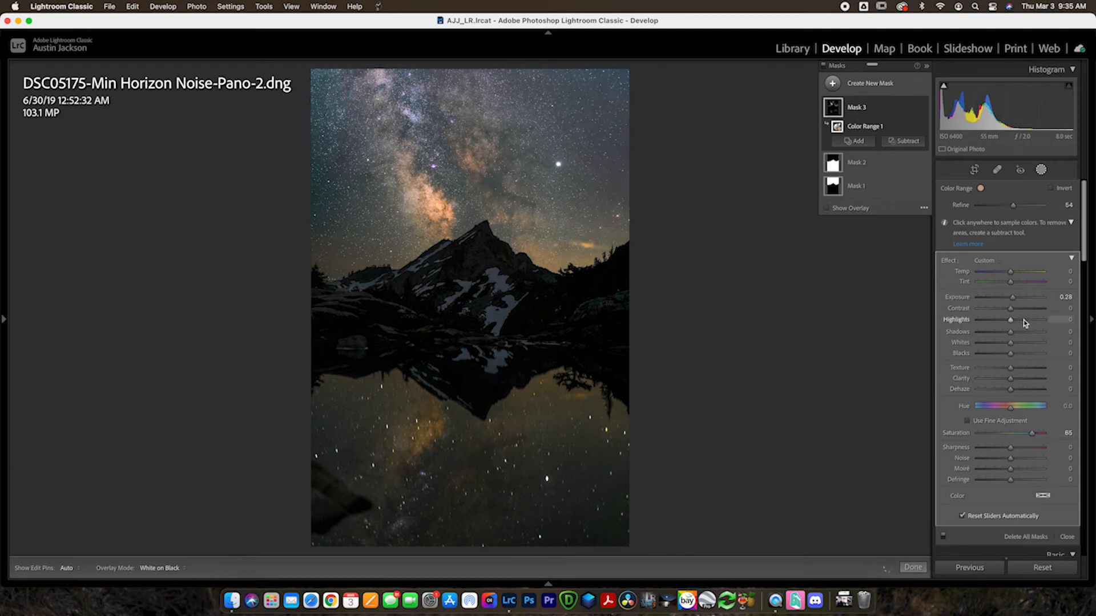
drag(1010, 320, 1027, 319)
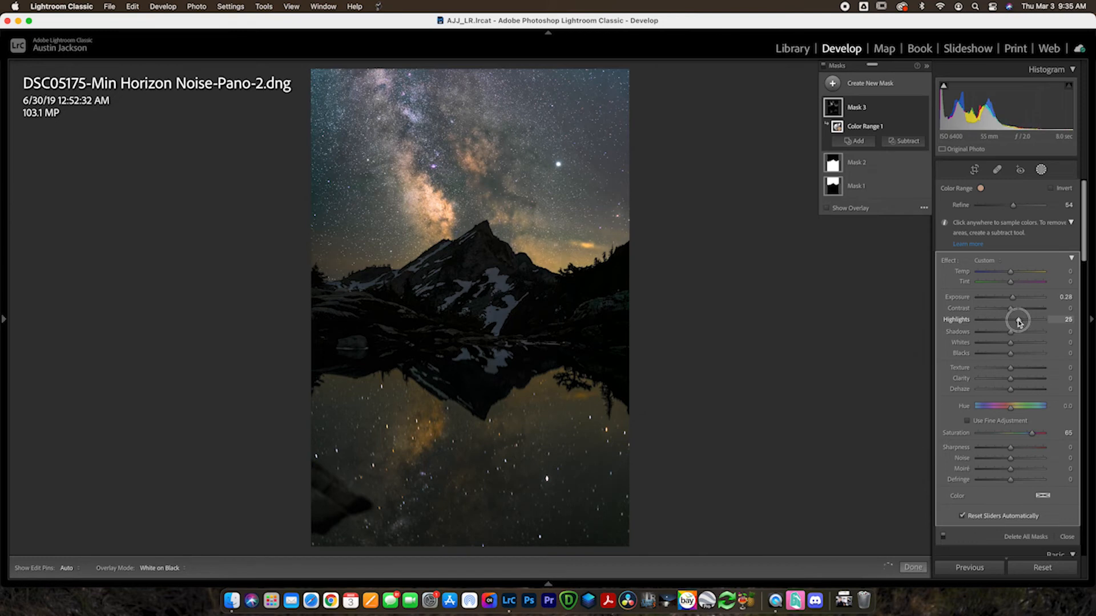
drag(1025, 320, 1014, 319)
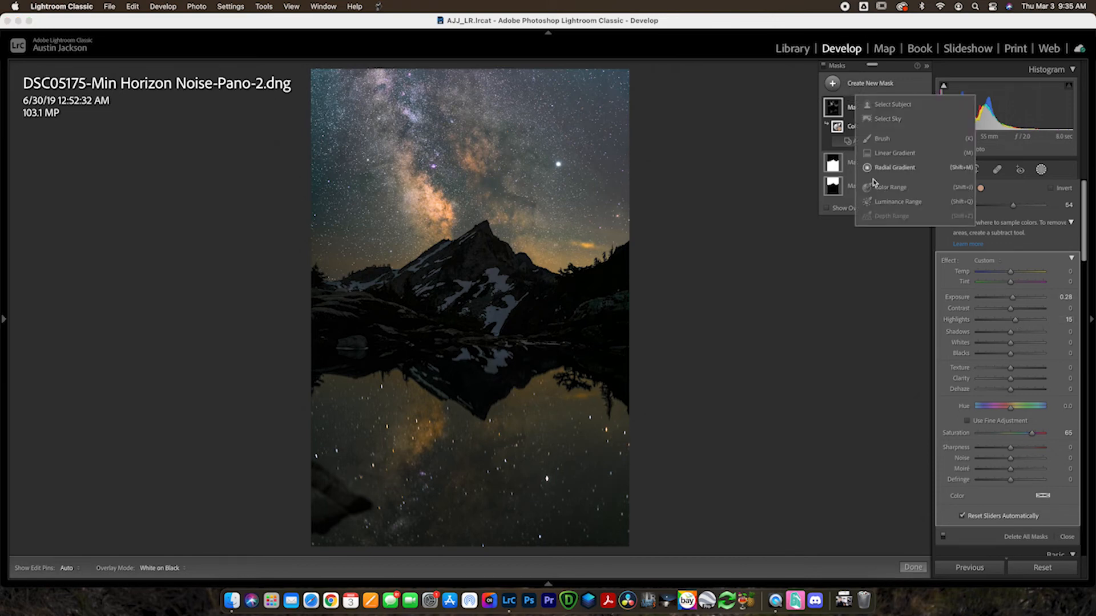
Create a fourth Color Range mask and narrow its range to mostly the sky, dropping the reflection
click(892, 186)
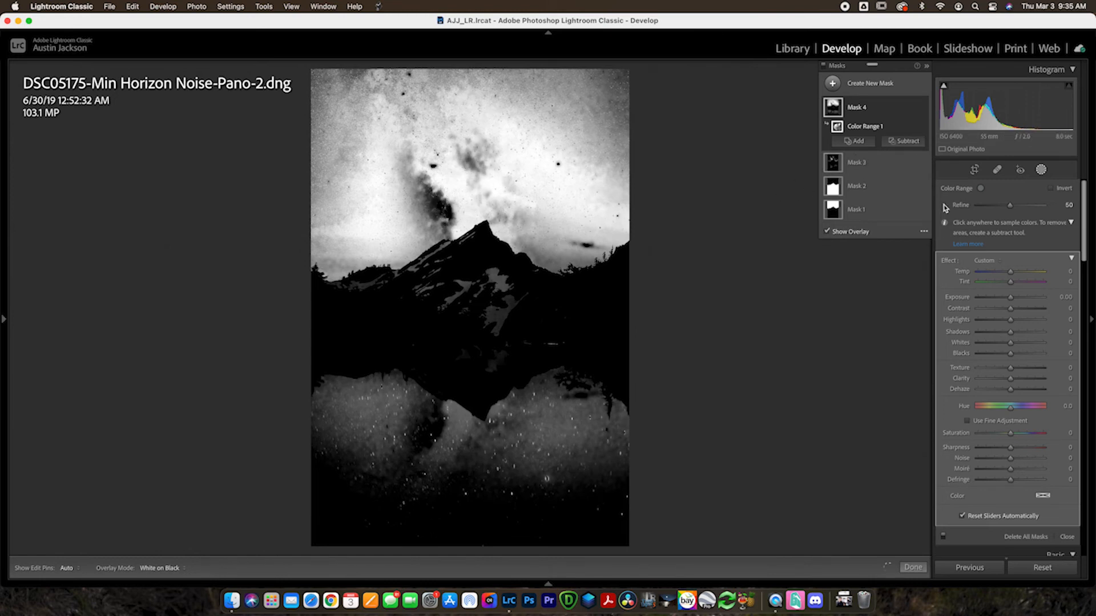
drag(1029, 205, 1004, 204)
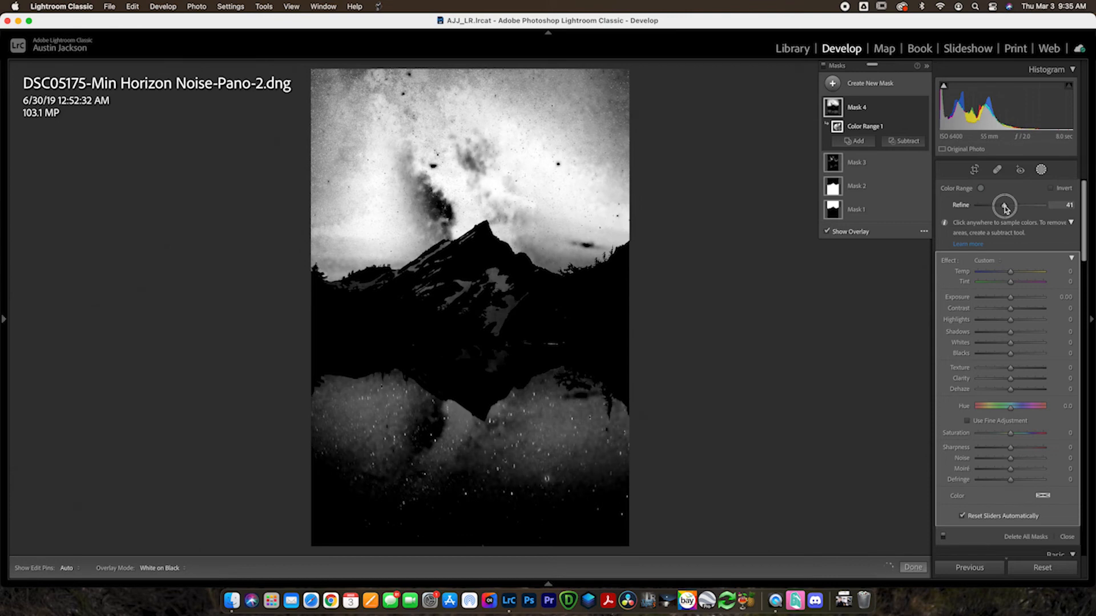
drag(1021, 205, 997, 205)
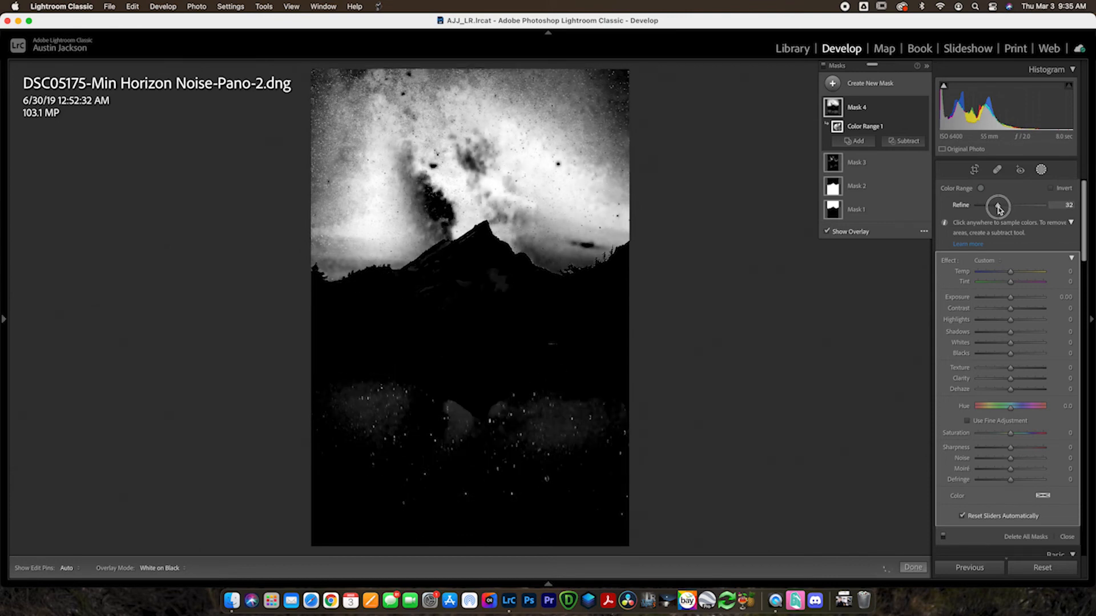
drag(1000, 205, 992, 206)
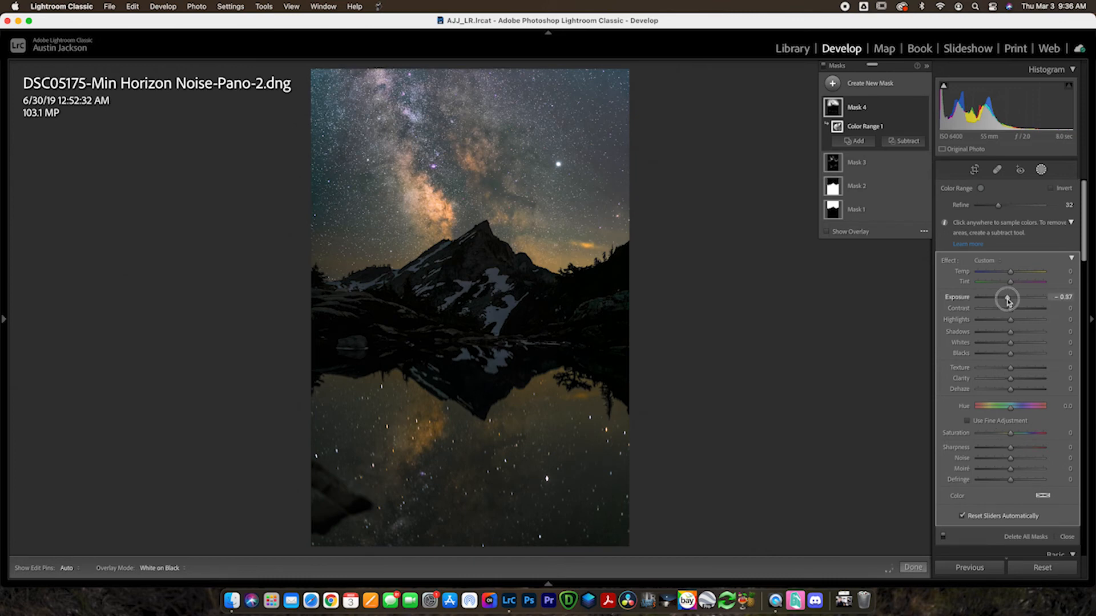
Darken the fourth mask with Exposure about -0.16 and Blacks about -13
drag(1010, 299, 1003, 299)
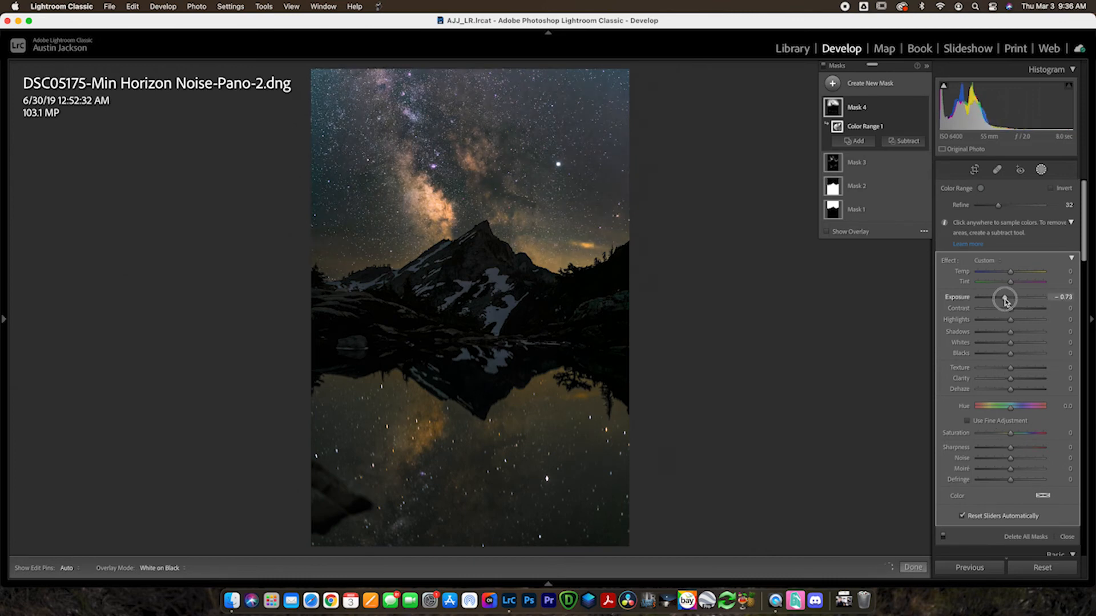
drag(1004, 297, 1011, 297)
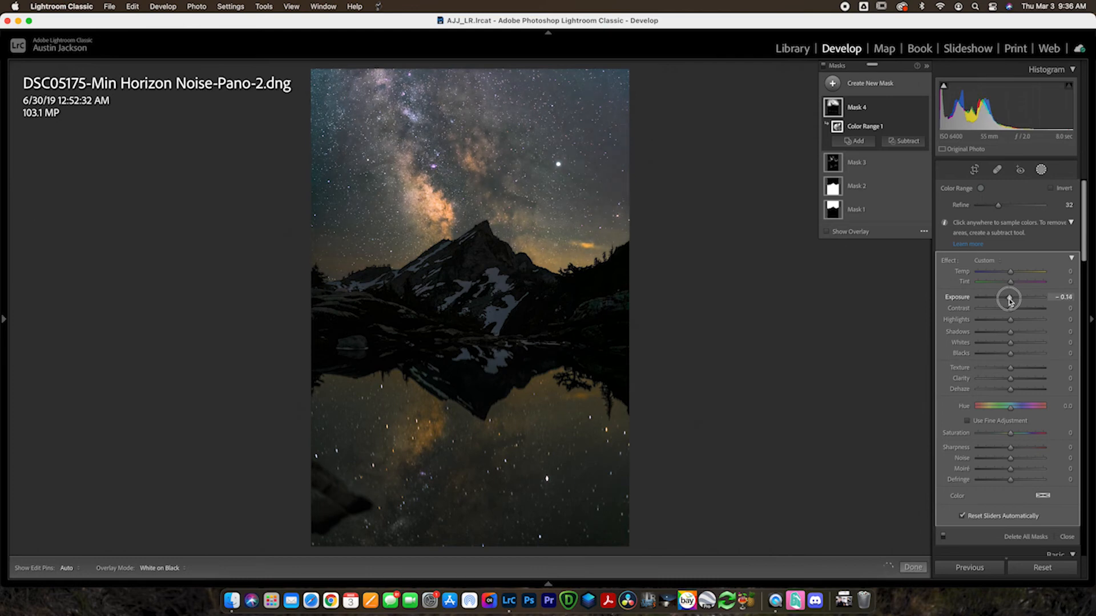
drag(1010, 297, 1009, 298)
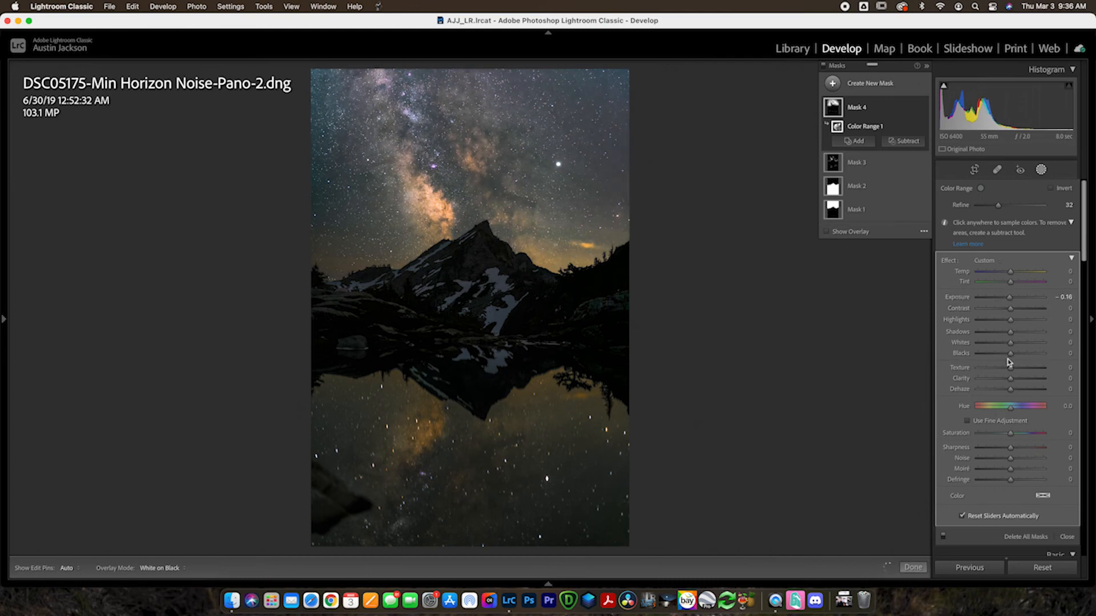
mouse_move(1008, 334)
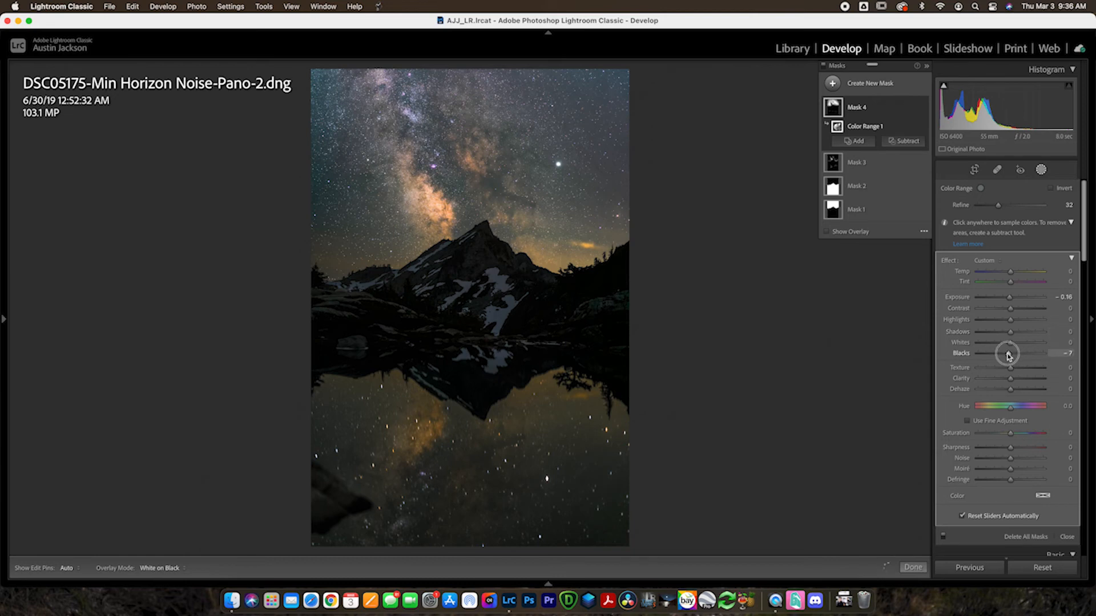
drag(1008, 352, 1005, 353)
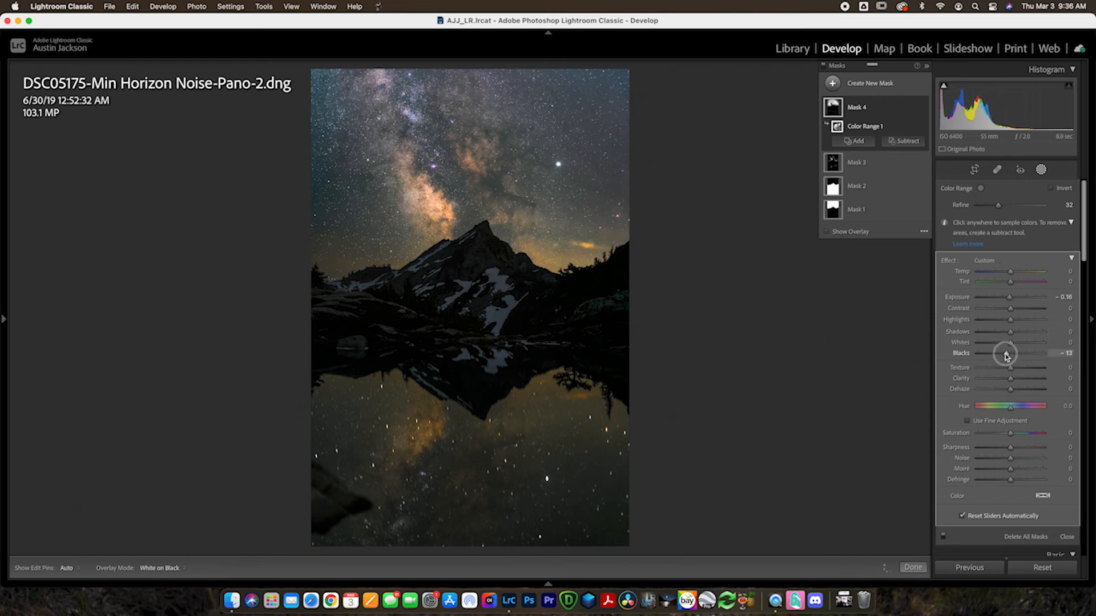
drag(1007, 353, 1010, 353)
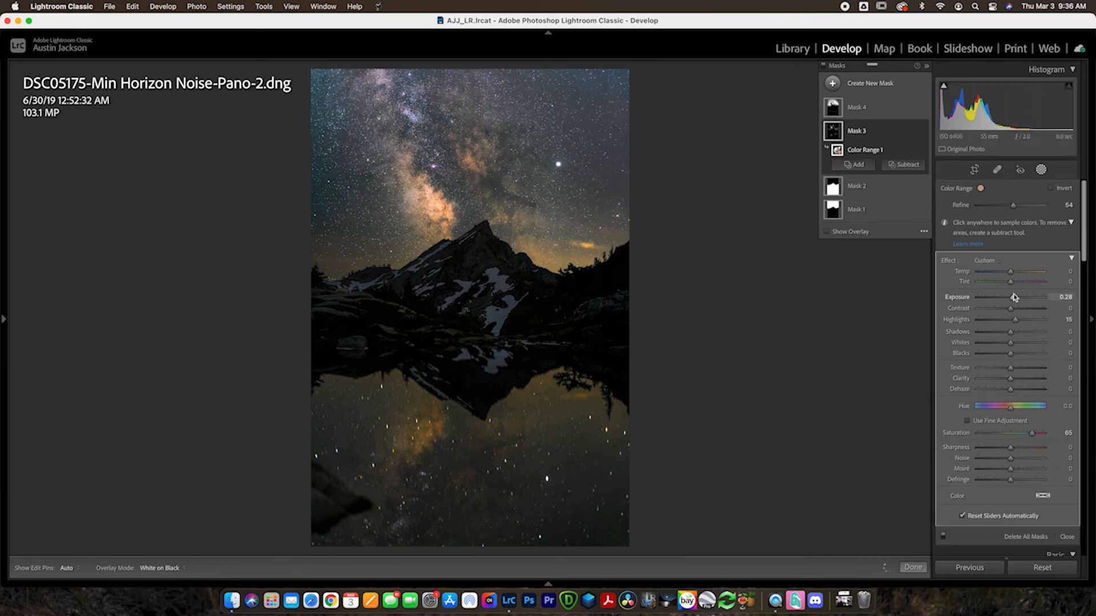
Raise the galactic-core mask's Exposure to about 0.37
drag(1011, 297, 1017, 297)
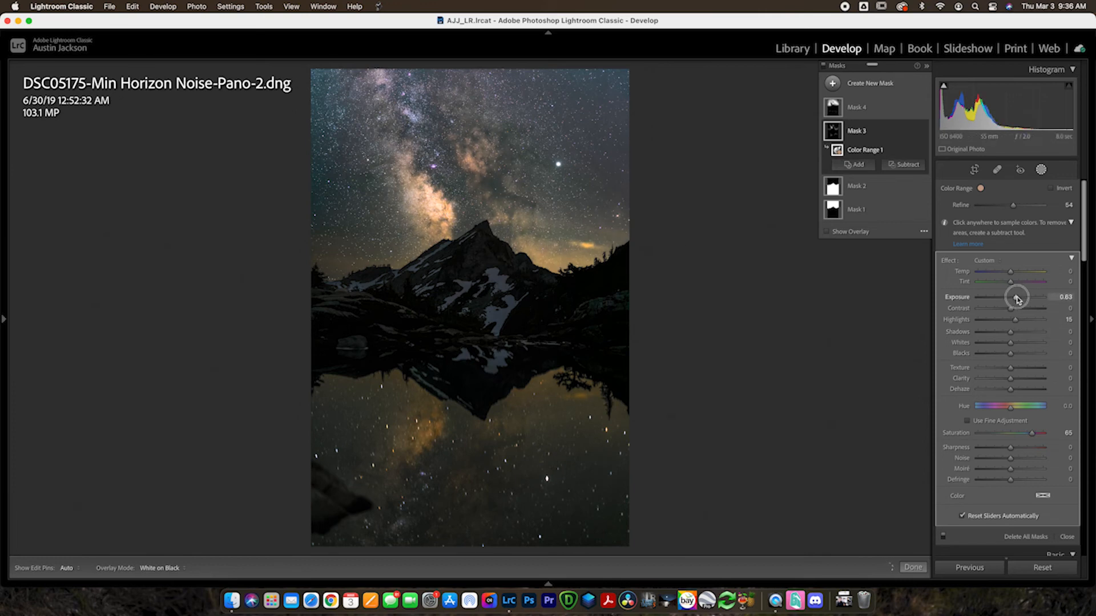
drag(1017, 297, 1013, 297)
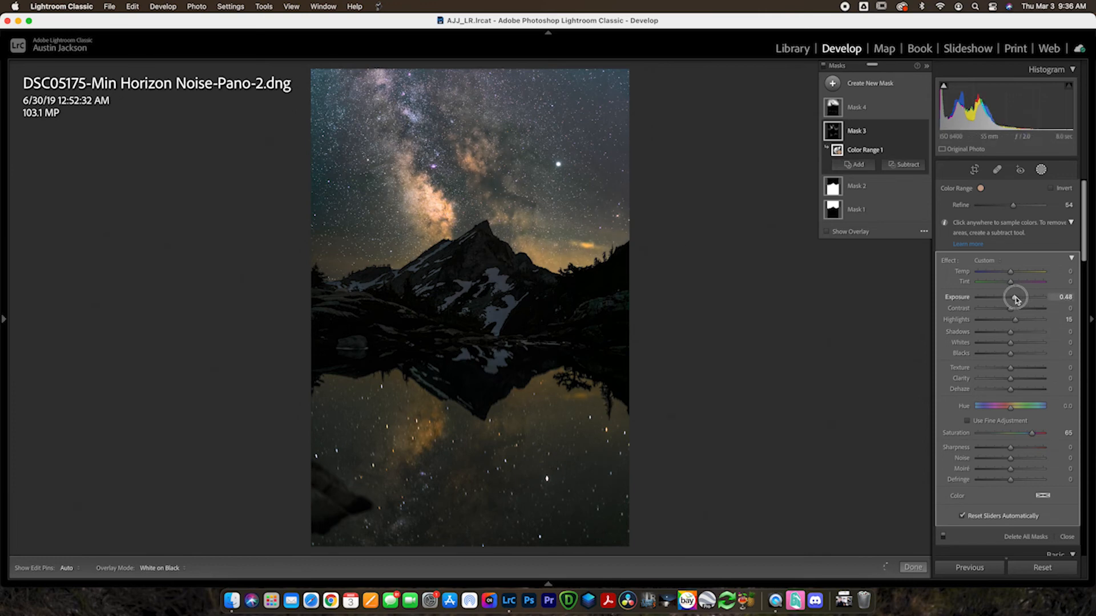
drag(1017, 297, 1012, 297)
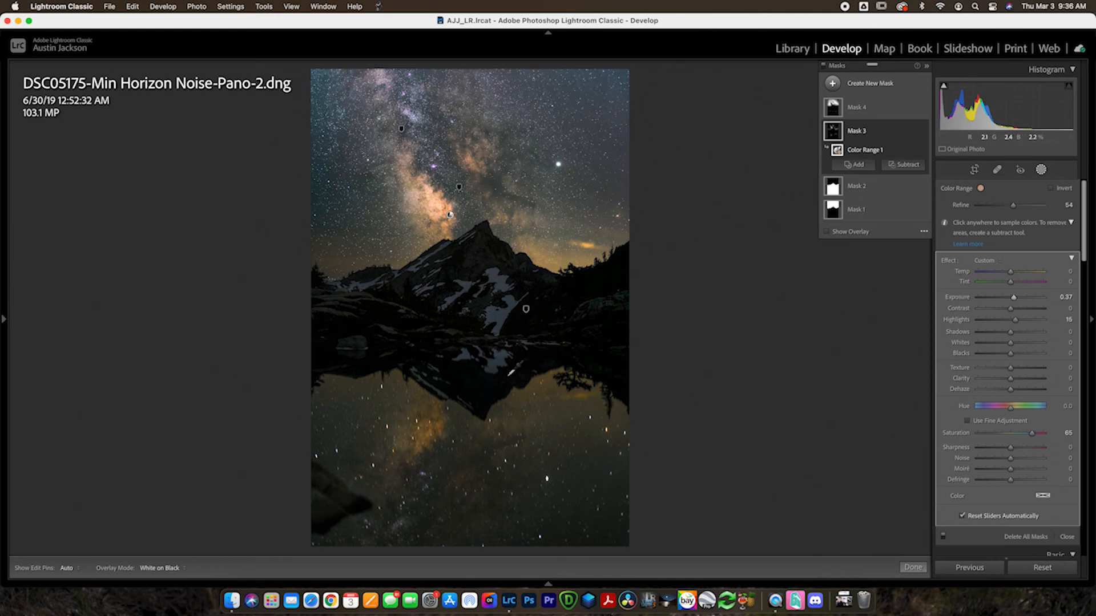
mouse_move(1062, 76)
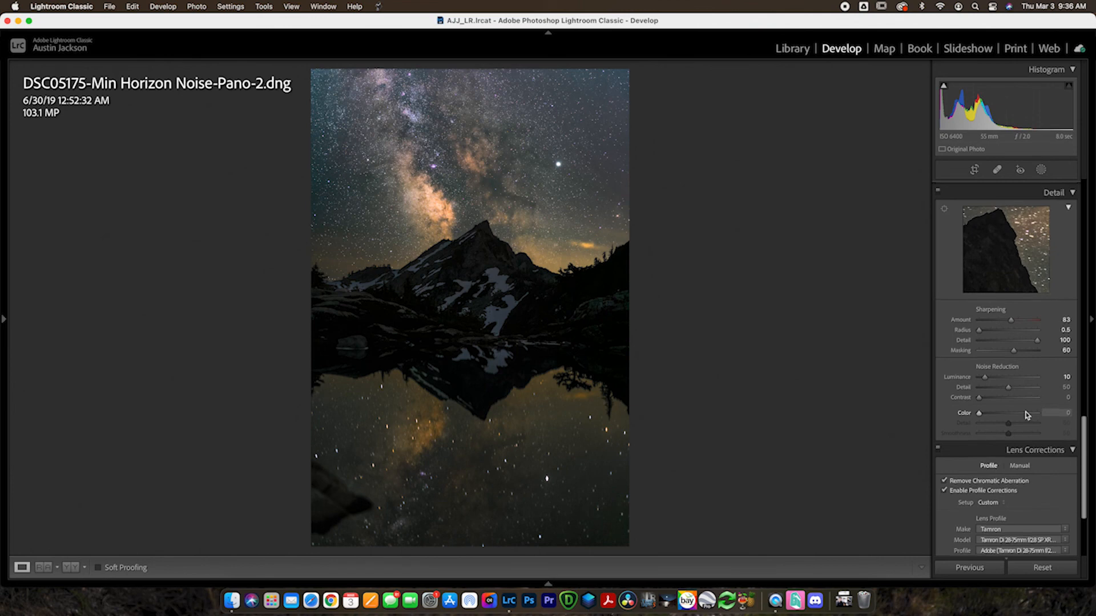
In Effects, try vignette amounts down to -30 and settle on a gentle Post-Crop Vignetting of about -15
scroll(down, 3)
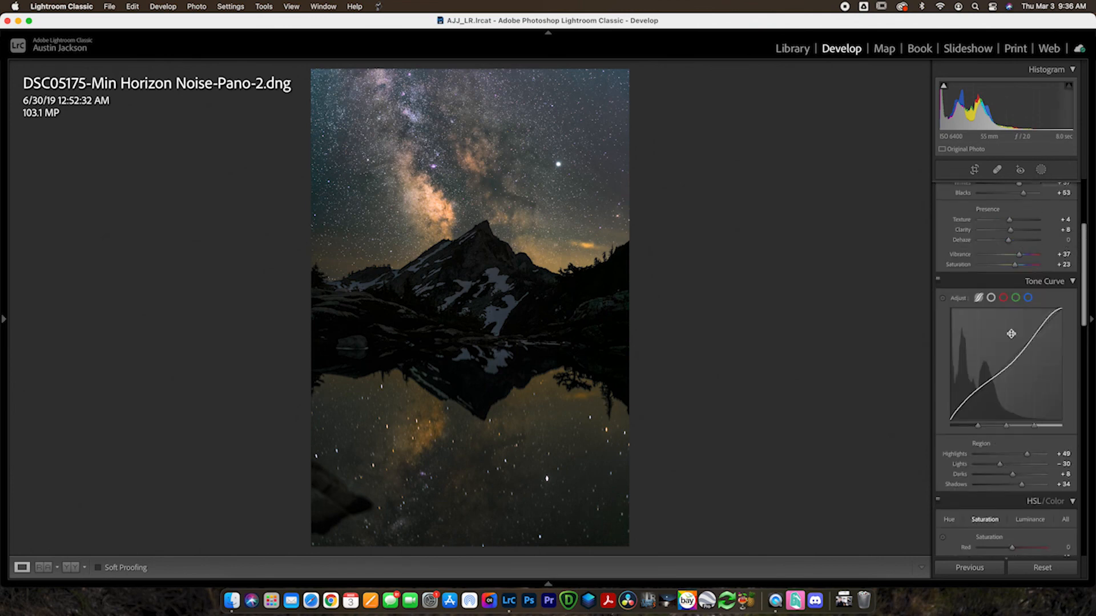
scroll(down, 3)
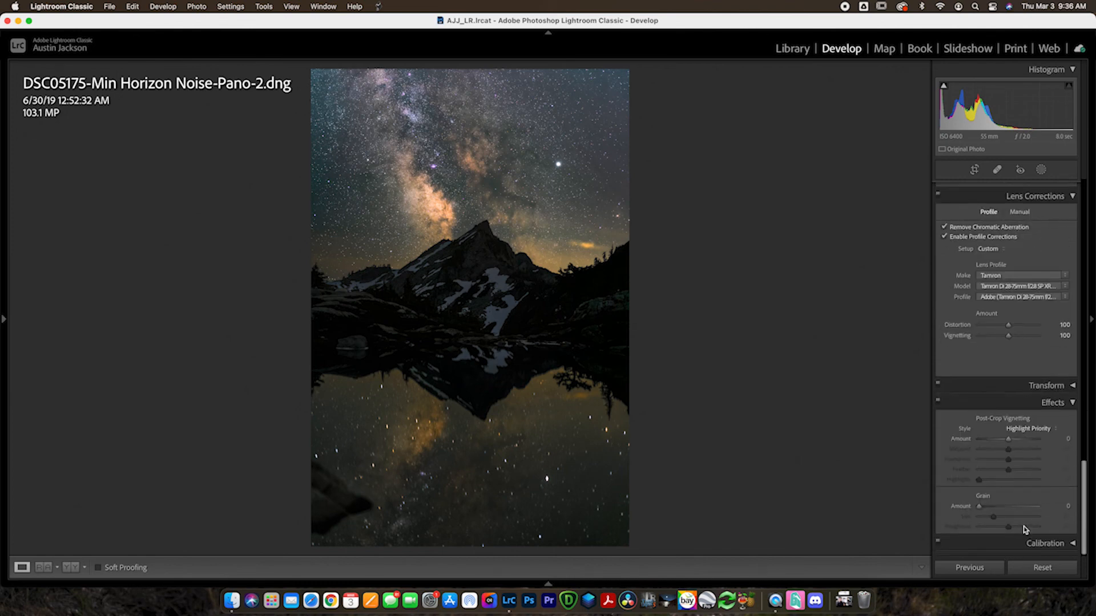
drag(1024, 439, 1004, 438)
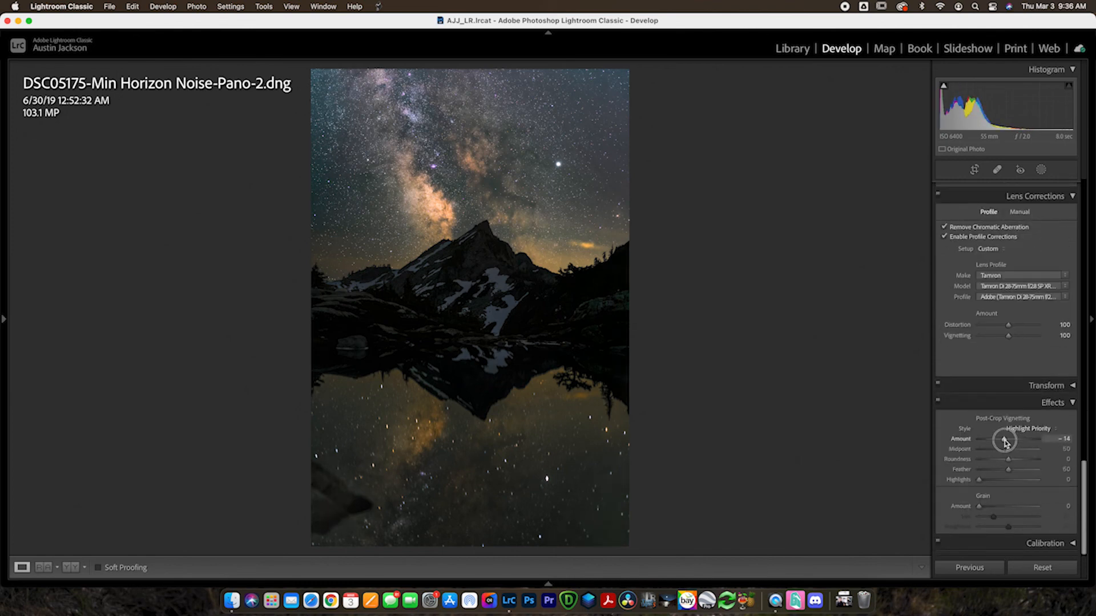
drag(1004, 440, 1010, 440)
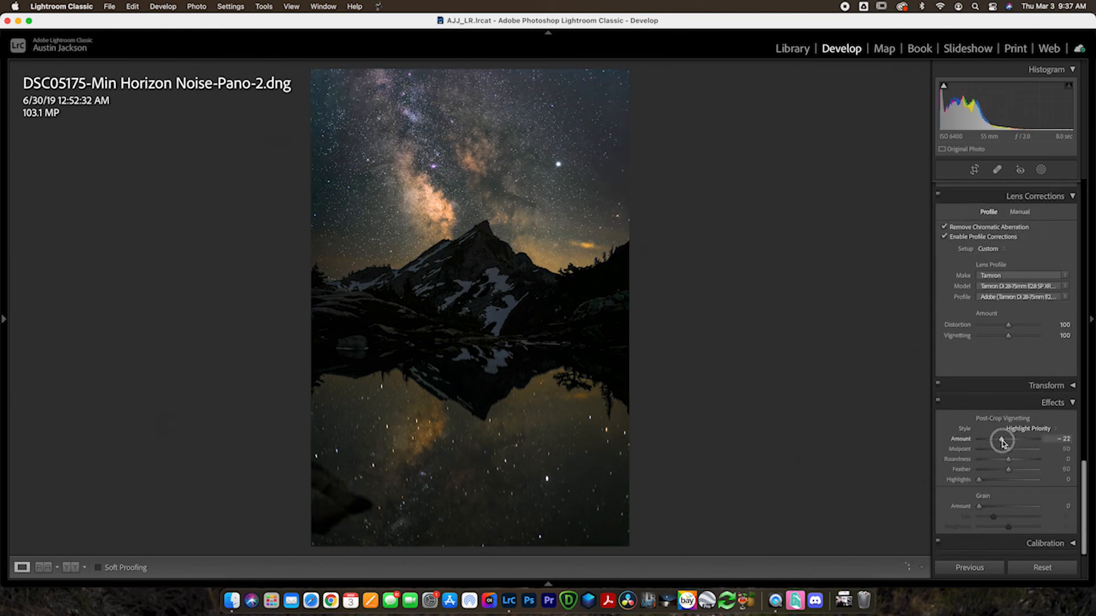
drag(1001, 439, 1004, 439)
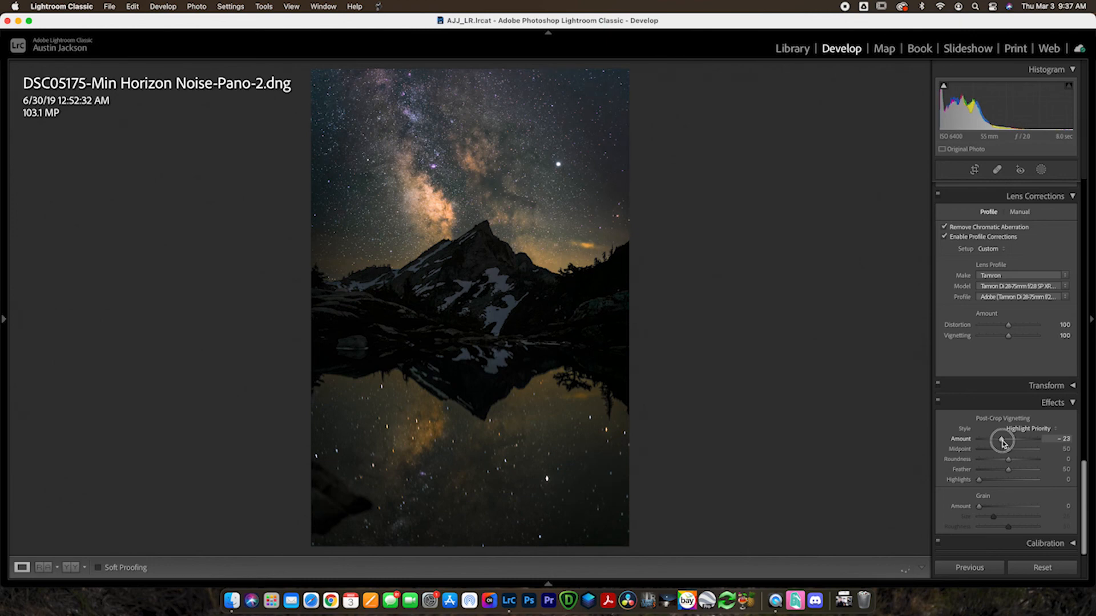
drag(1004, 441, 995, 441)
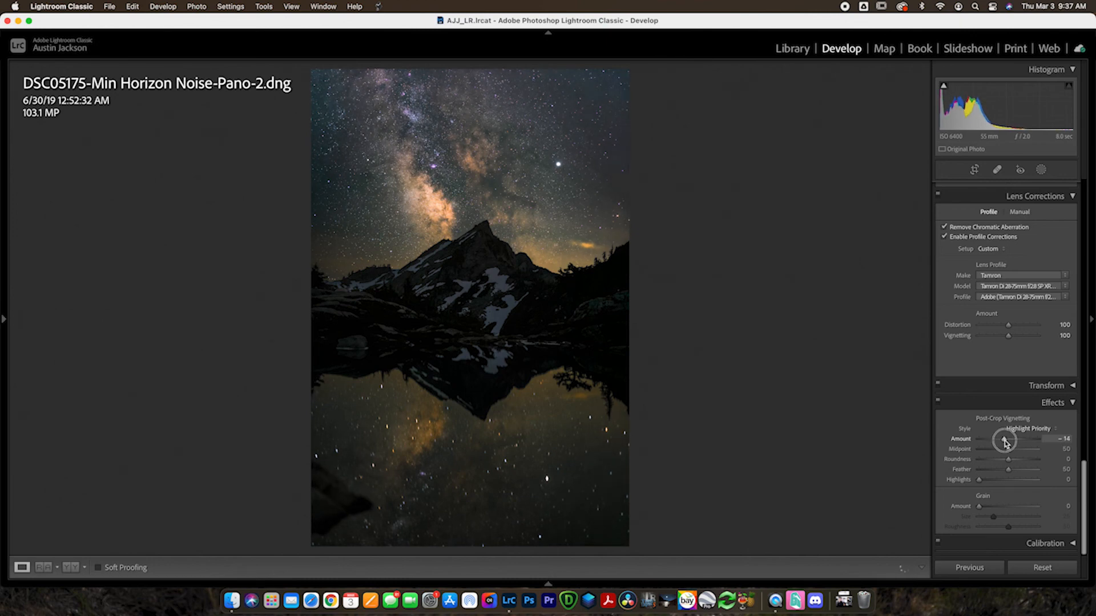
drag(1005, 440, 1000, 440)
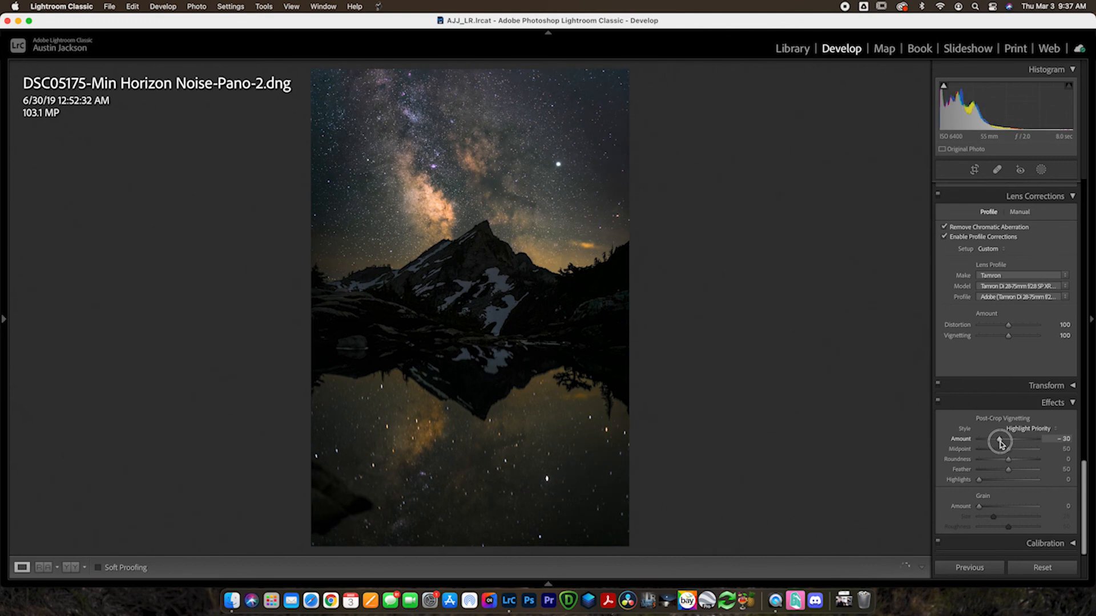
drag(1000, 441, 1004, 440)
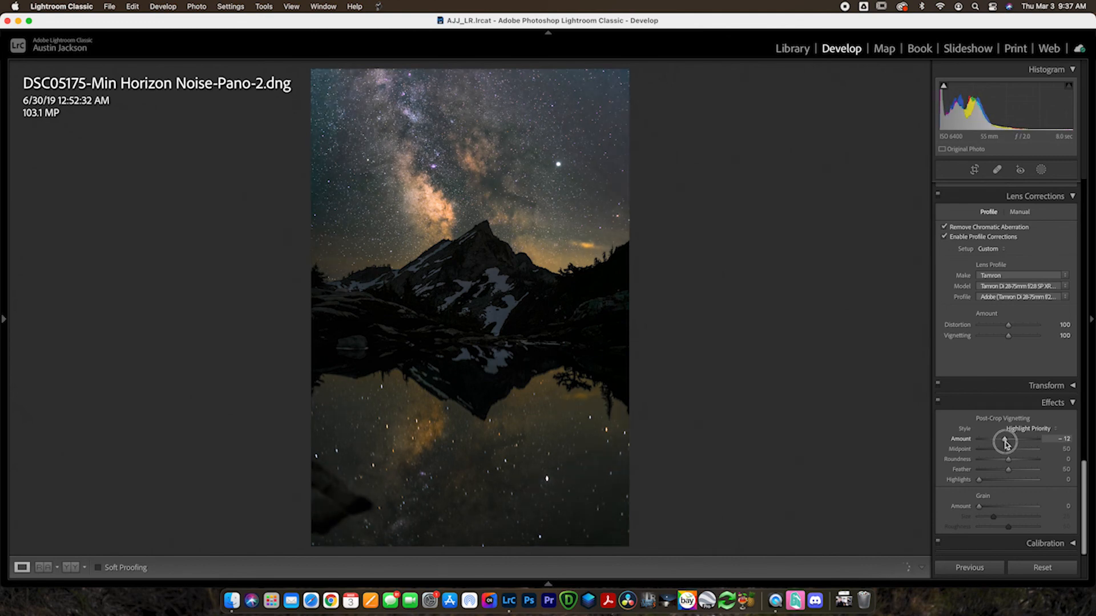
drag(1008, 440, 1004, 441)
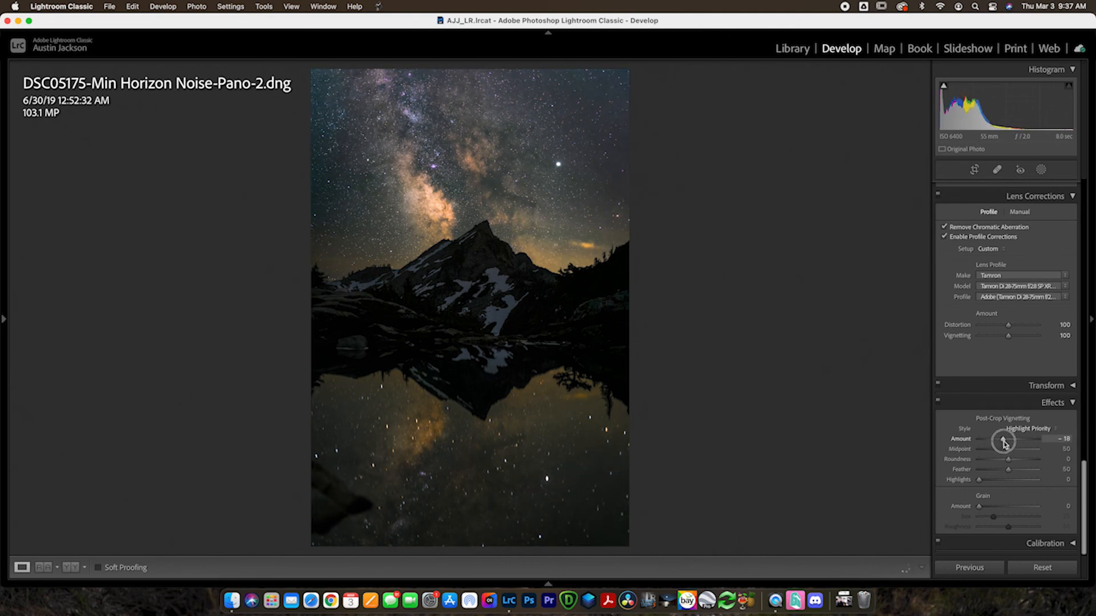
drag(1004, 441, 1011, 442)
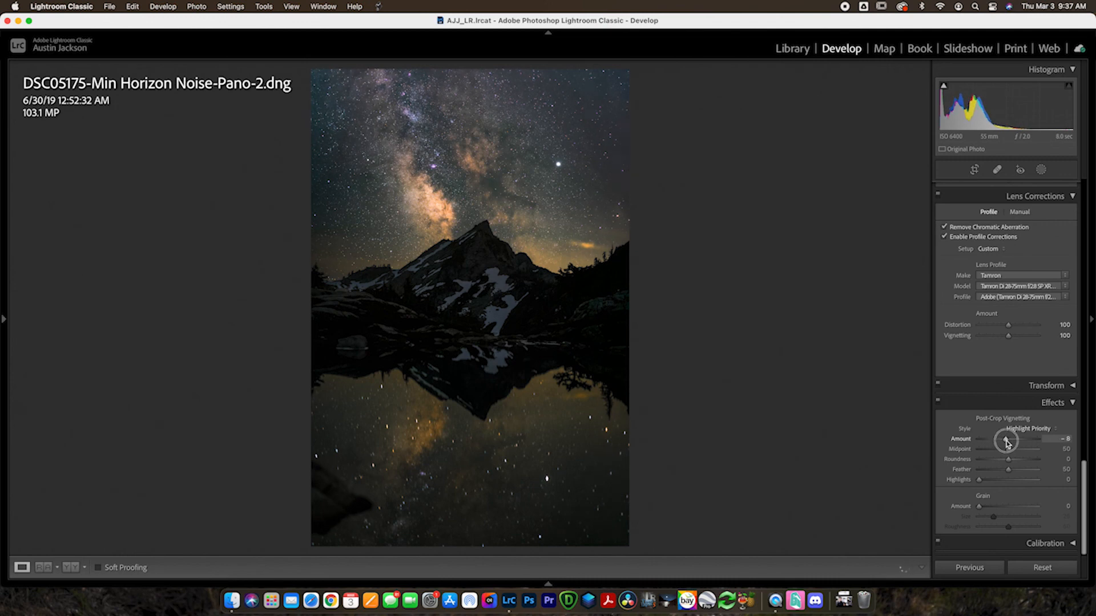
drag(1007, 441, 1001, 441)
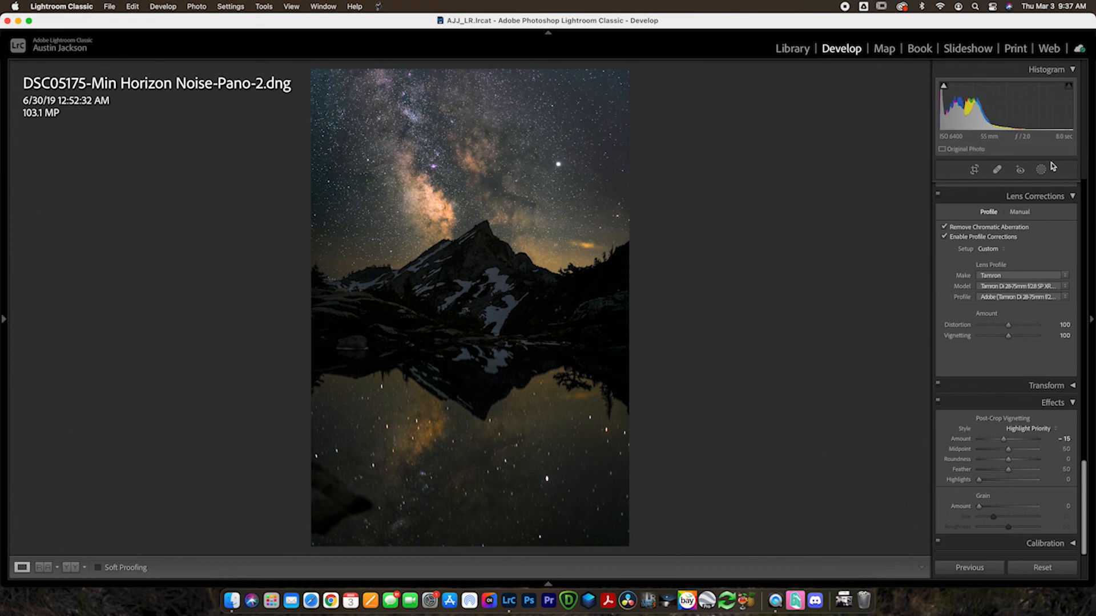
mouse_move(1041, 170)
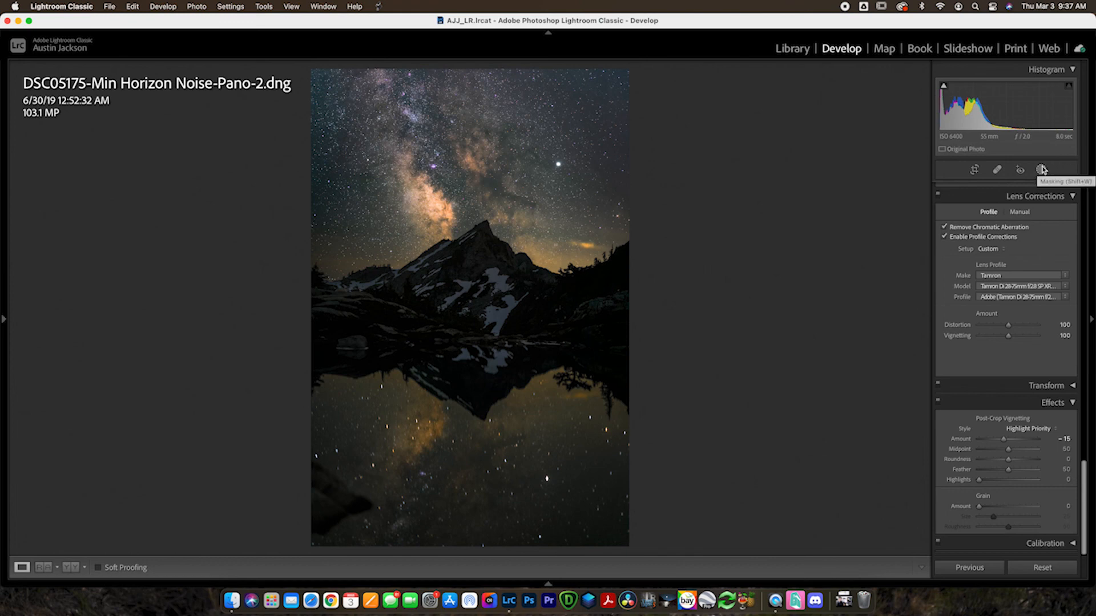